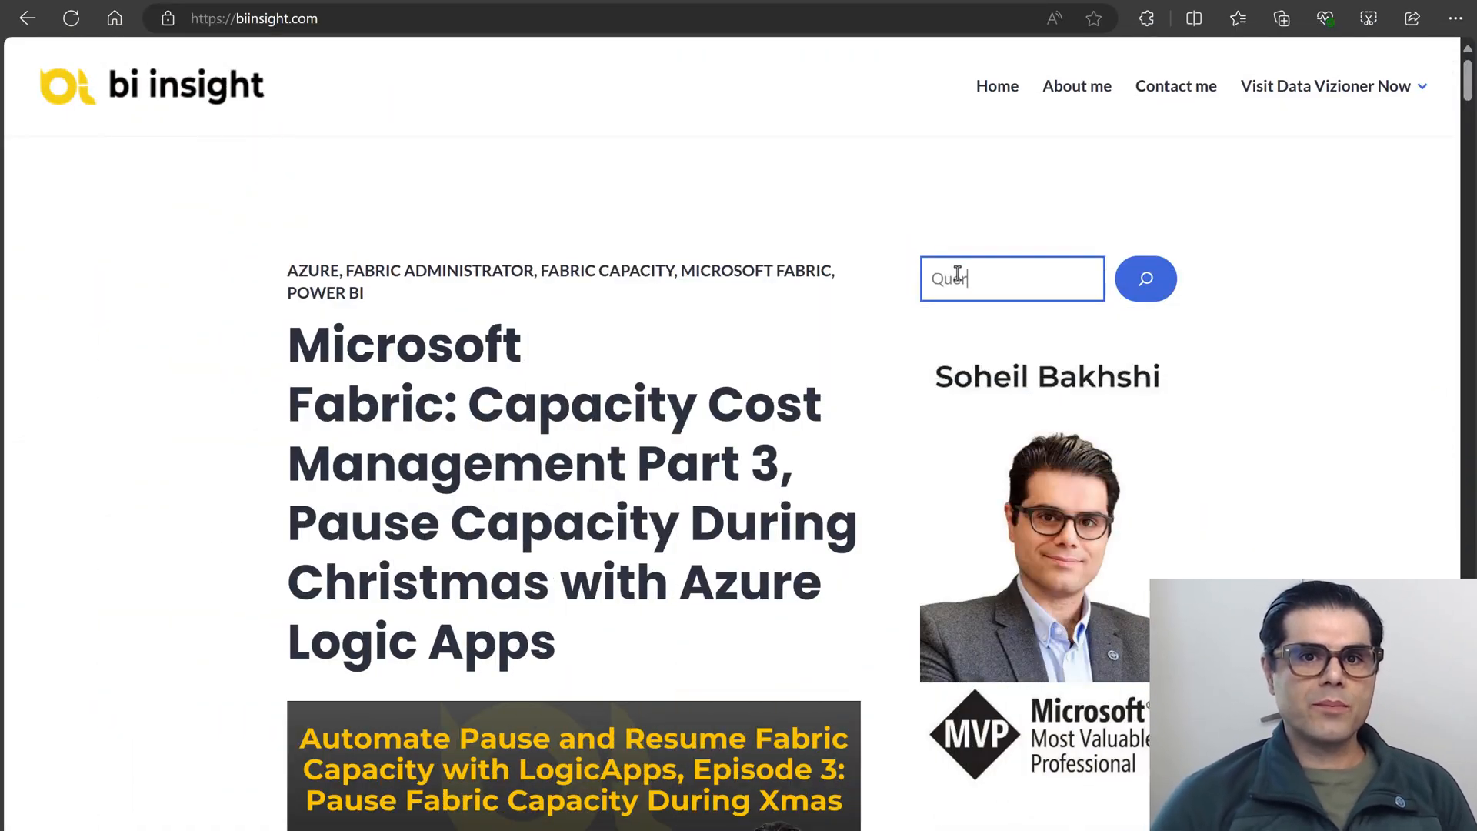
# Run the blog search for 'Query Parameter' and look through the results
pyautogui.click(1145, 279)
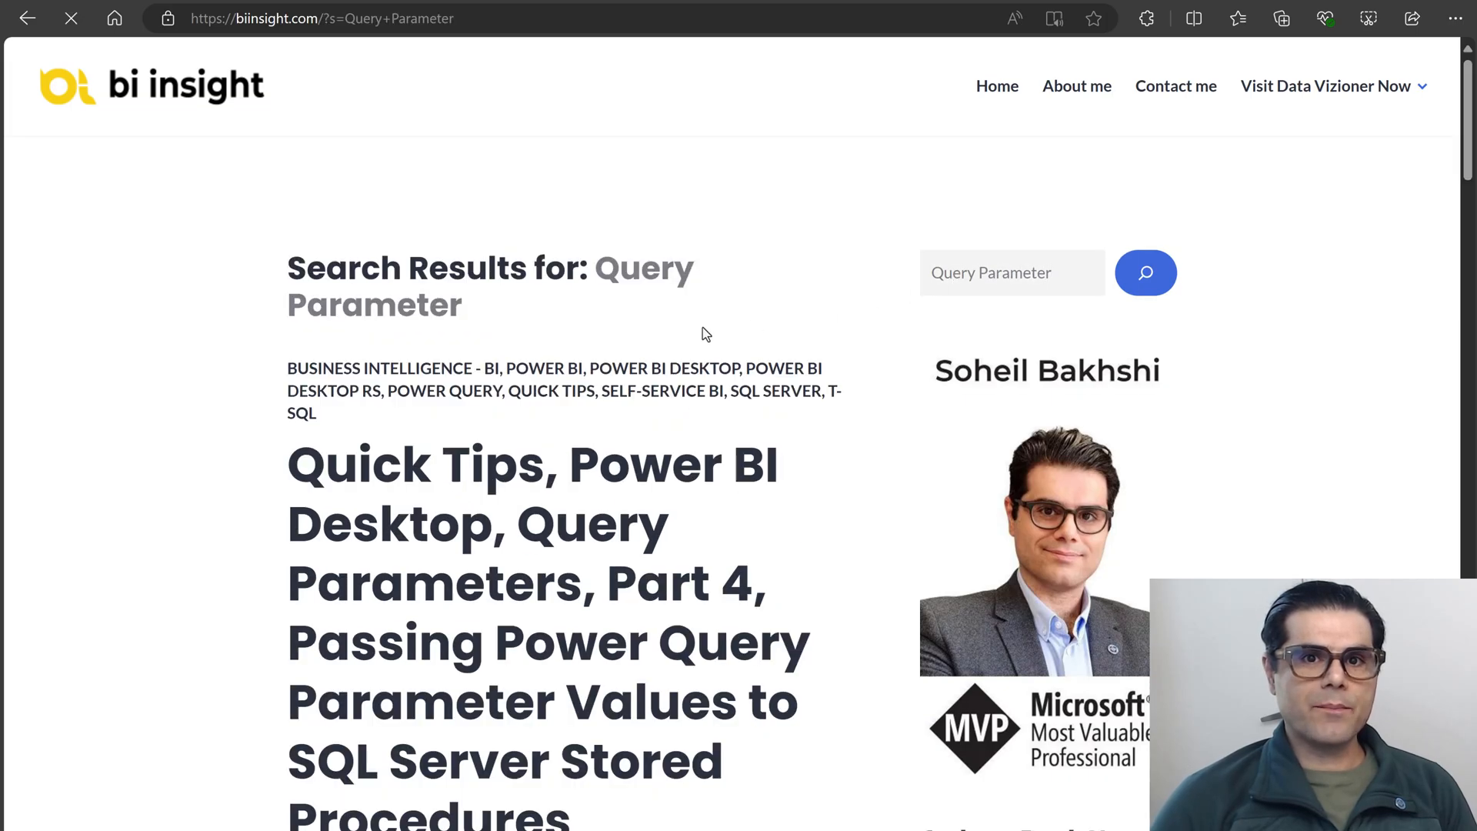
pyautogui.scroll(-3)
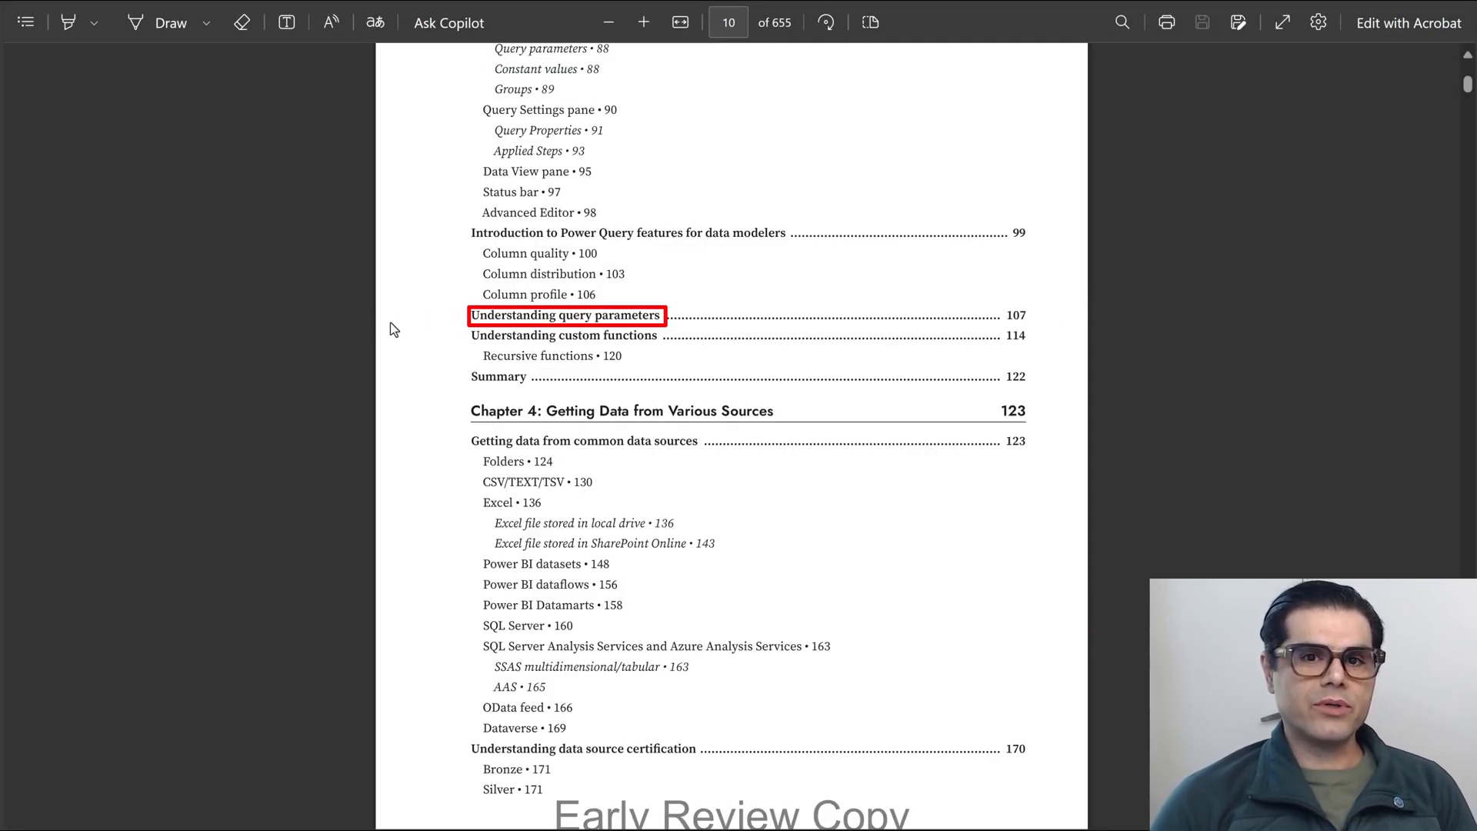
# Jump to the 'Understanding query parameters' section on page 107 of the book PDF
pyautogui.click(565, 314)
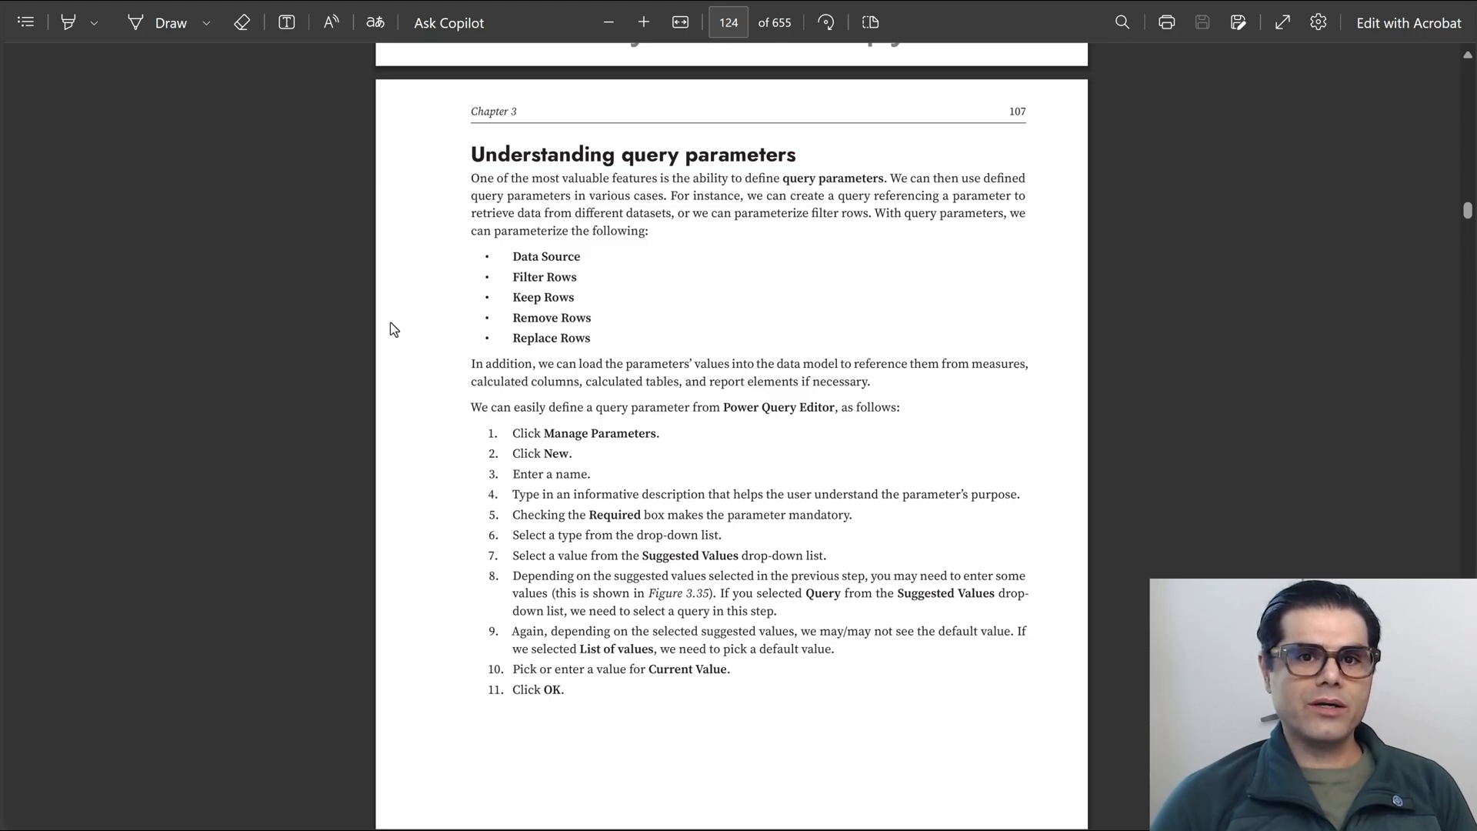
pyautogui.scroll(-3)
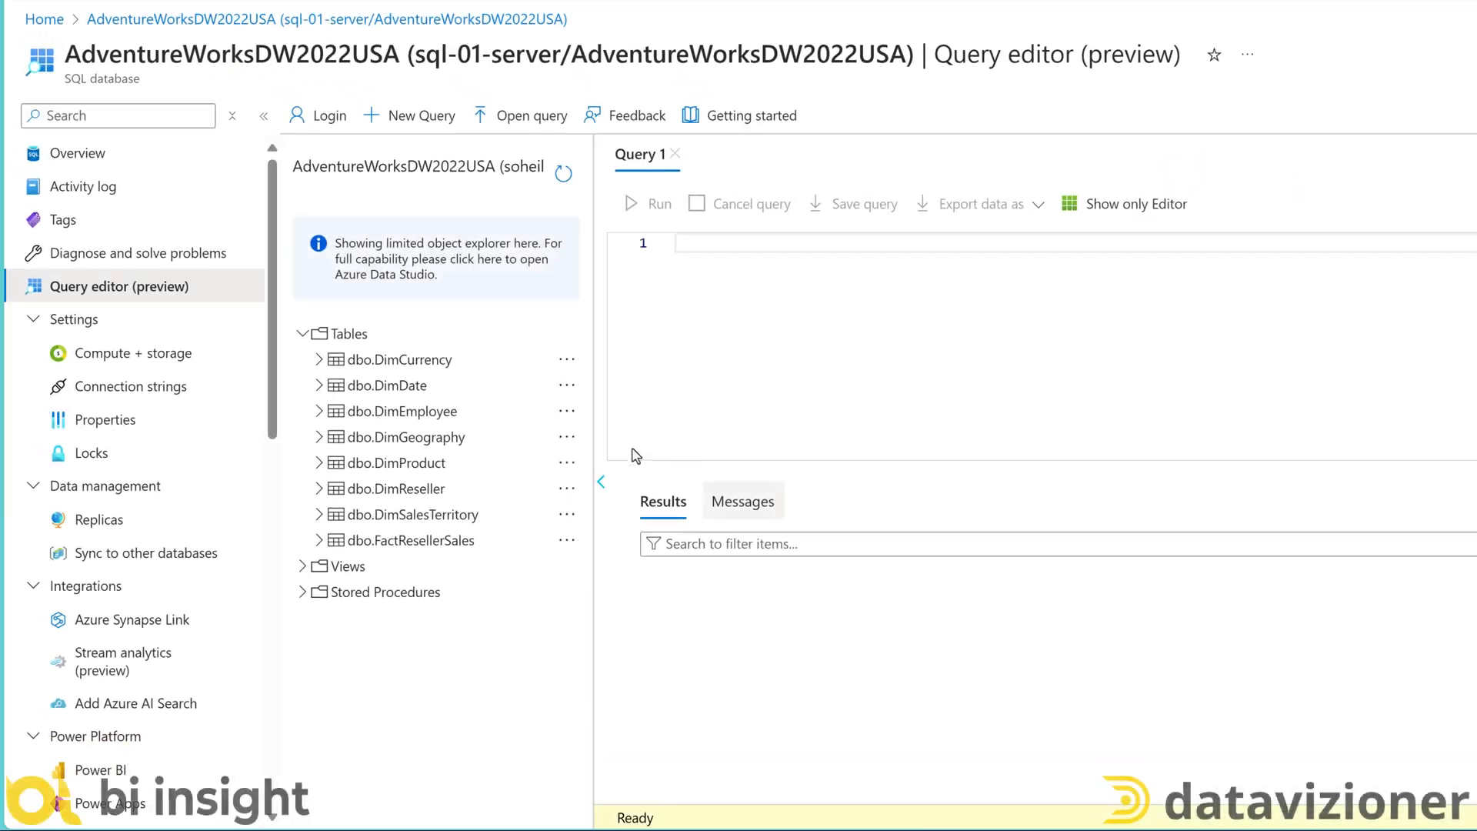
pyautogui.moveTo(955, 250)
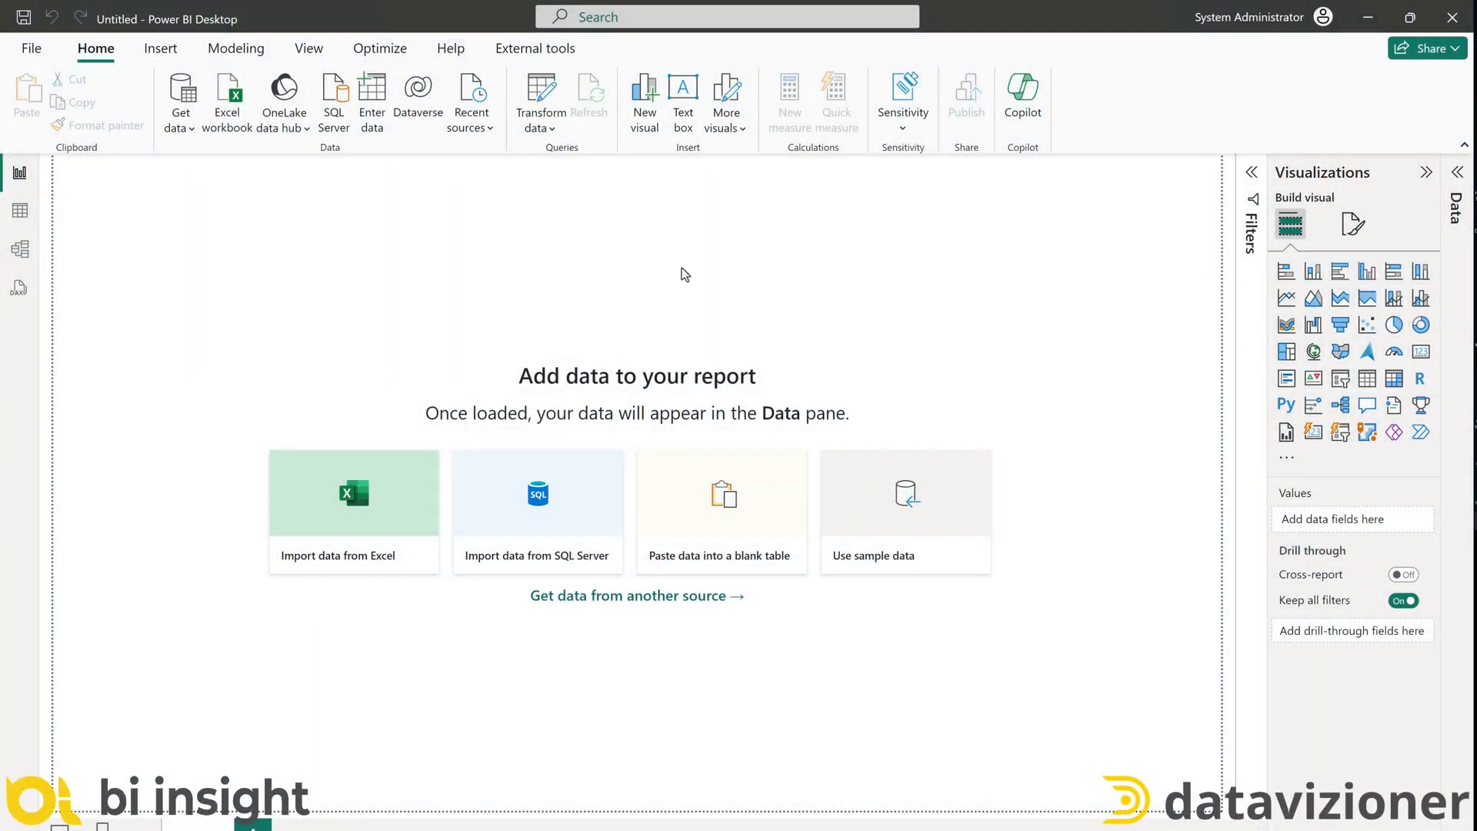
pyautogui.moveTo(581, 256)
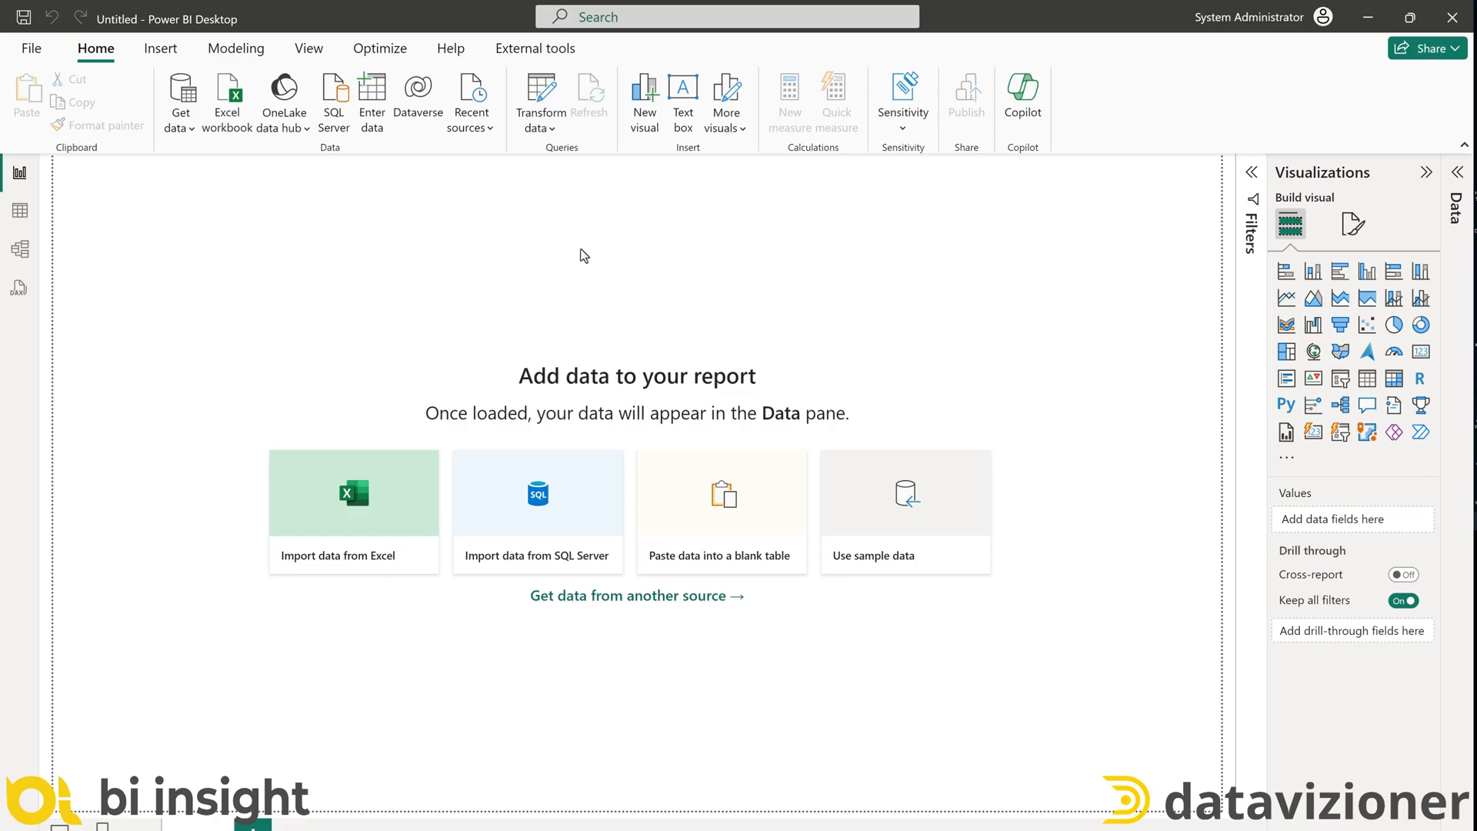
pyautogui.moveTo(612, 286)
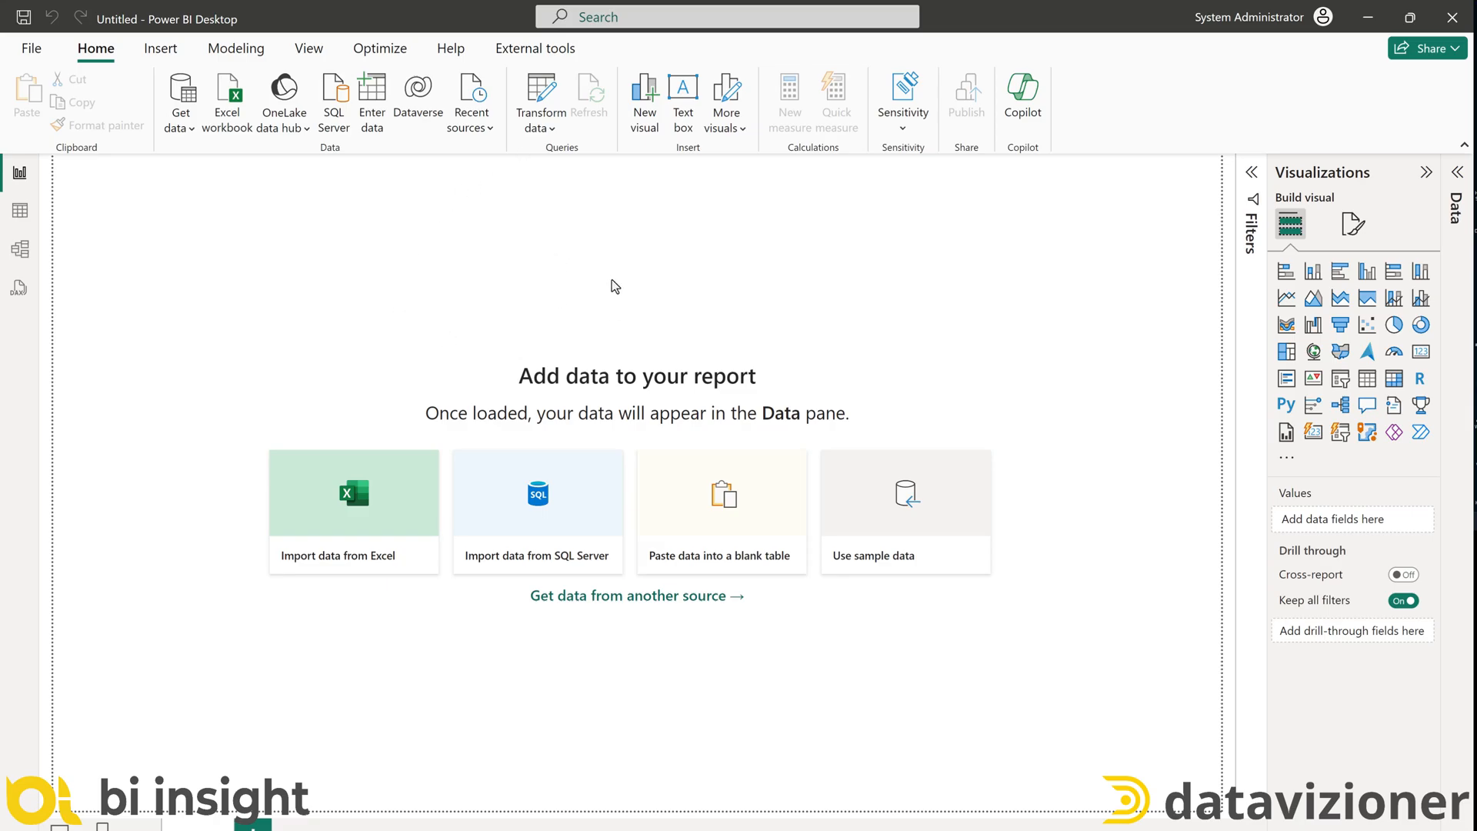
pyautogui.moveTo(550, 292)
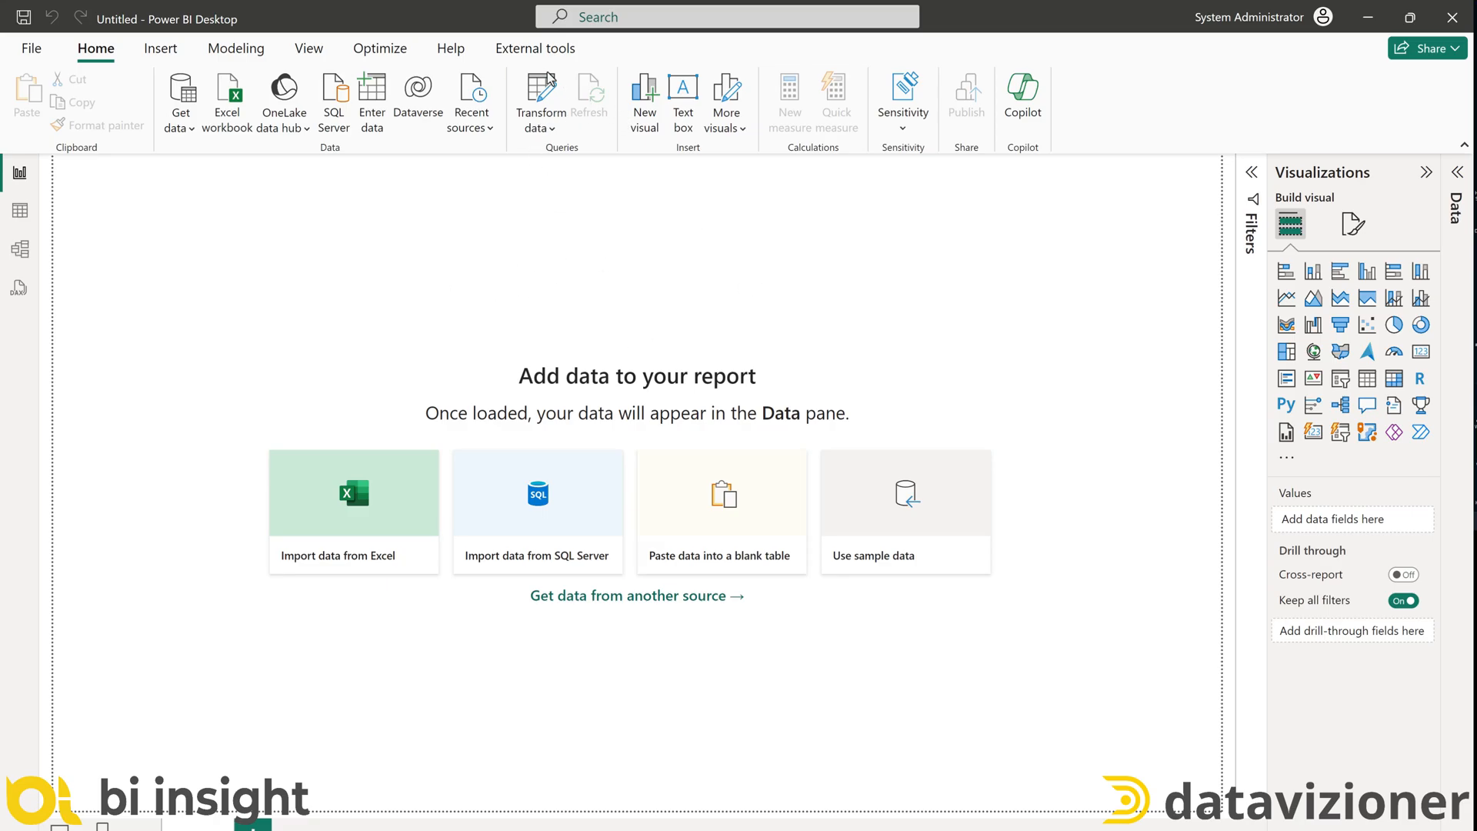
# Launch Power Query Editor via Transform data on the Home ribbon
pyautogui.click(540, 94)
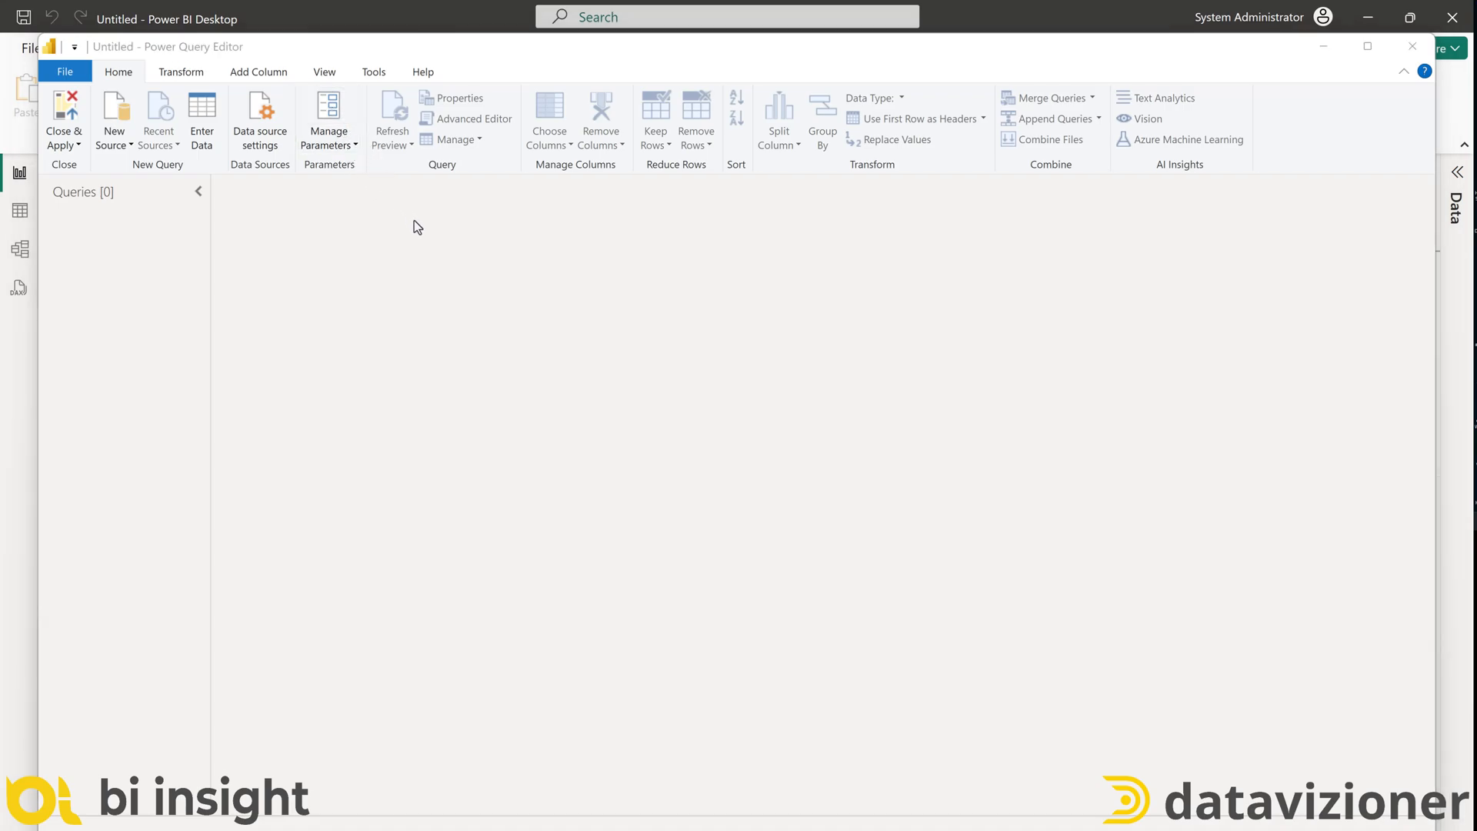
# In Manage Parameters, add a Server parameter with current value my01sqlserver.database.windows.net
pyautogui.click(329, 120)
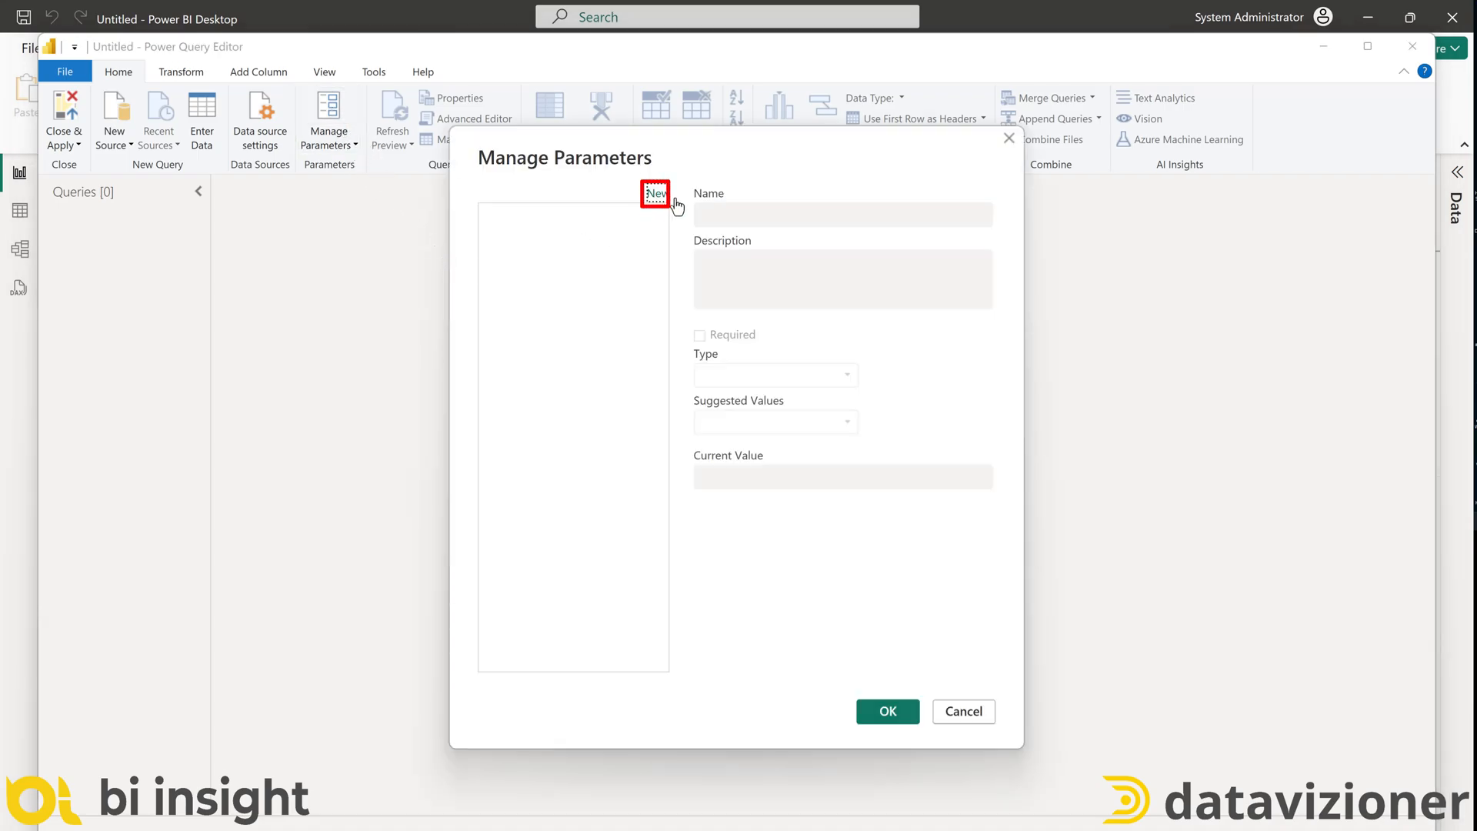
pyautogui.click(657, 194)
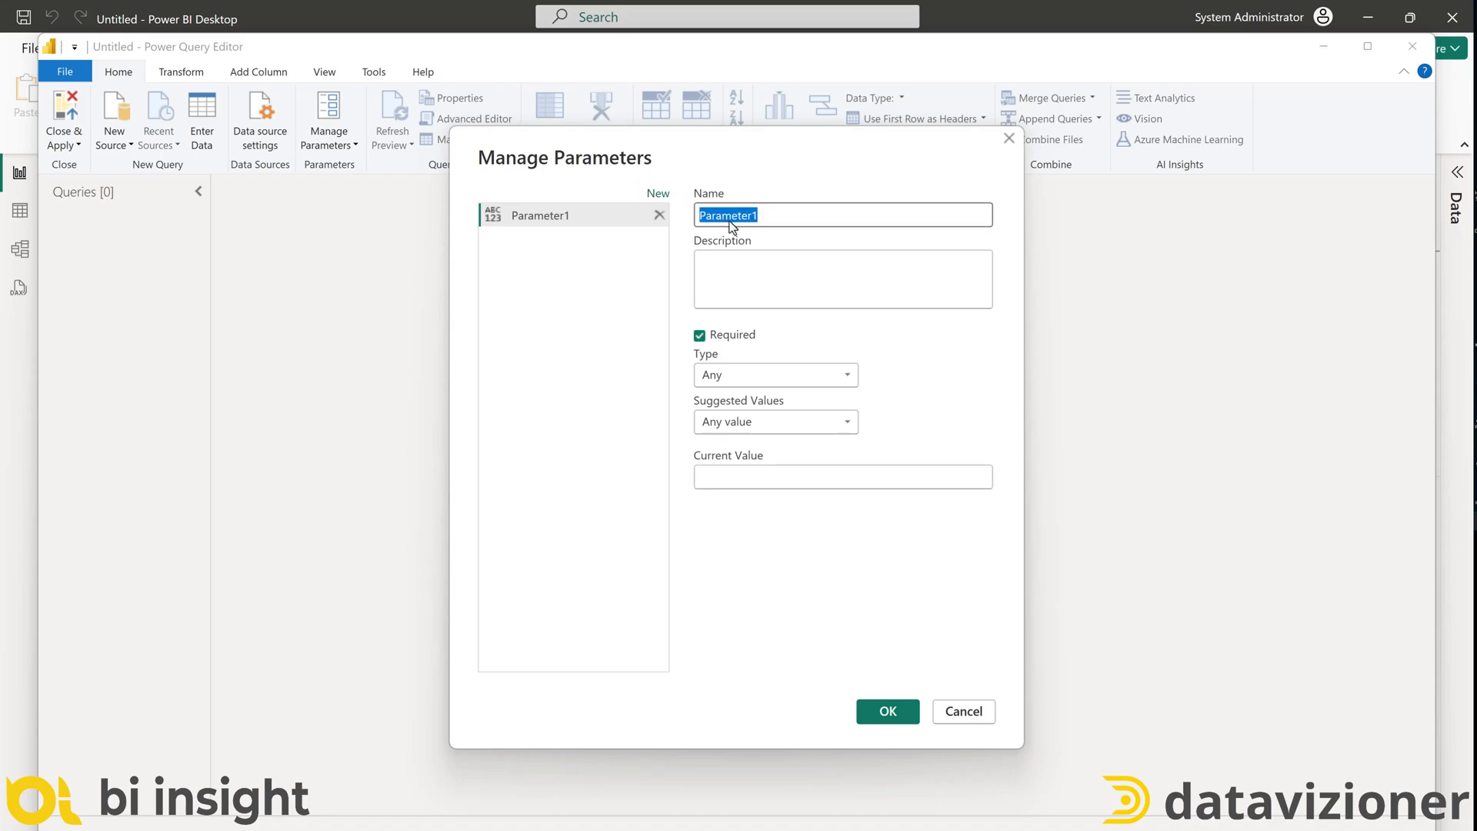
pyautogui.write('Server')
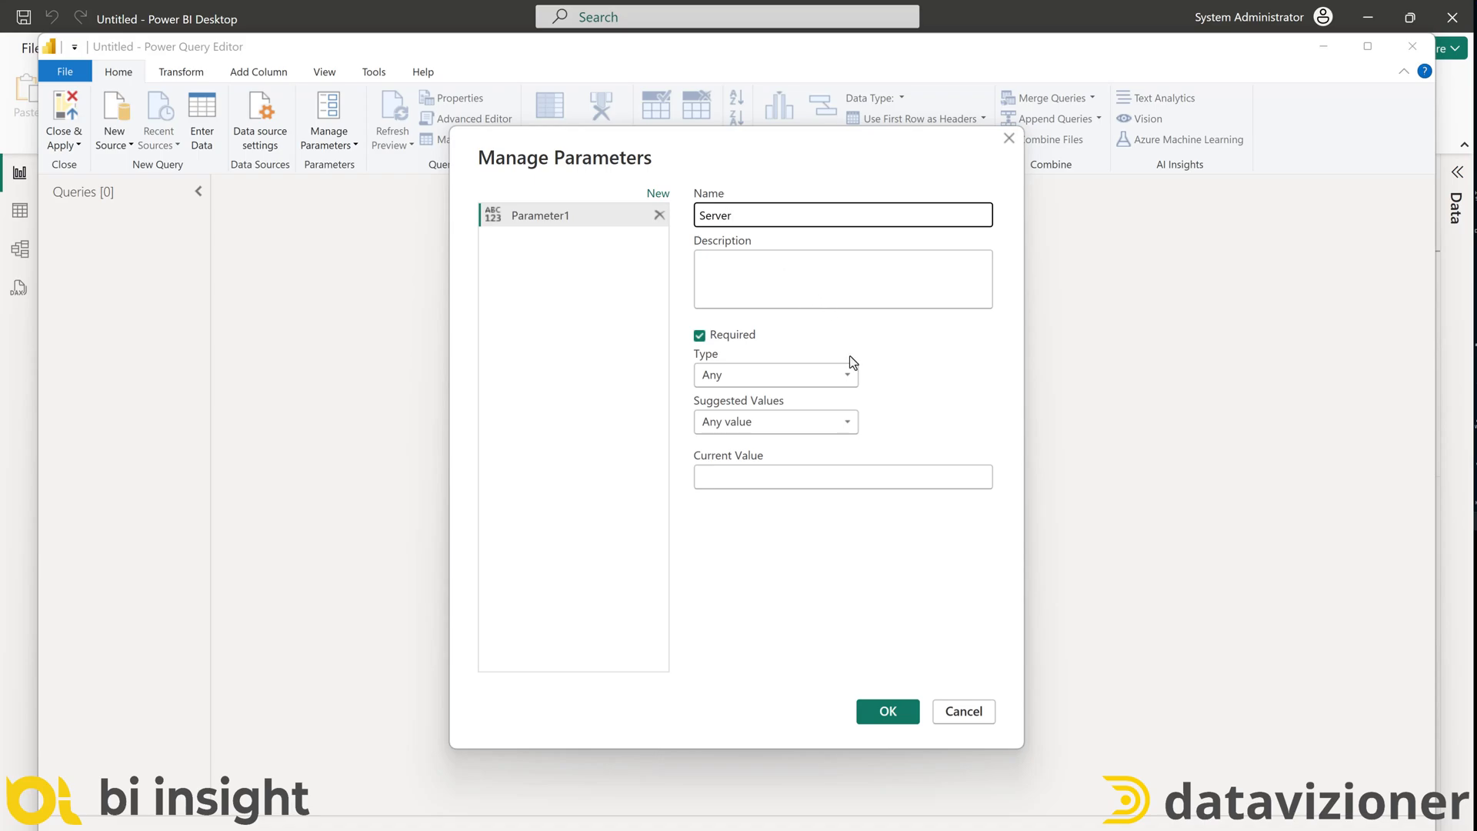
pyautogui.moveTo(769, 616)
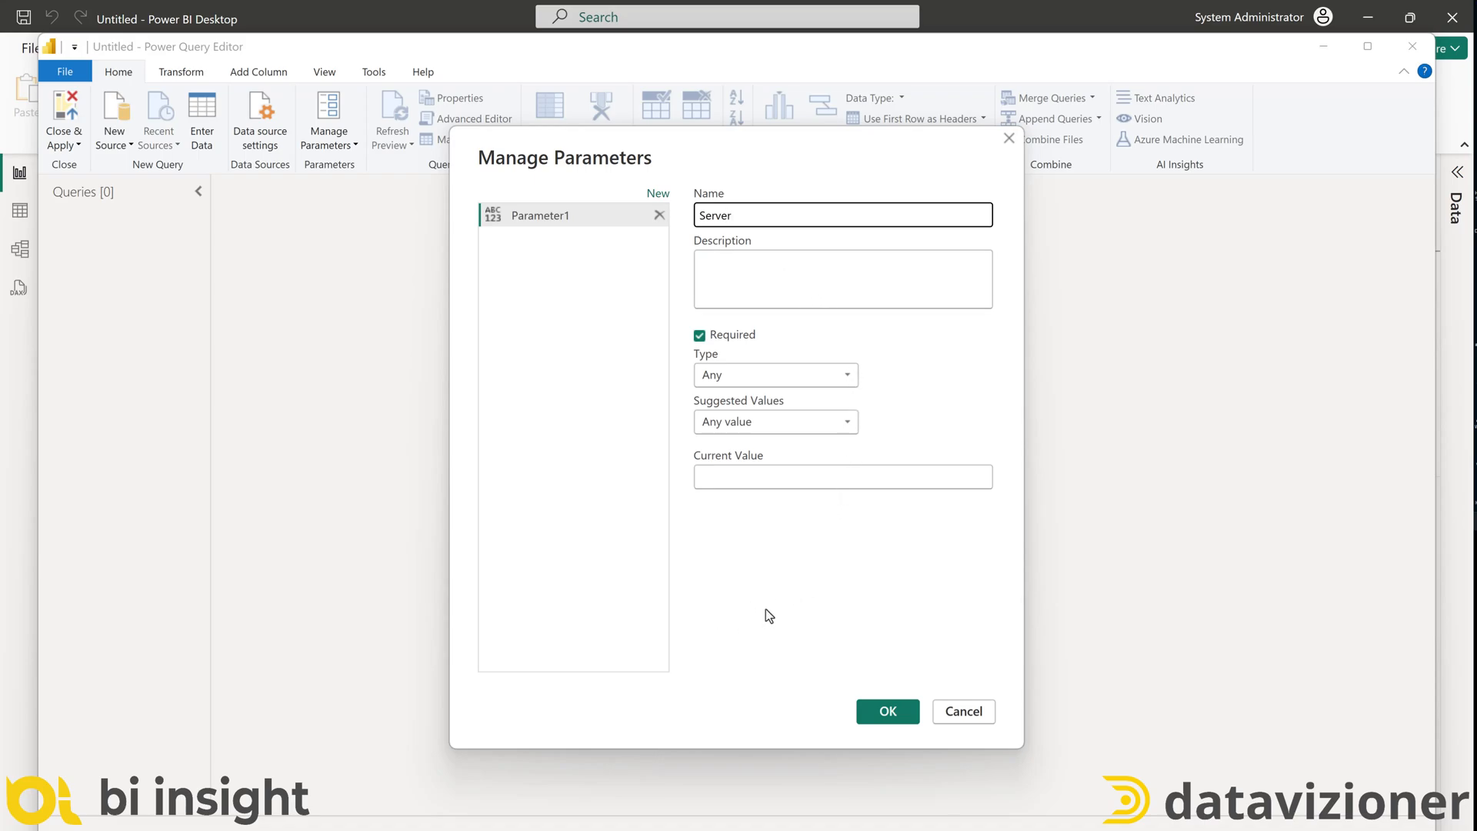
pyautogui.moveTo(712, 559)
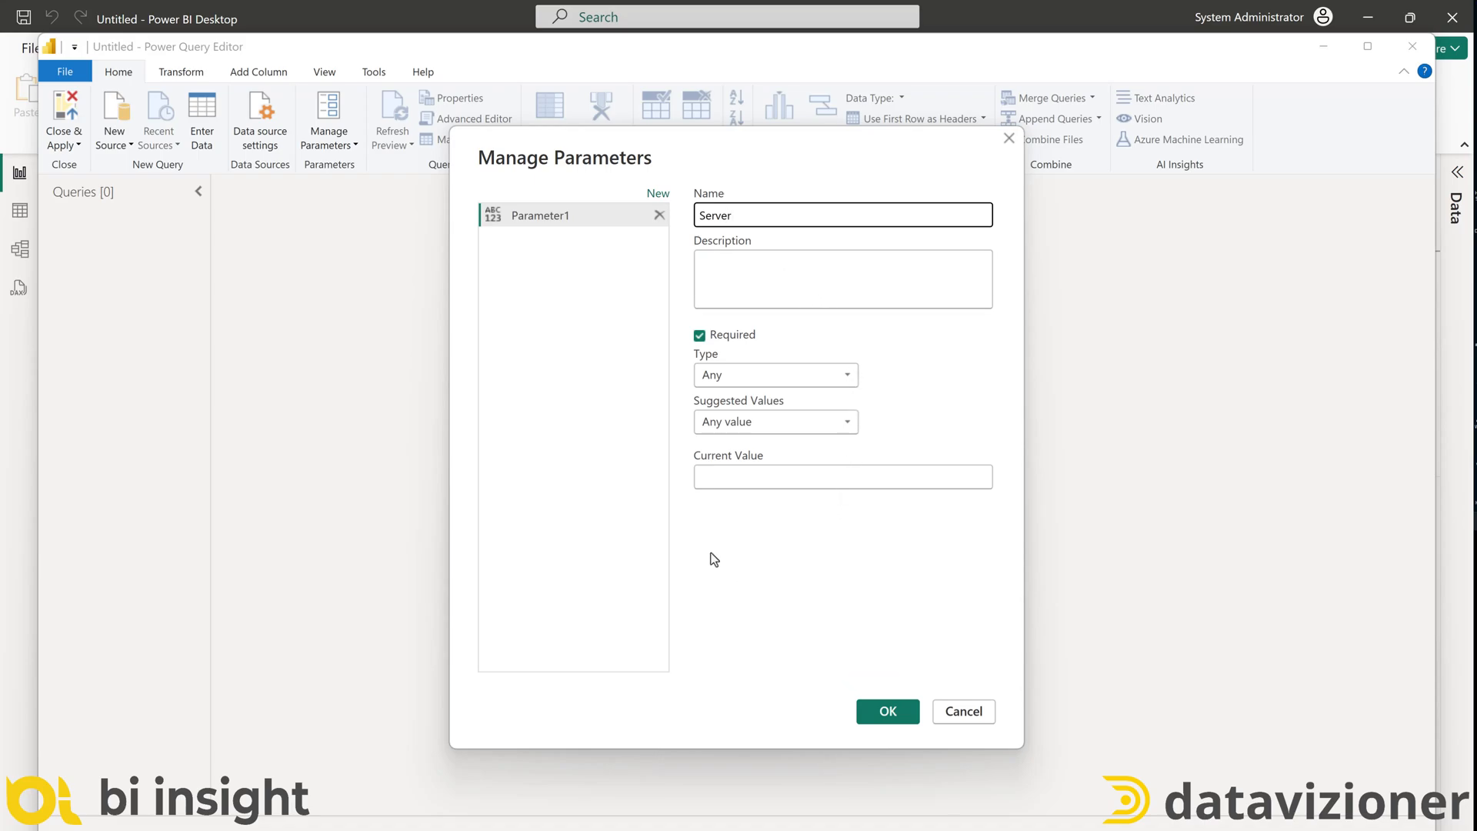
pyautogui.write('my01sqlserver.database.windows.net')
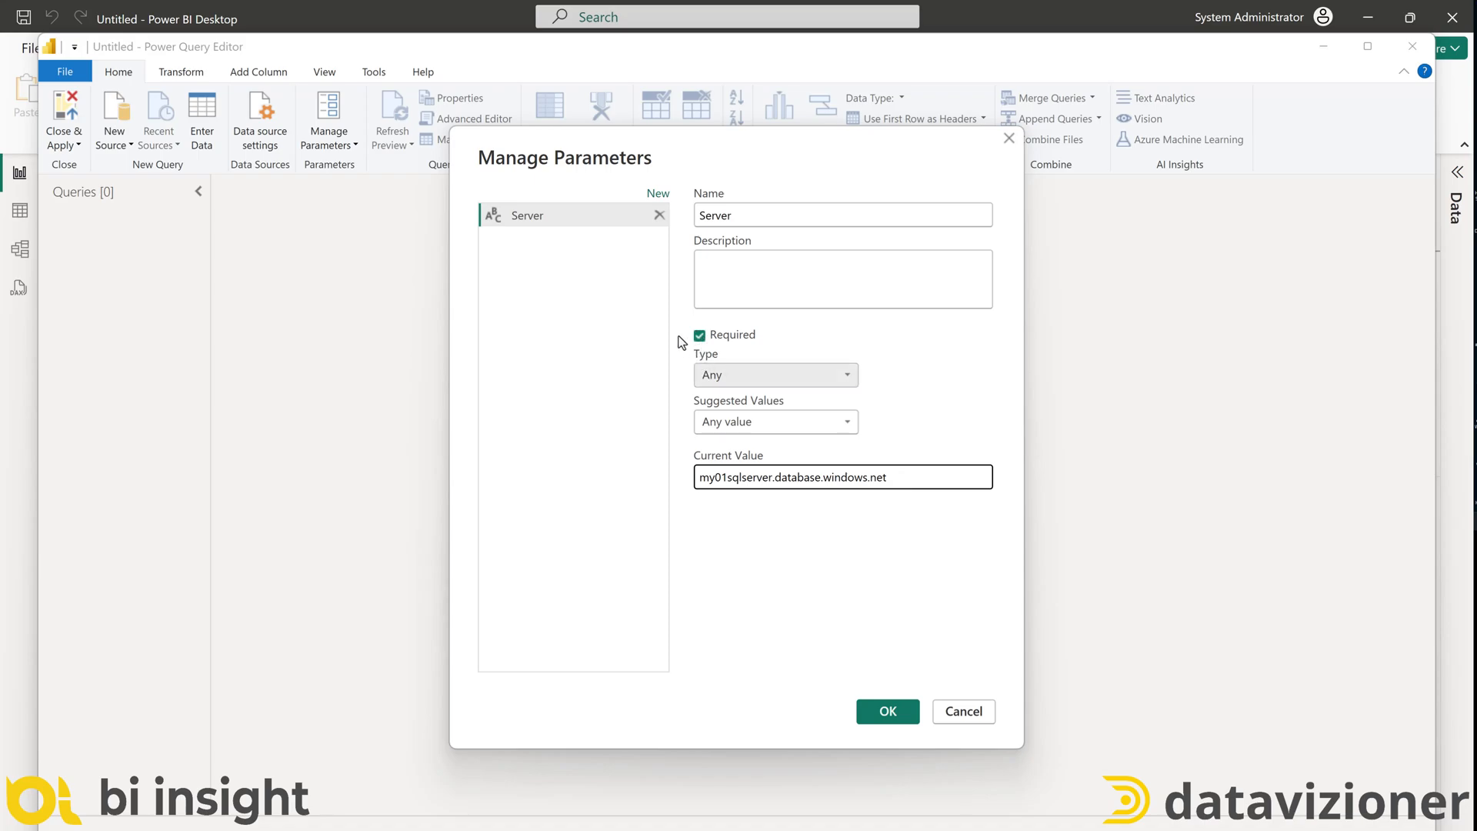
# Add a Database parameter with current value AdventureWorksDW2022USA and save both parameters
pyautogui.click(657, 194)
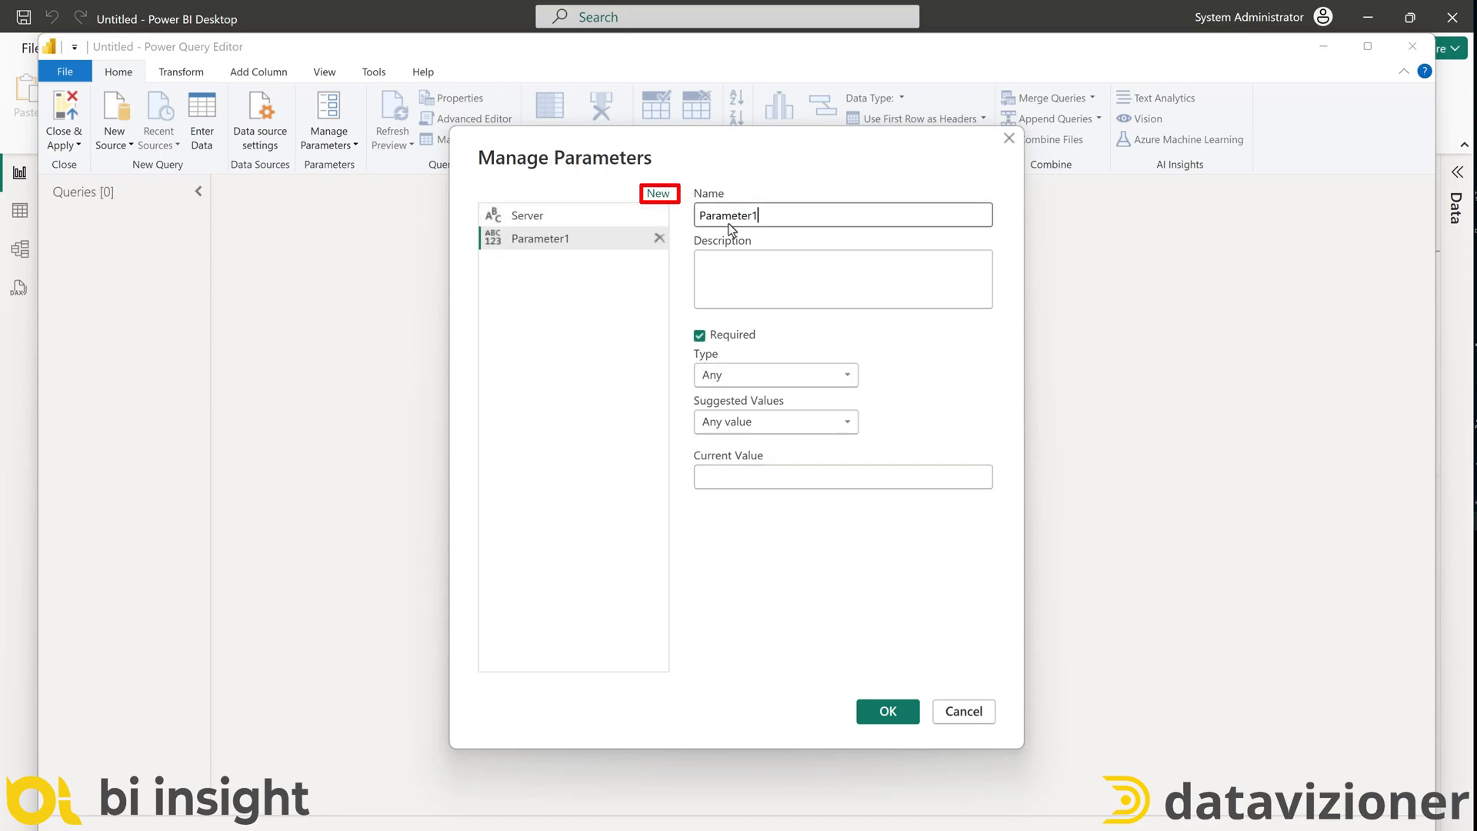
pyautogui.tripleClick(842, 215)
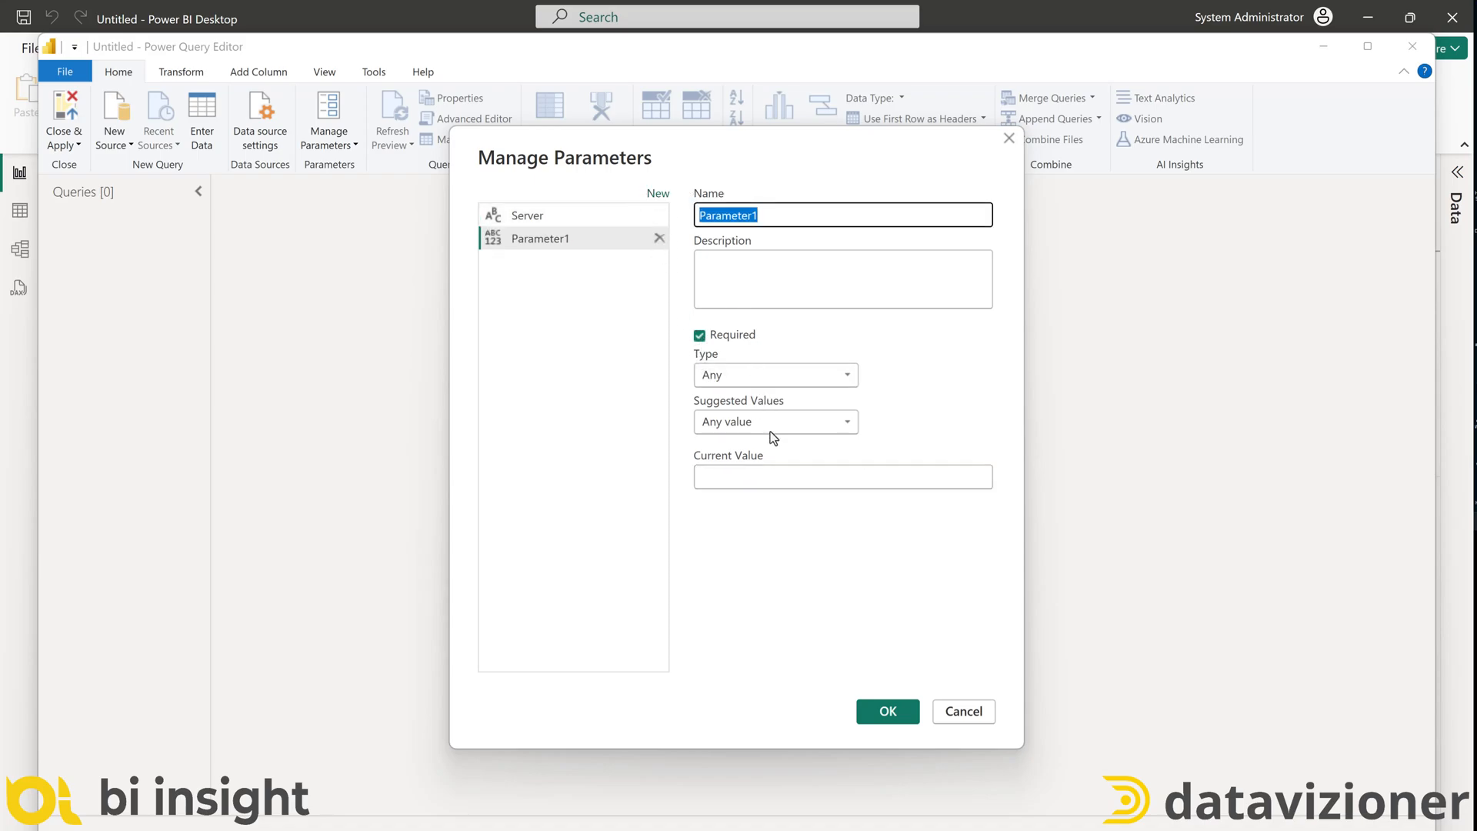
pyautogui.write('Database')
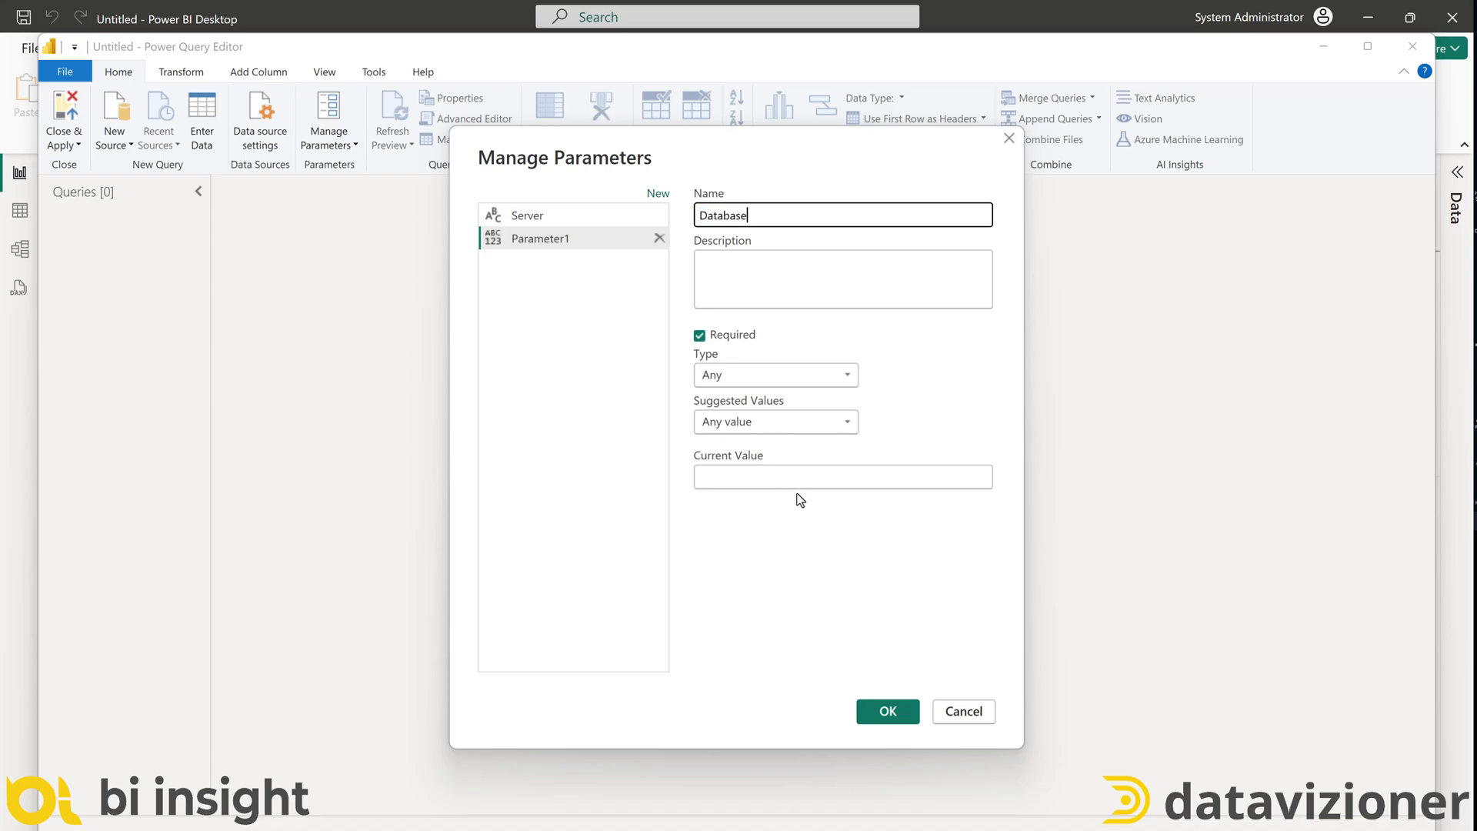
pyautogui.click(842, 475)
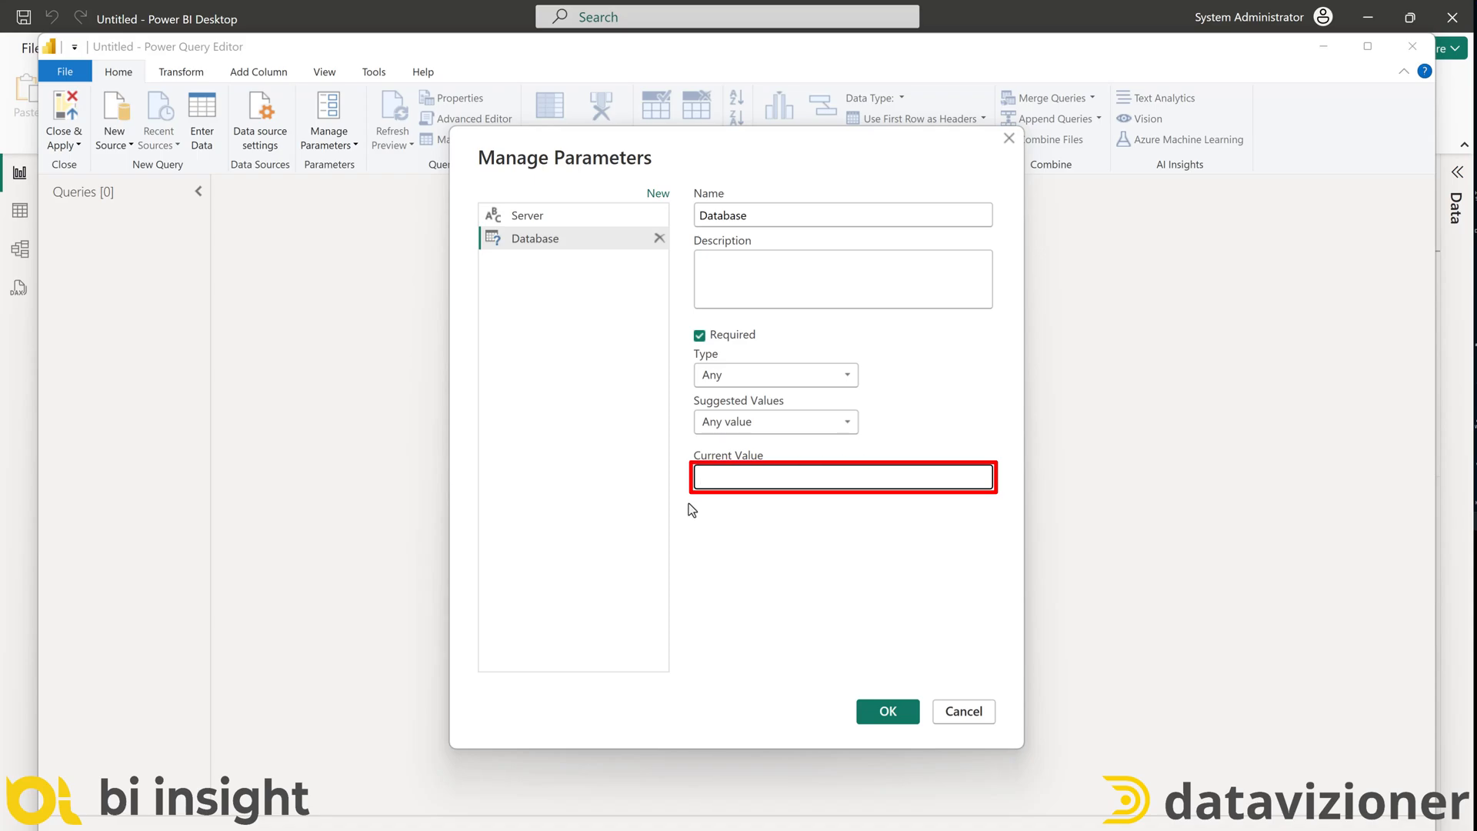
pyautogui.write('AdventureWorksDW2022USA')
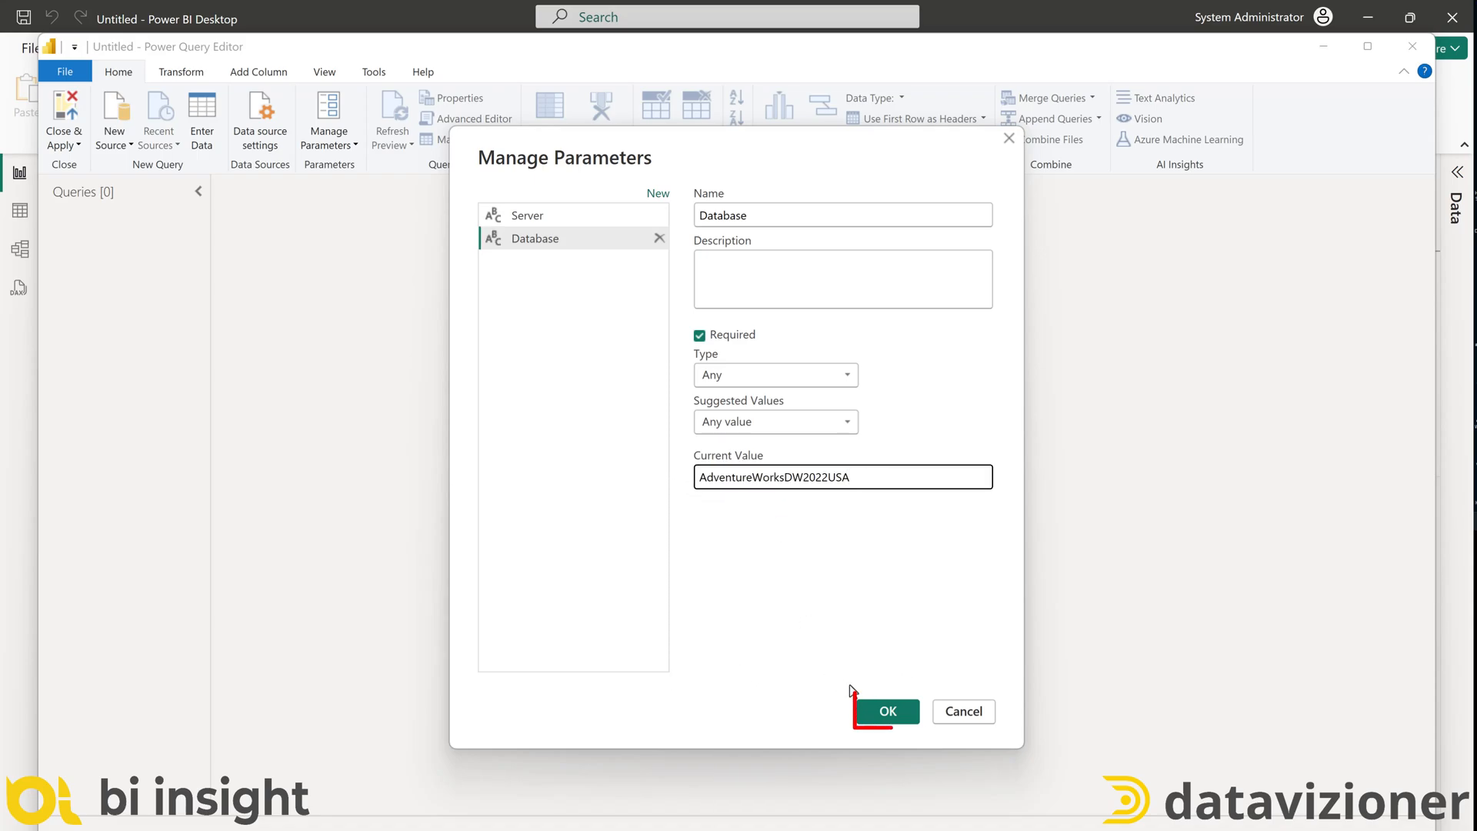
pyautogui.click(886, 710)
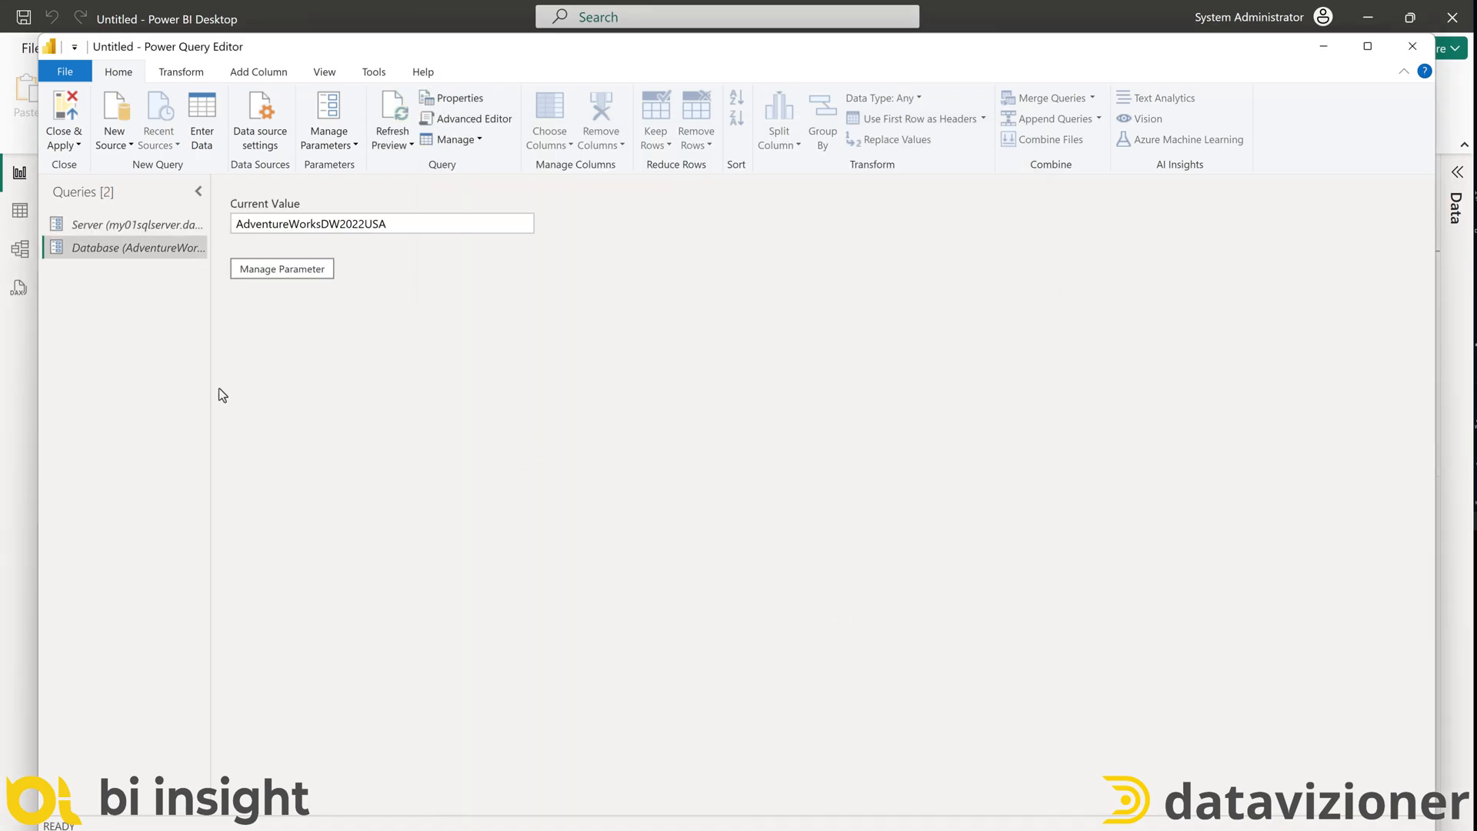
pyautogui.moveTo(292, 410)
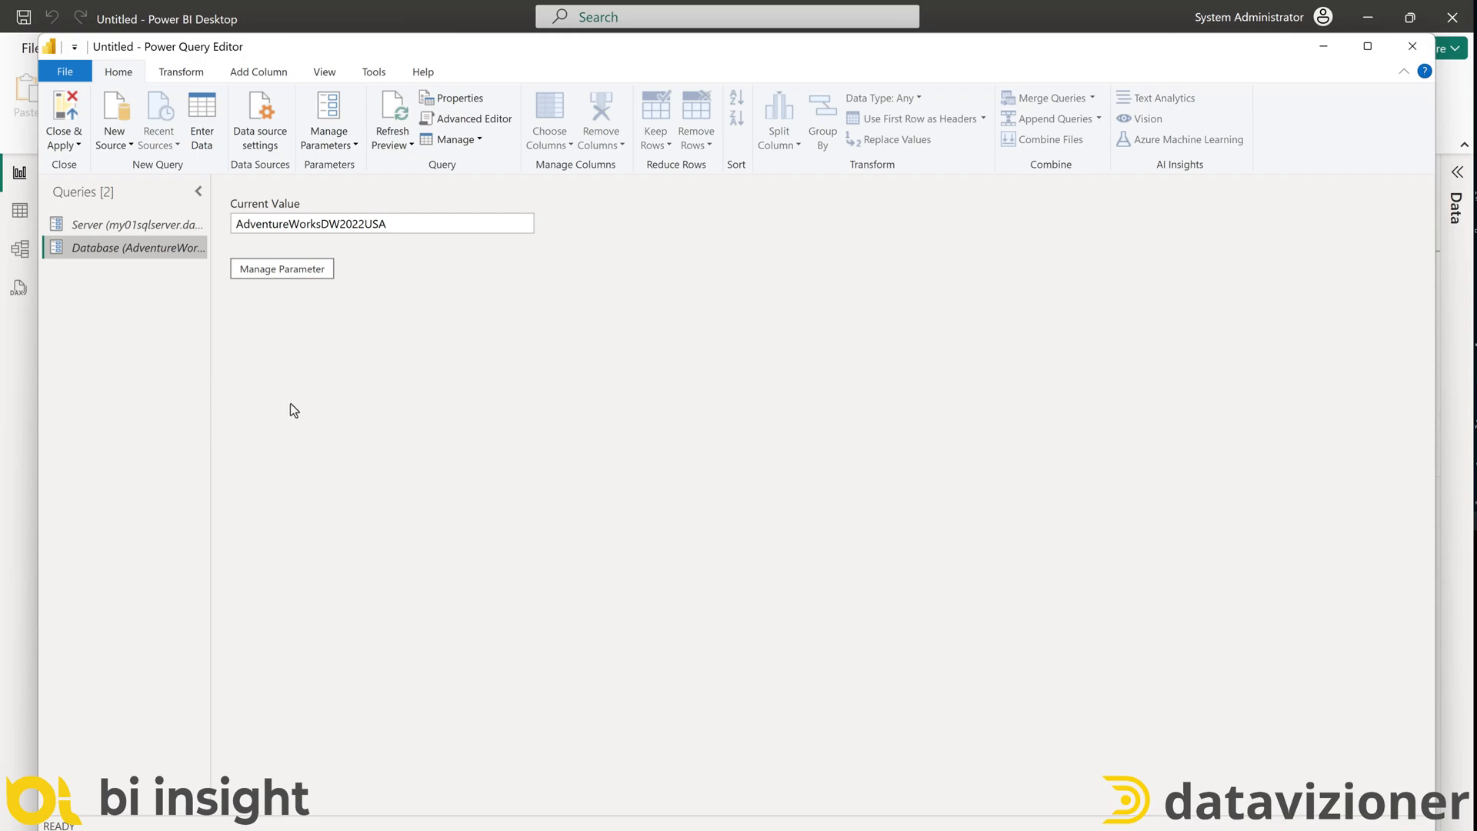
pyautogui.moveTo(444, 442)
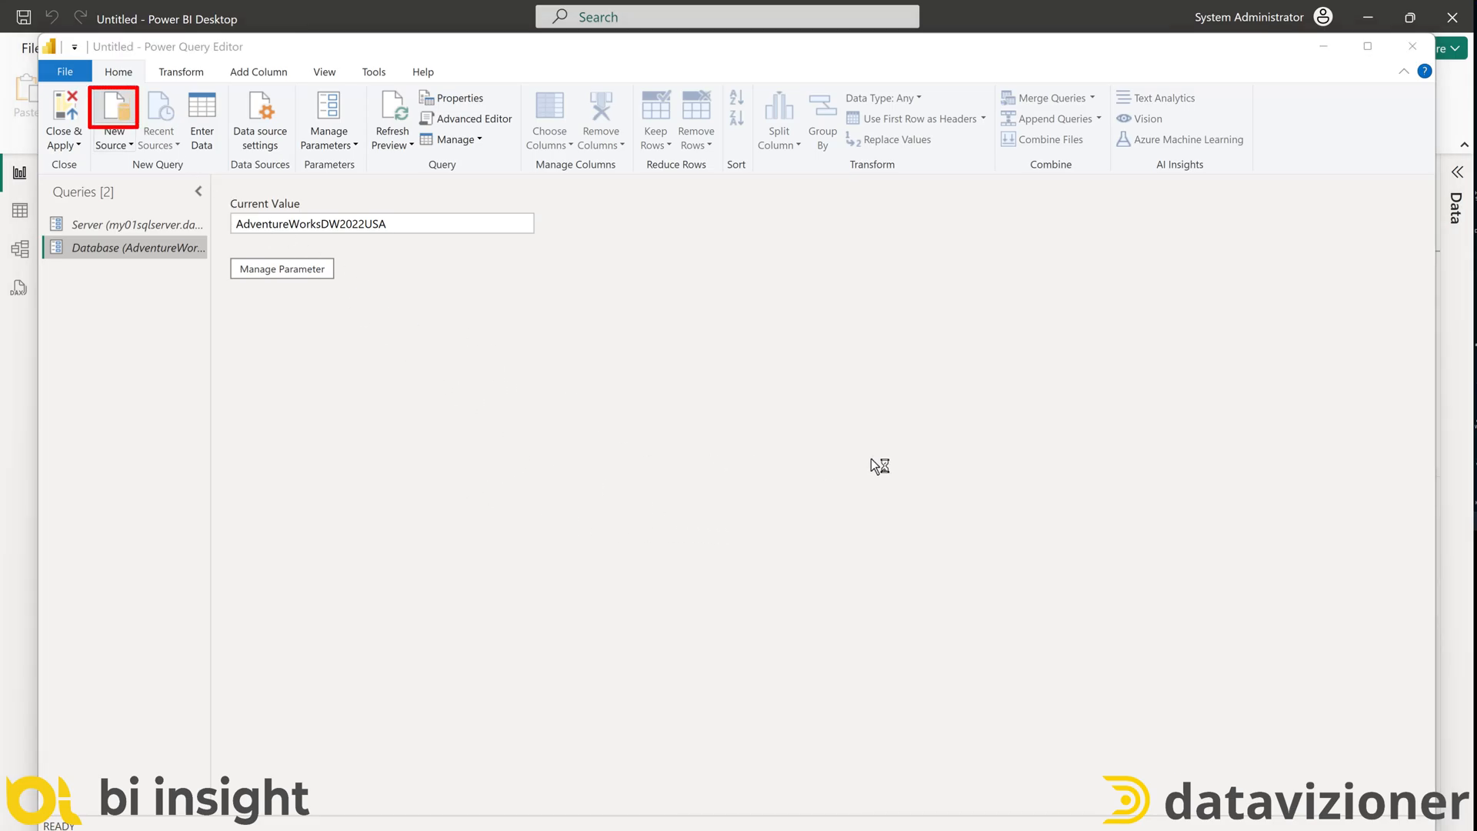
# Start a New Source connection to an Azure SQL database
pyautogui.click(111, 106)
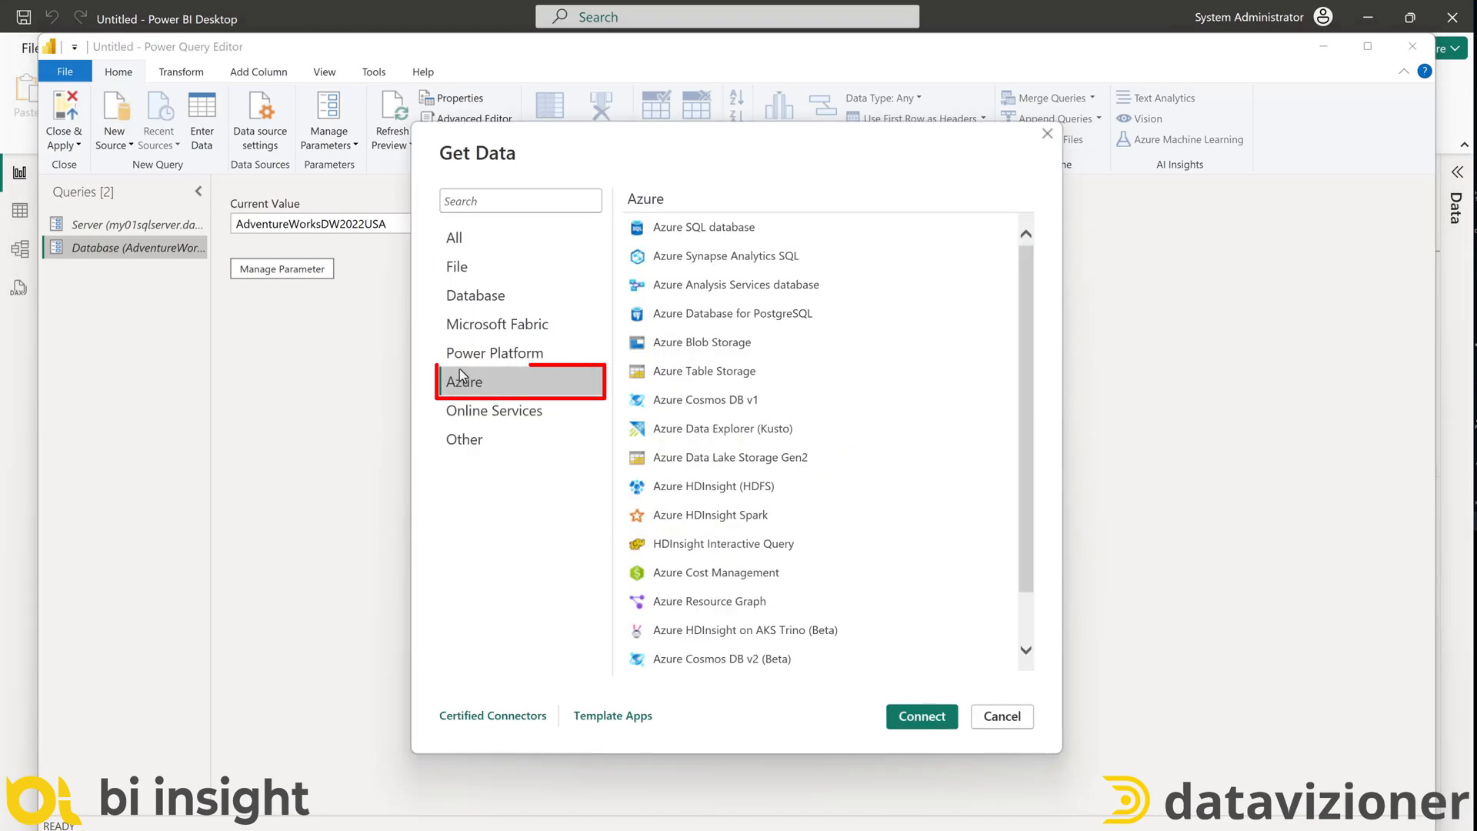
pyautogui.moveTo(701, 228)
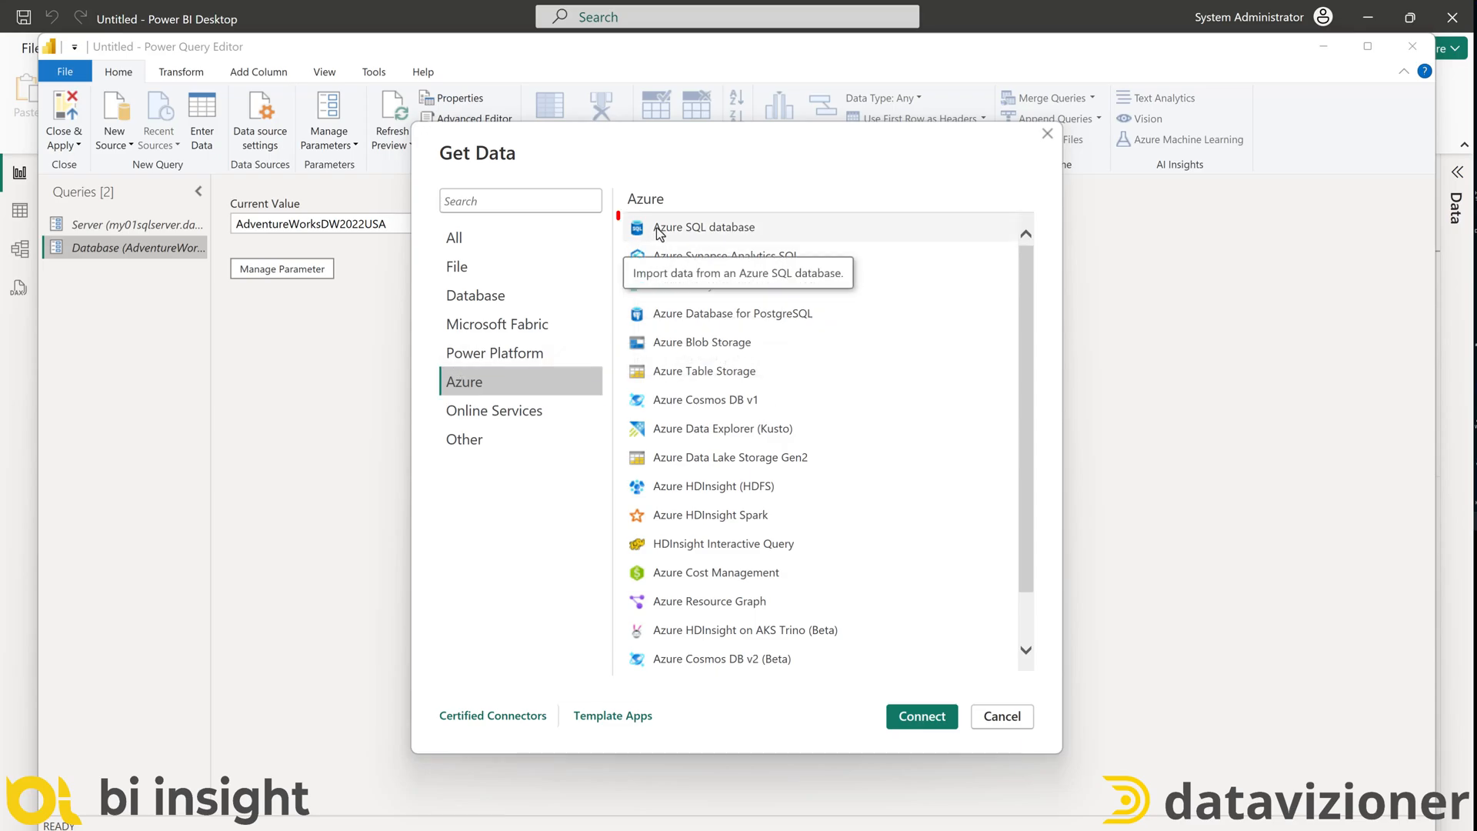
pyautogui.moveTo(841, 229)
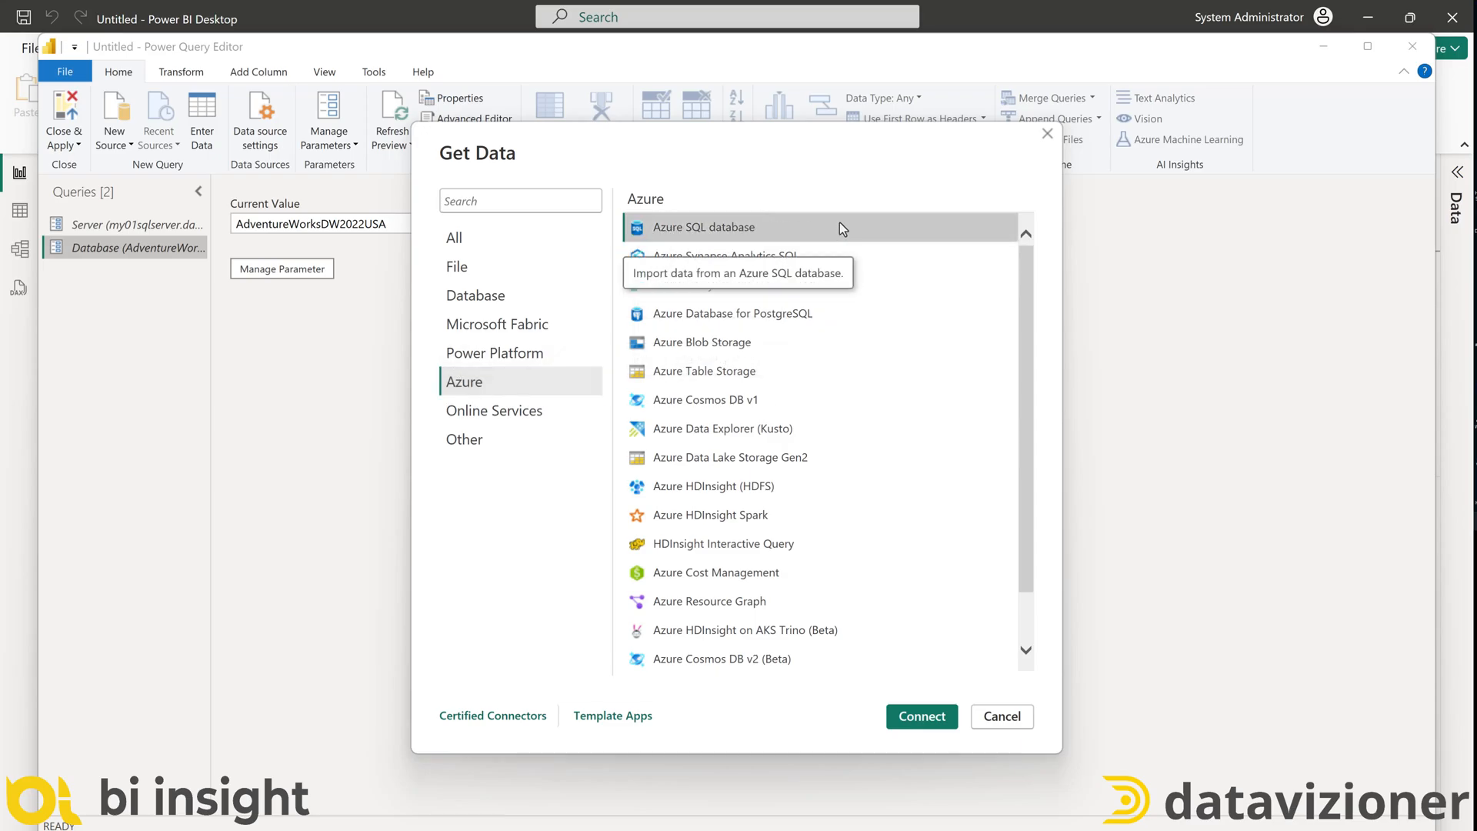
pyautogui.click(920, 715)
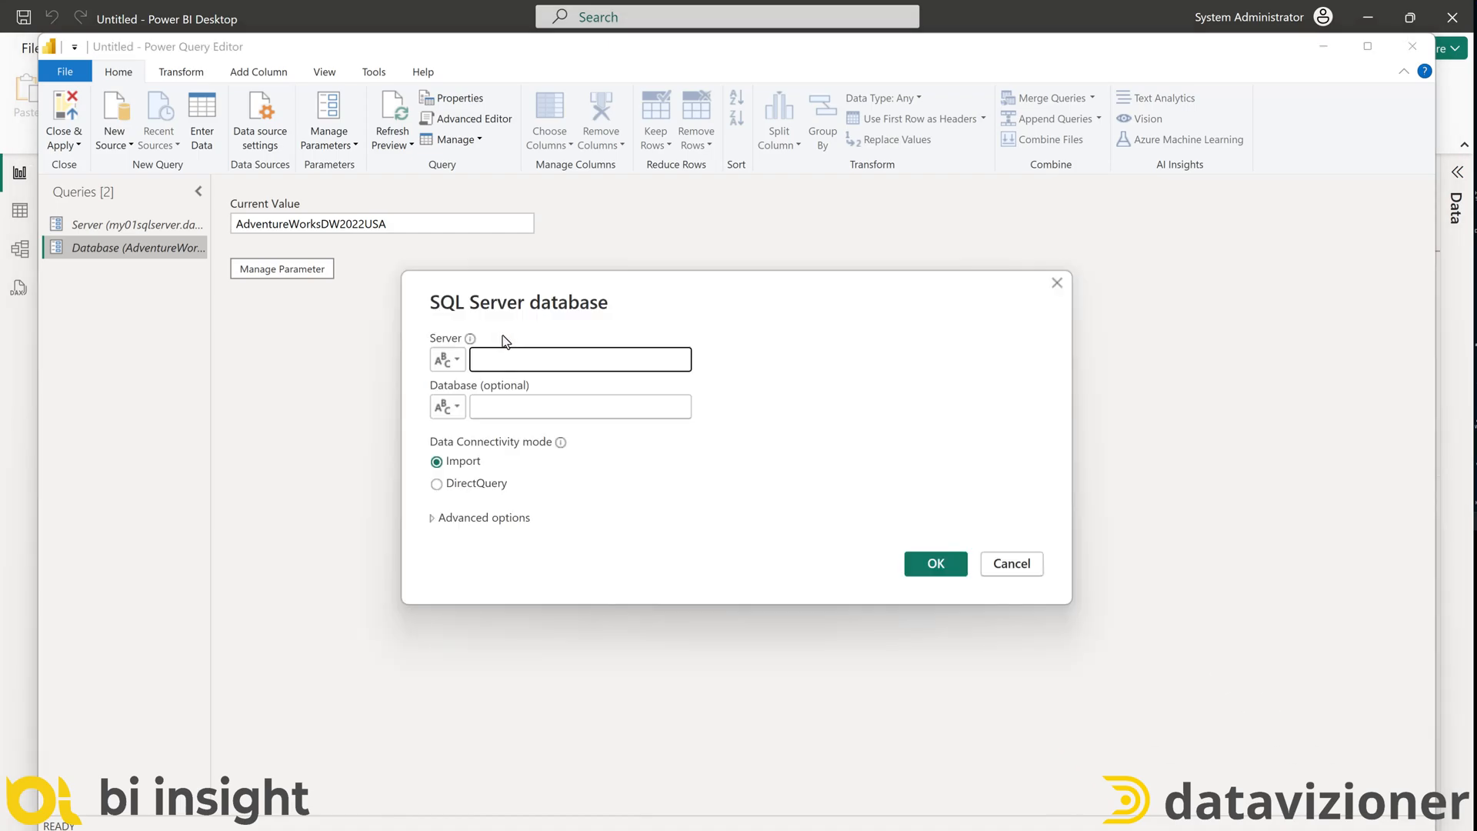
# Supply the connection's server and database from the Server and Database parameters and confirm
pyautogui.click(580, 359)
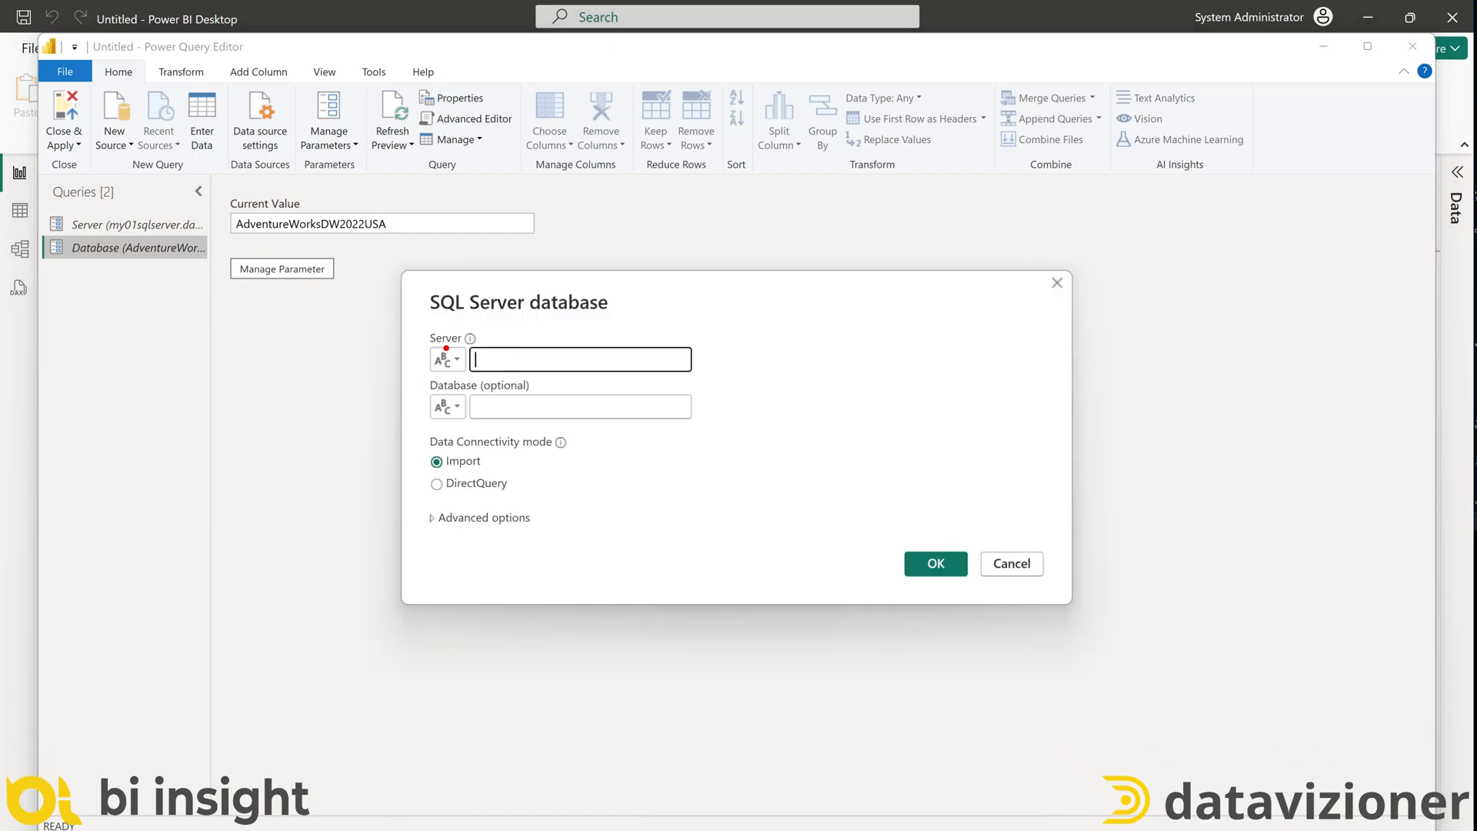
pyautogui.click(441, 358)
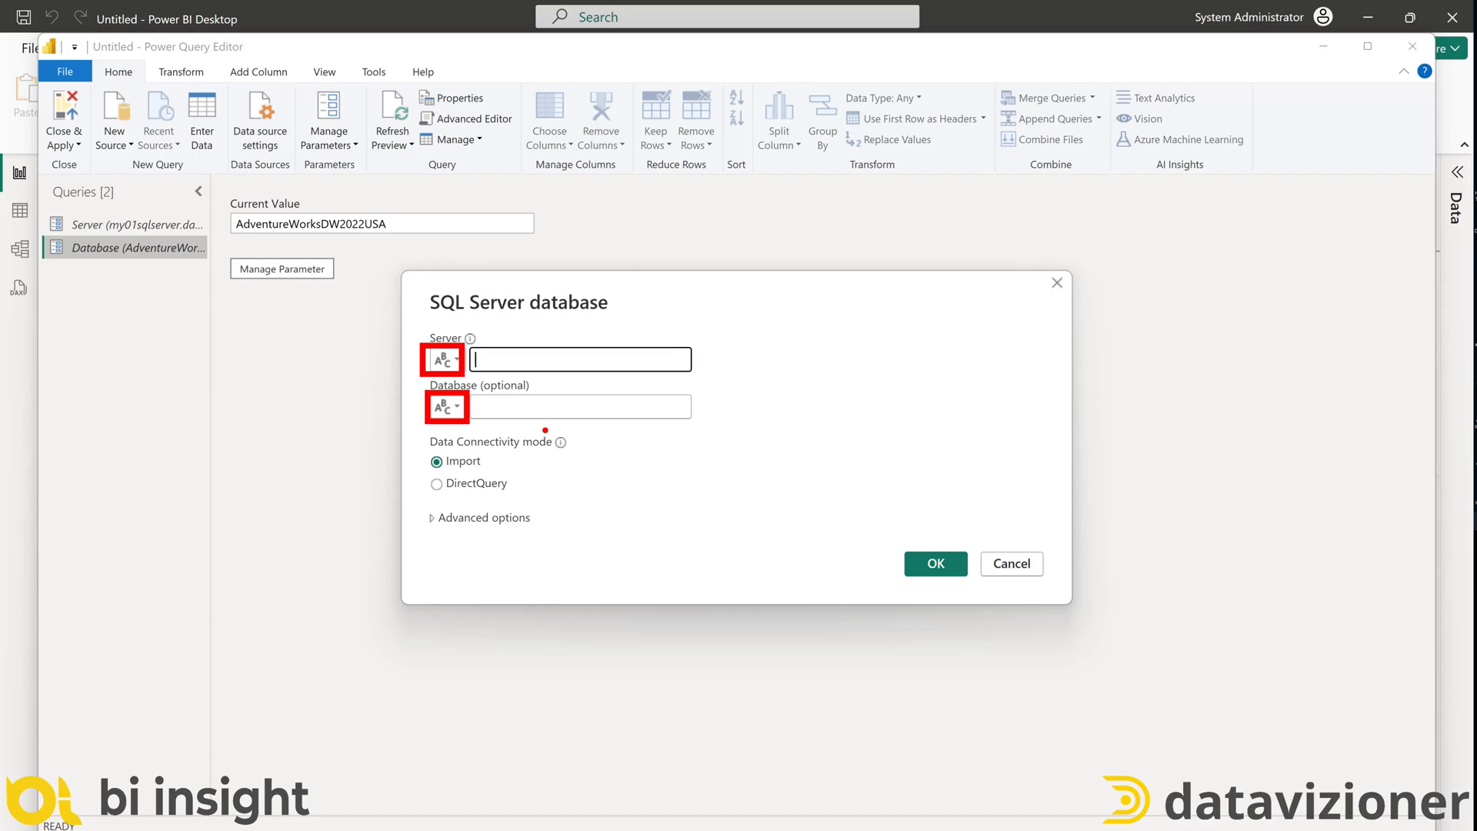
pyautogui.click(441, 360)
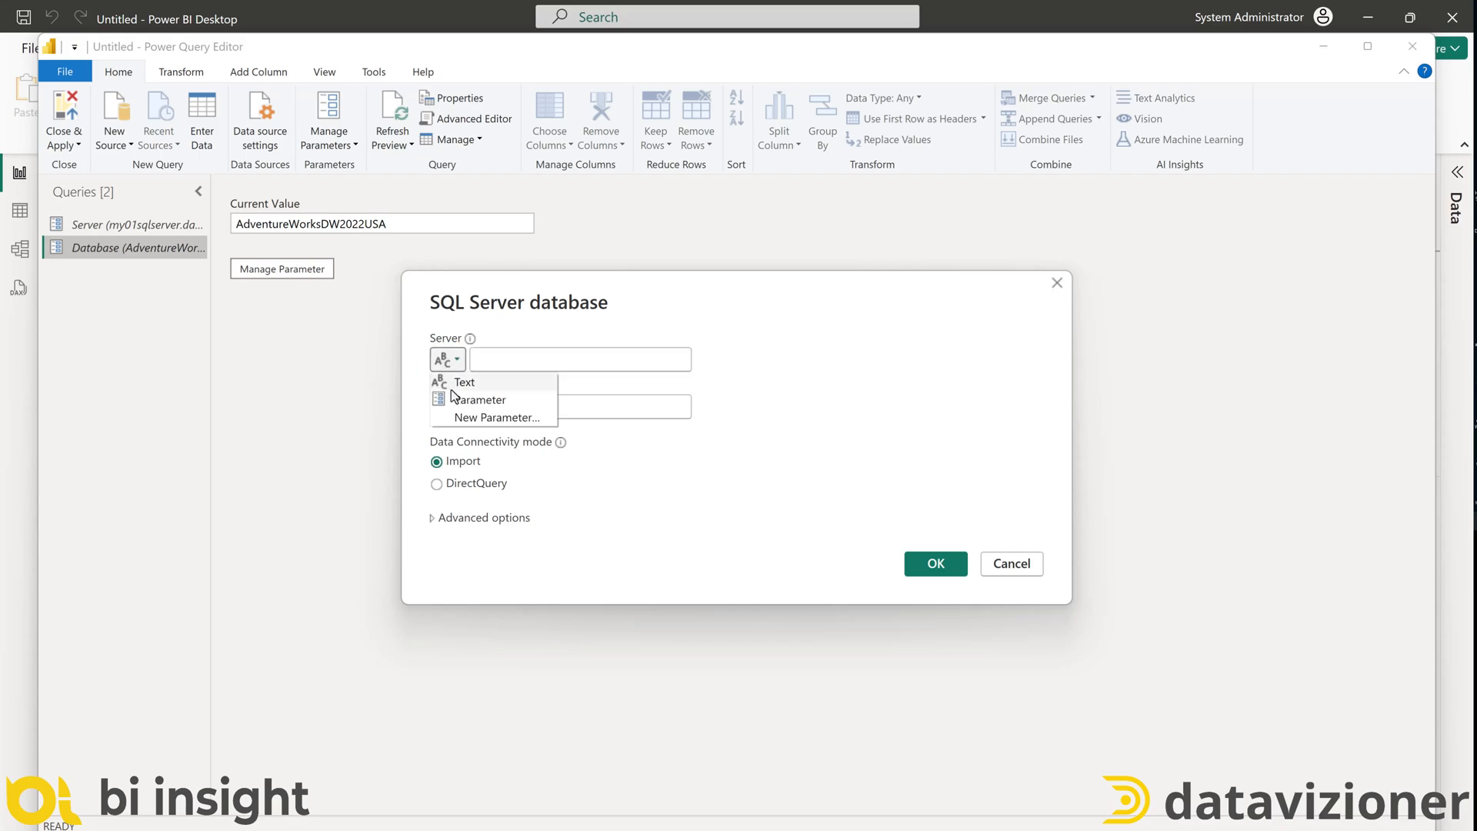
pyautogui.moveTo(480, 398)
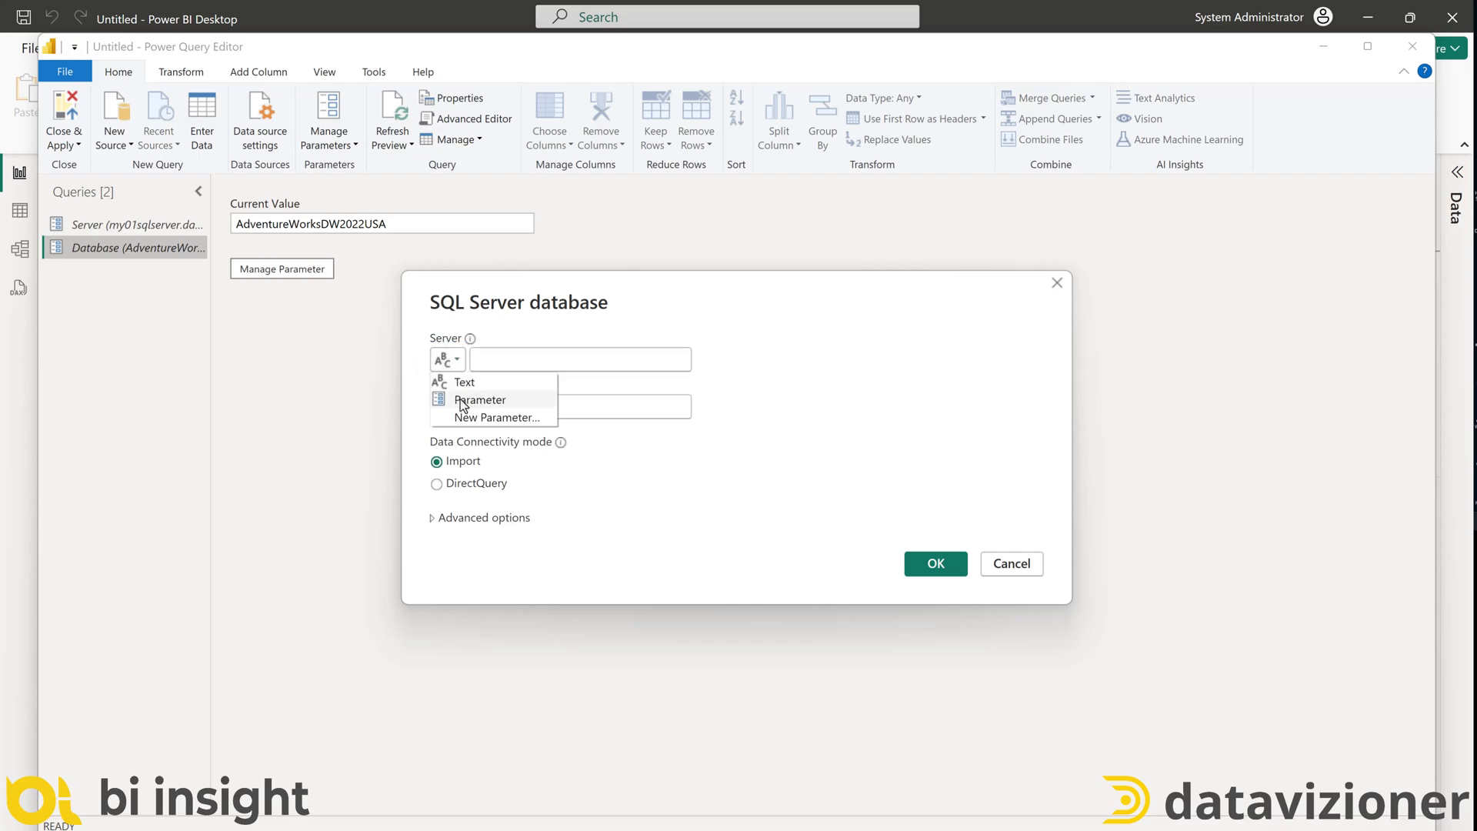
pyautogui.click(480, 400)
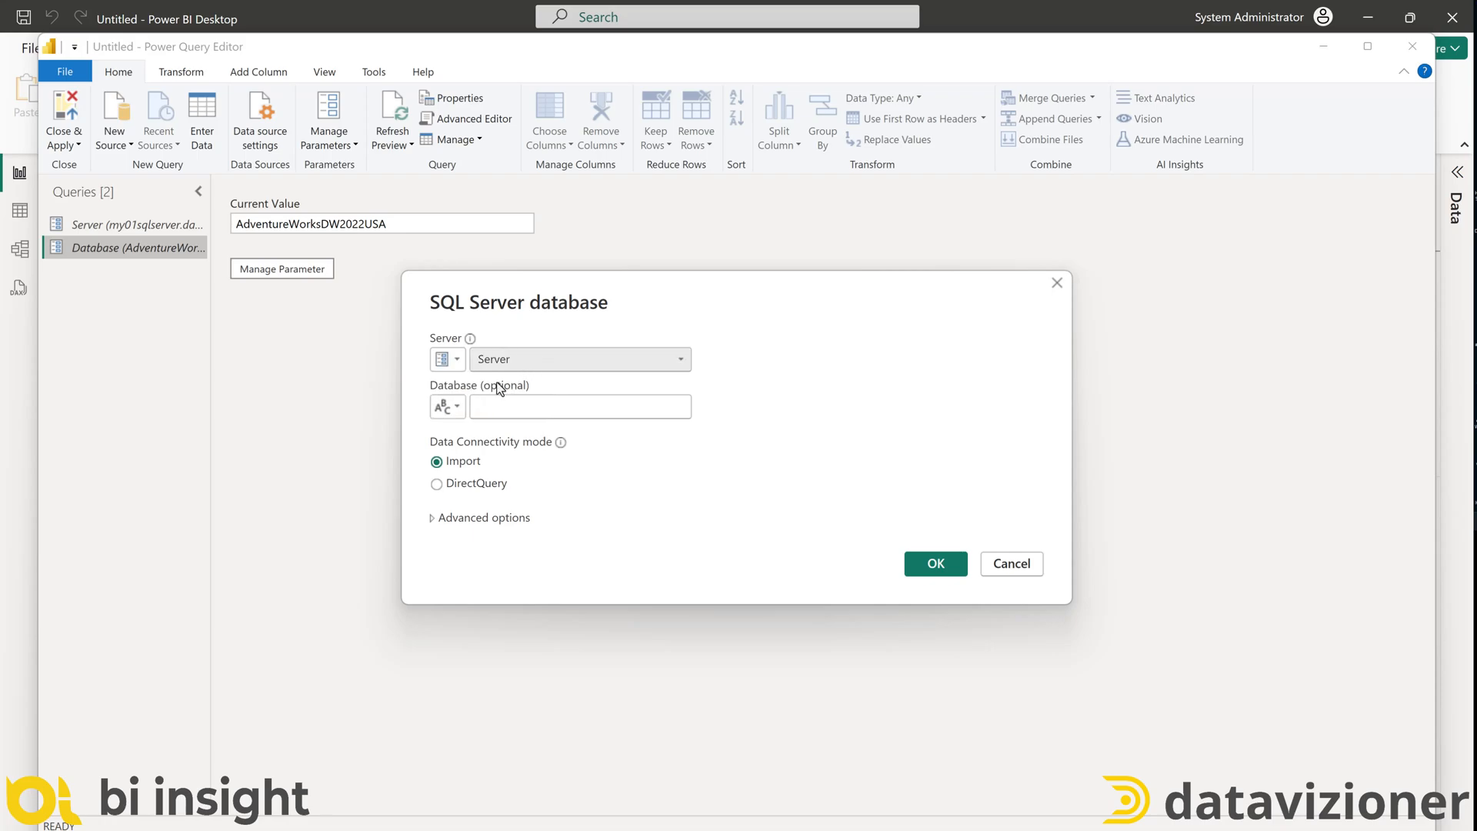
pyautogui.click(447, 406)
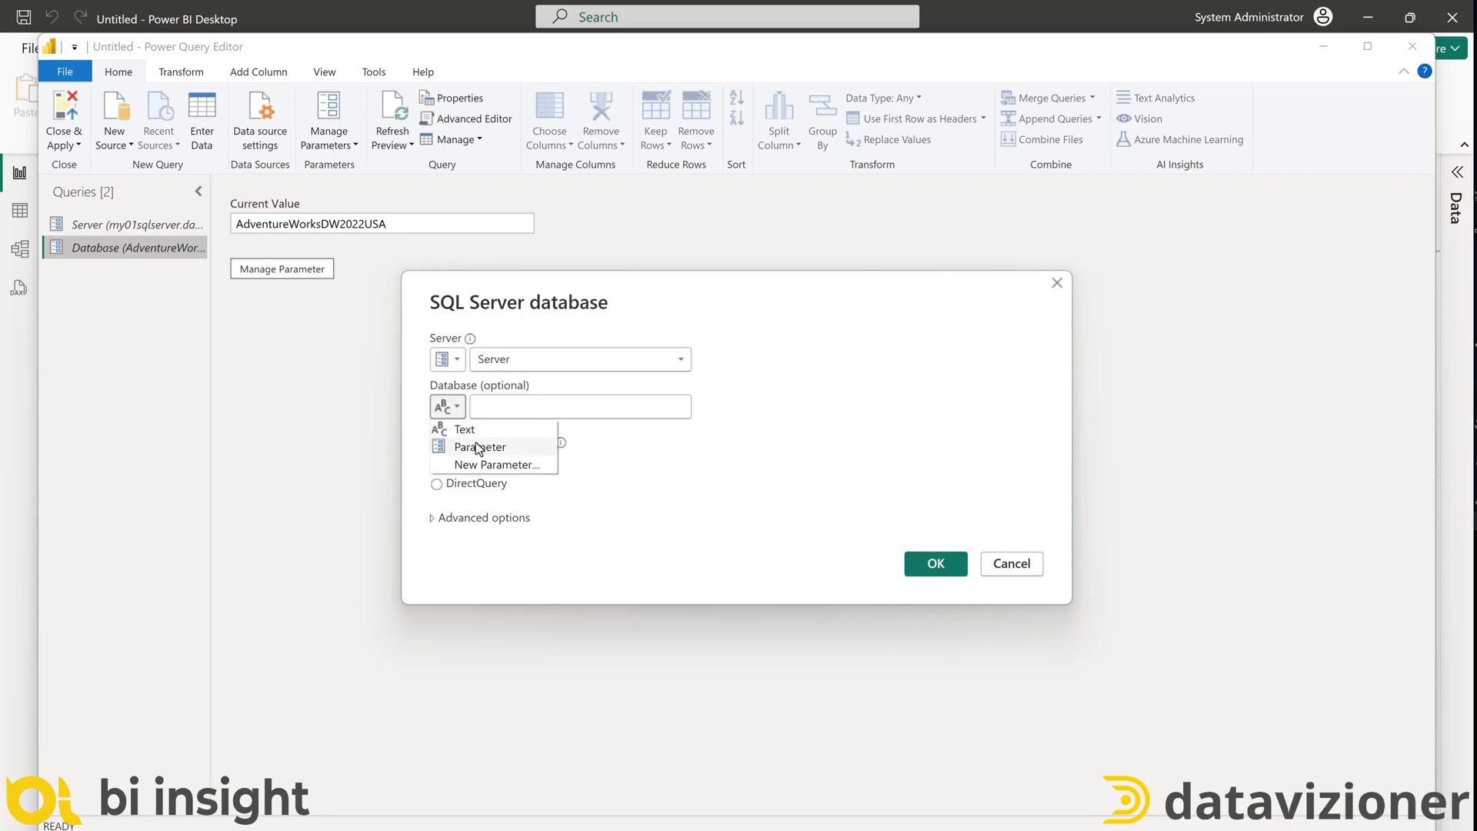
pyautogui.click(478, 447)
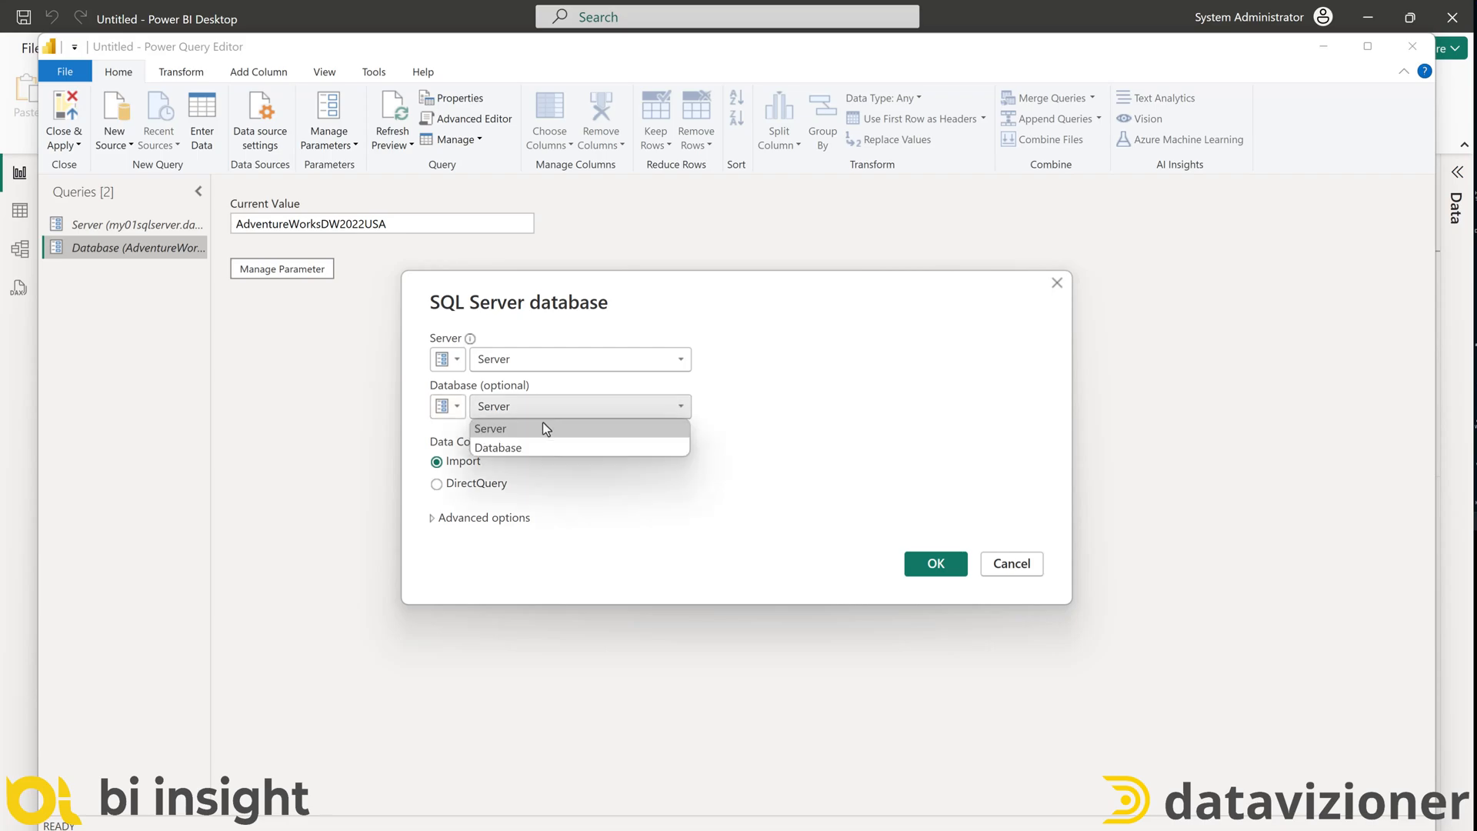
pyautogui.click(497, 448)
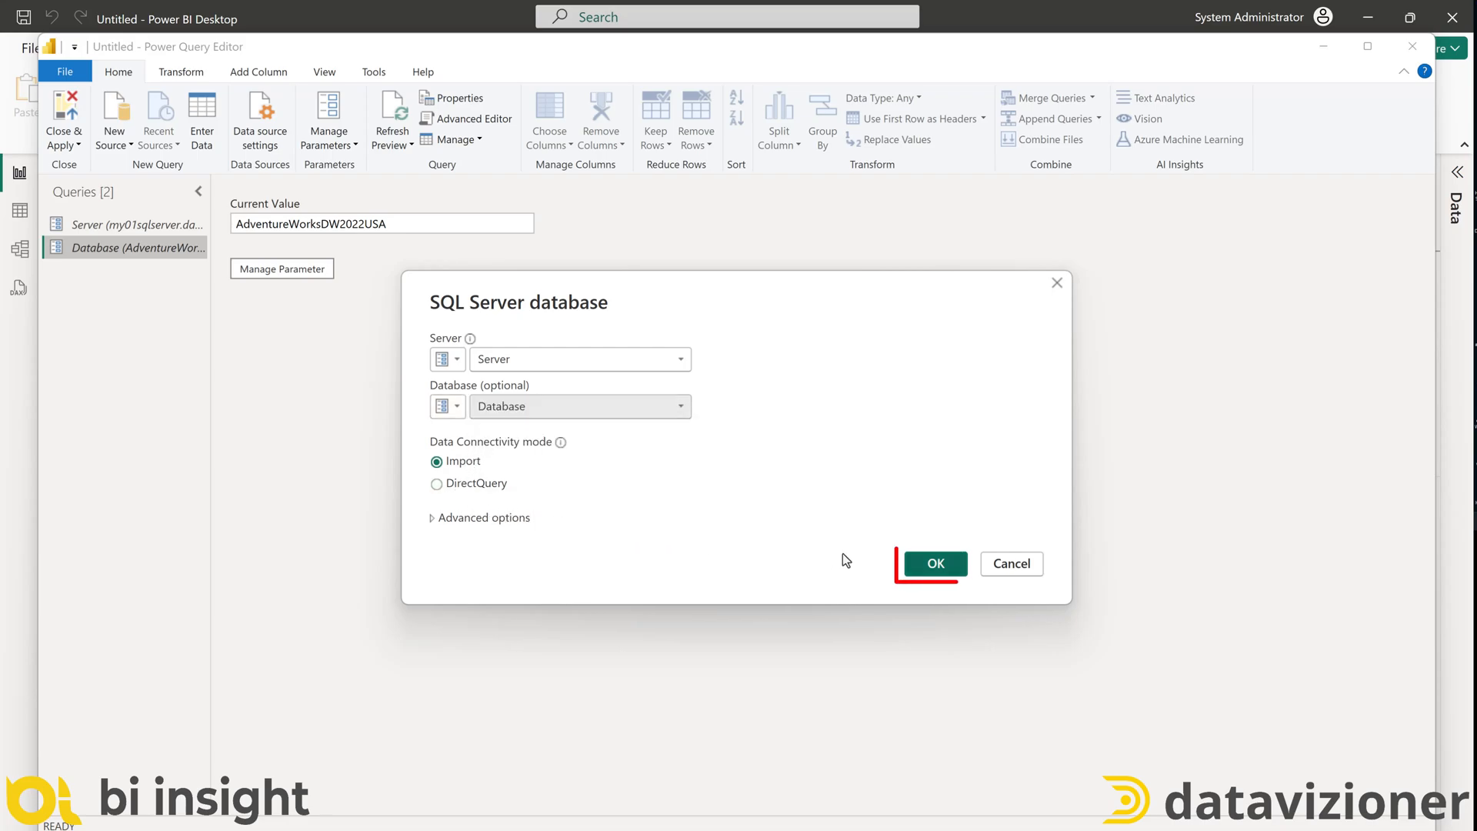
pyautogui.click(934, 563)
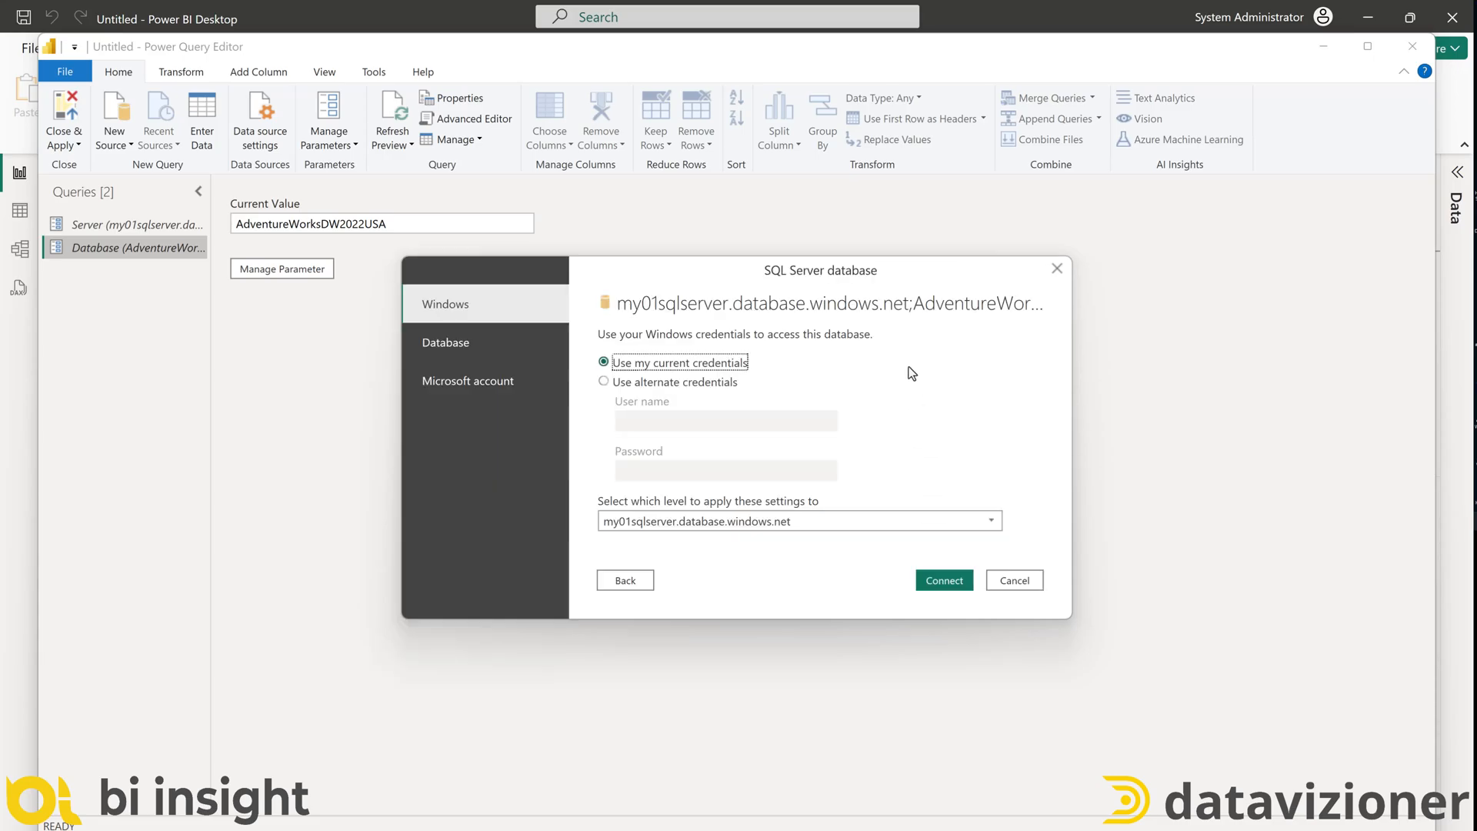
pyautogui.moveTo(798, 329)
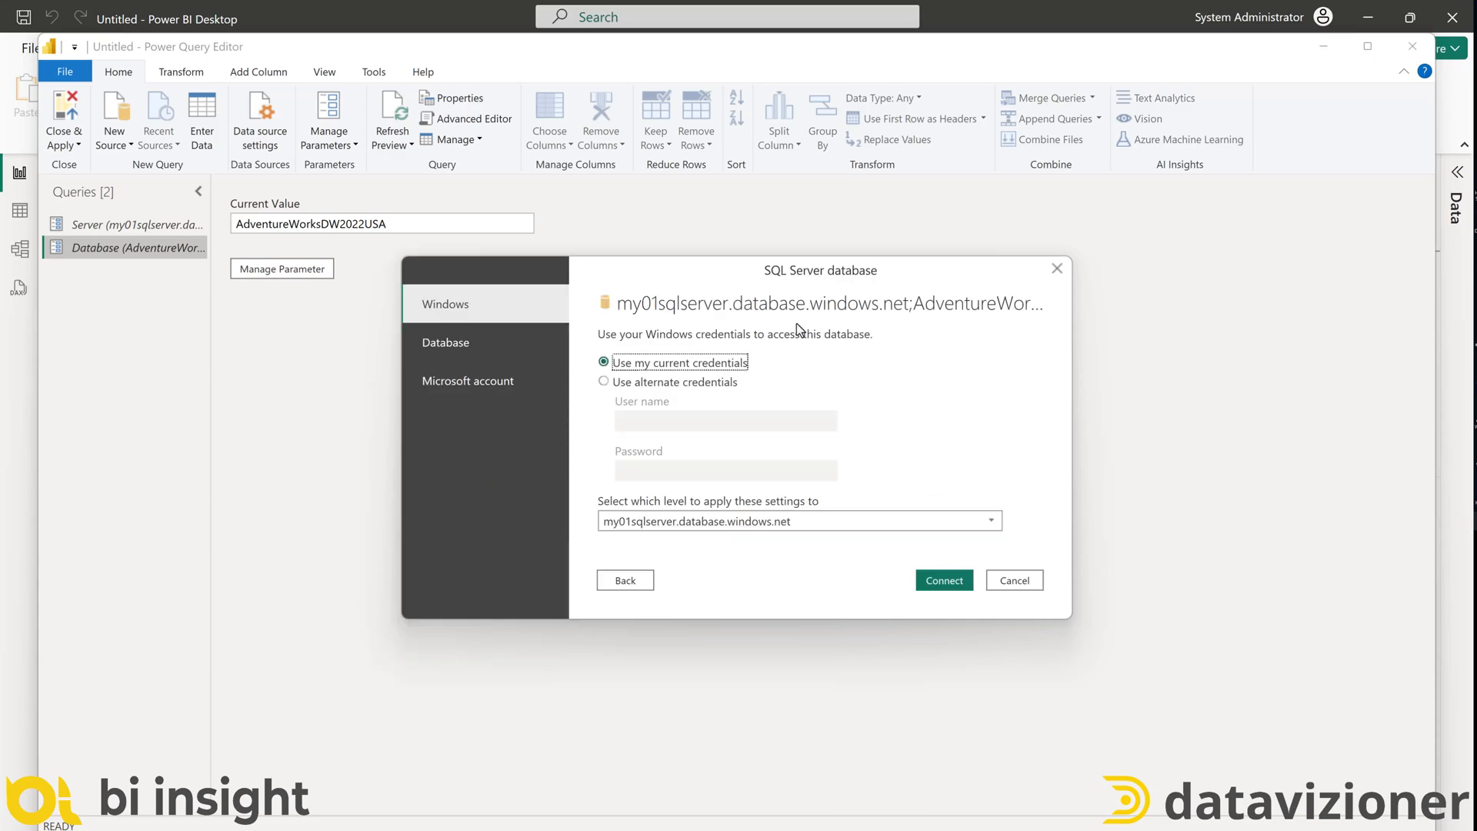
# Sign in with Database credentials as user 'soheil' and connect
pyautogui.click(446, 342)
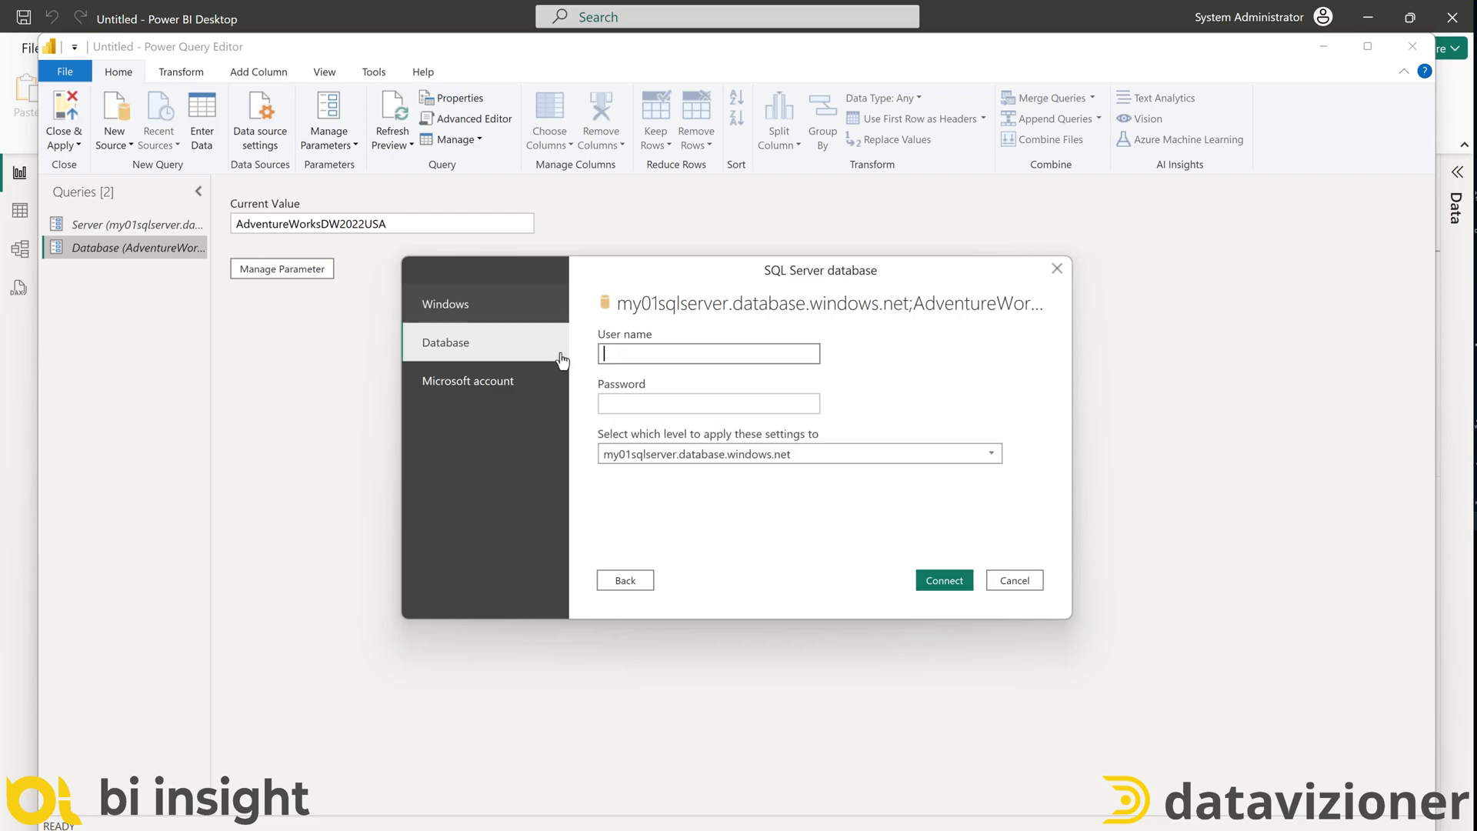
pyautogui.moveTo(537, 373)
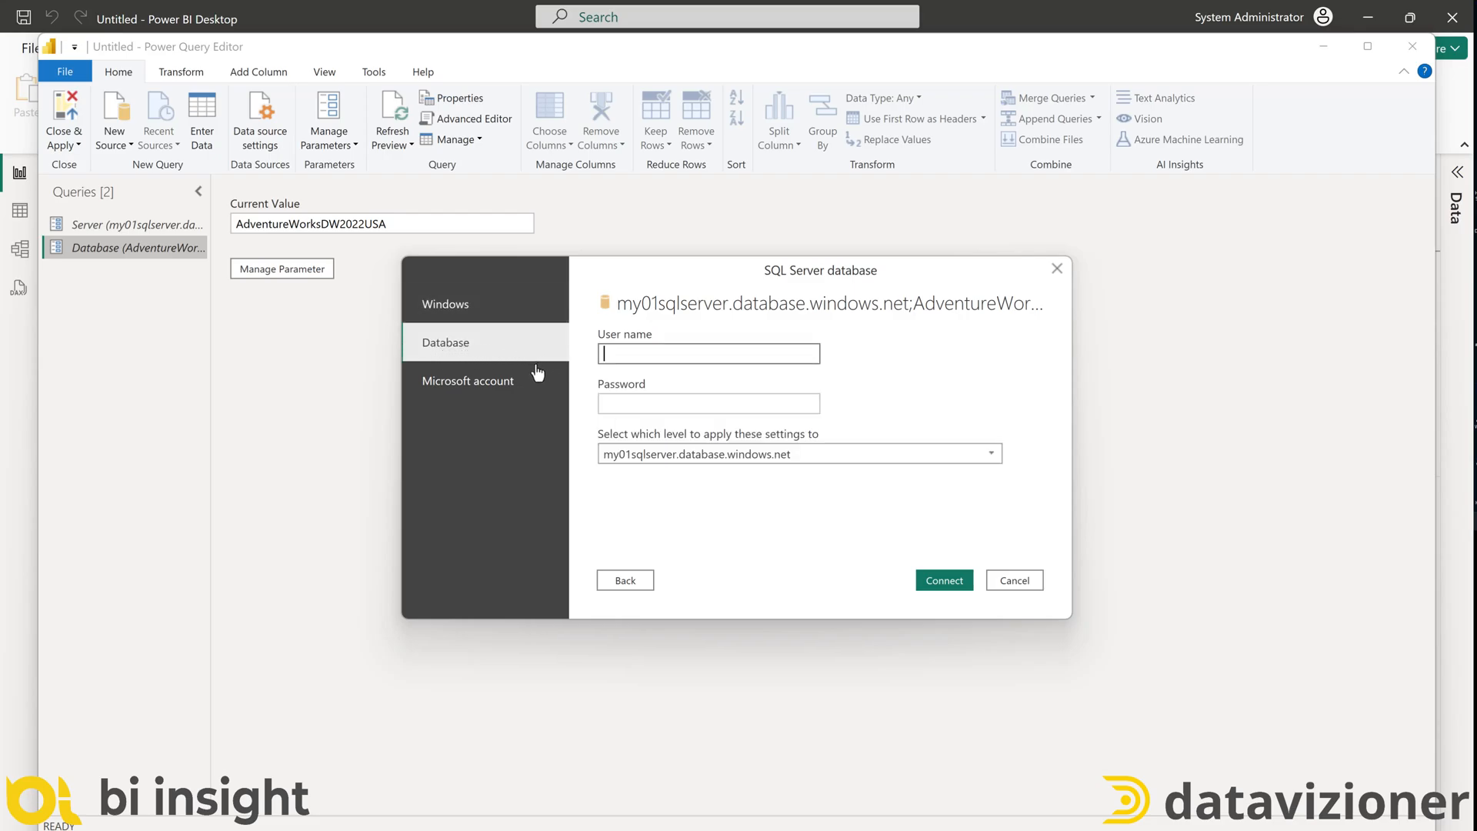
pyautogui.click(466, 380)
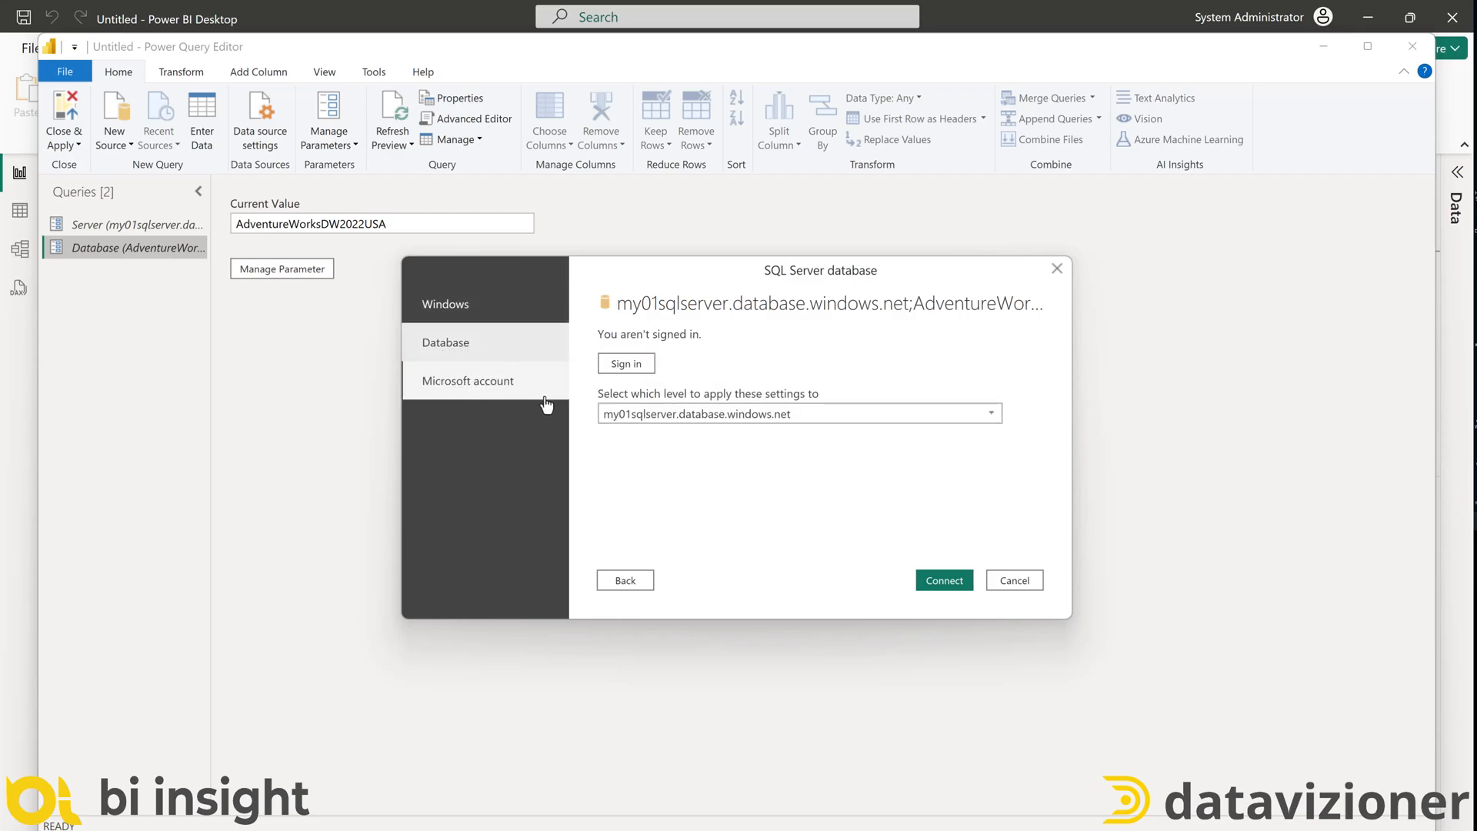
pyautogui.click(446, 342)
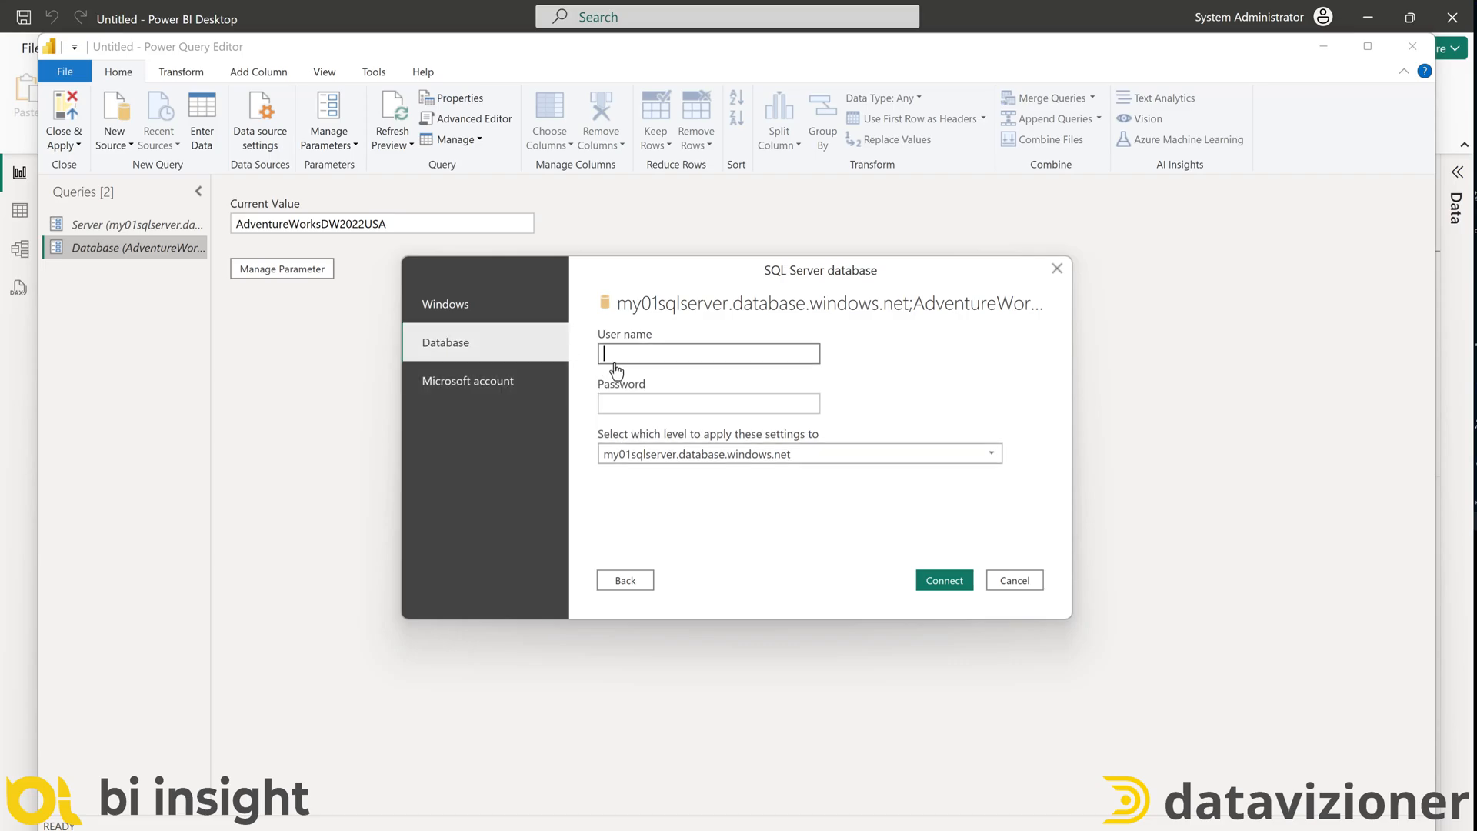
pyautogui.write('soheil')
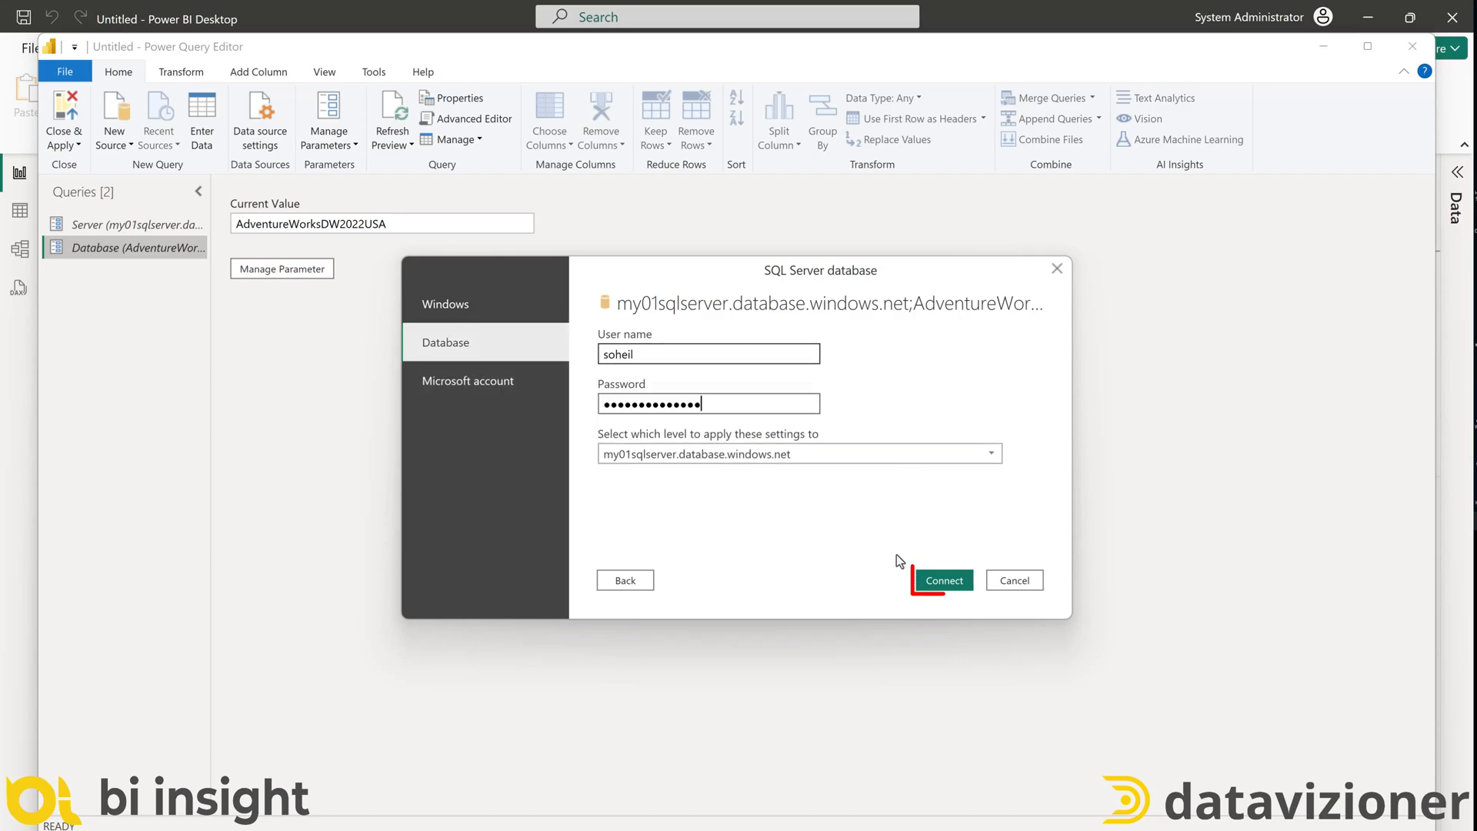
pyautogui.click(943, 580)
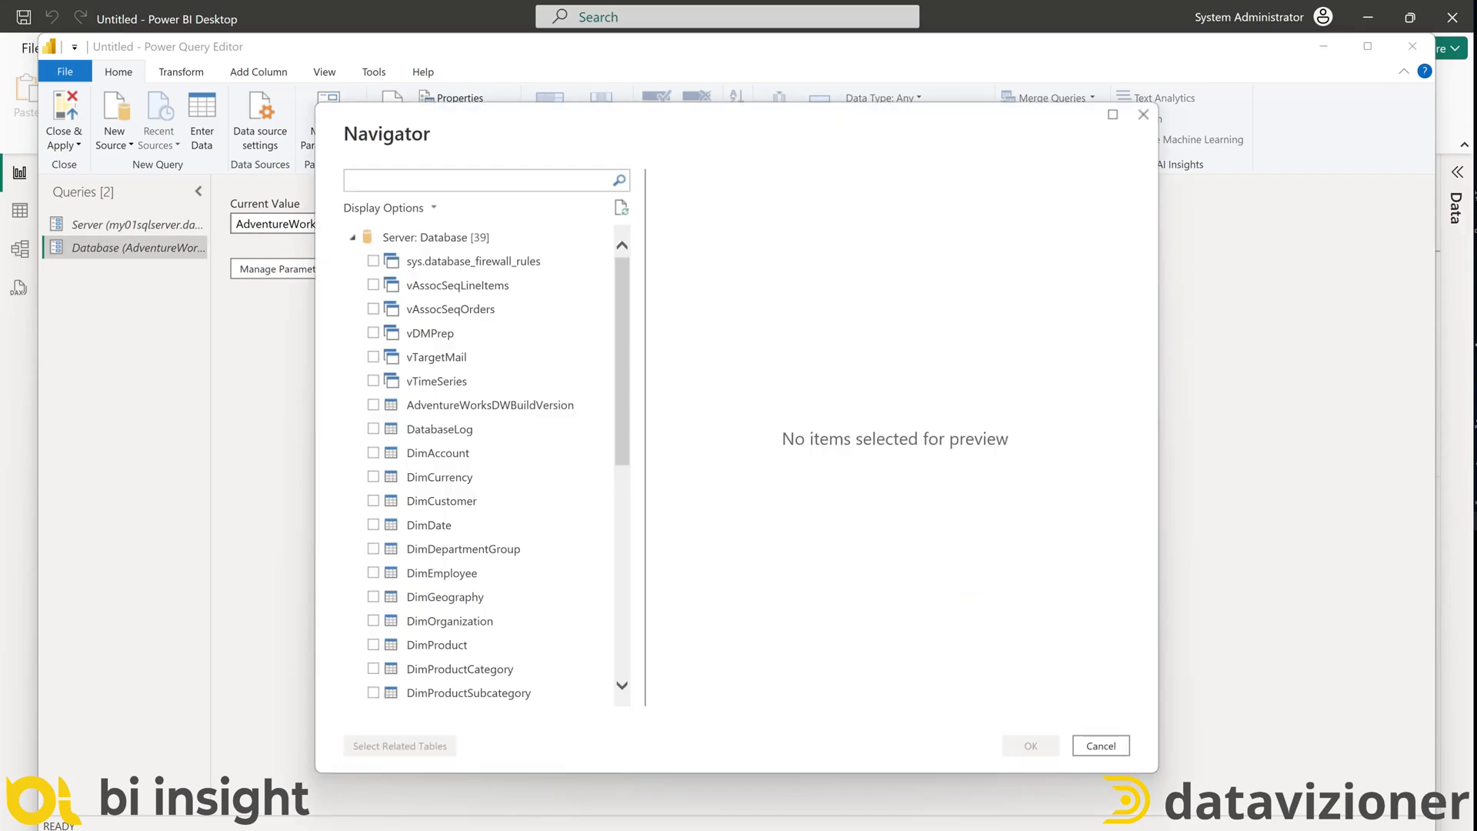
pyautogui.moveTo(666, 349)
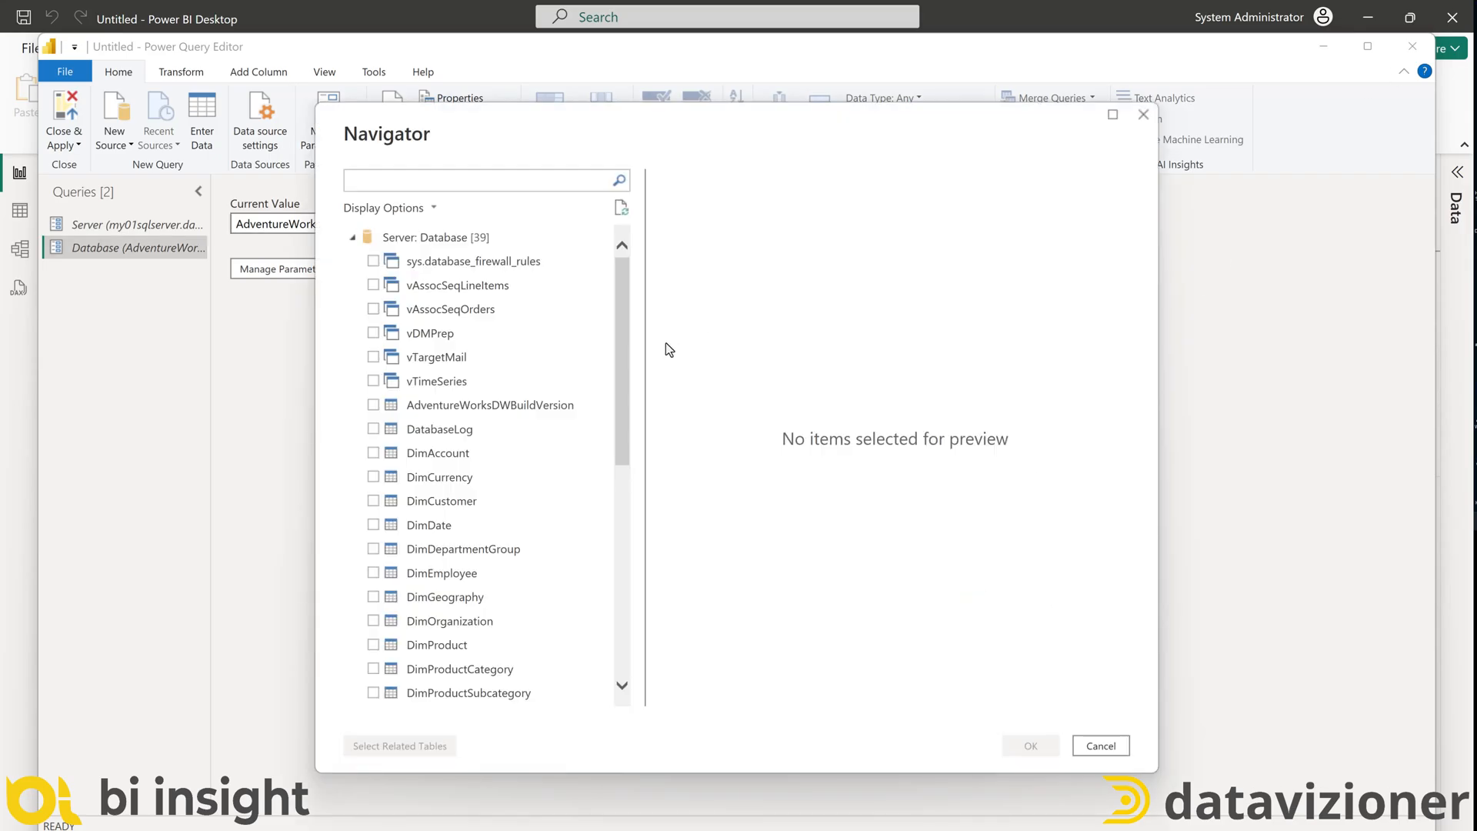
# Select DimProduct, DimDate and FactResellerSales in Navigator and load them into the query editor
pyautogui.scroll(-3)
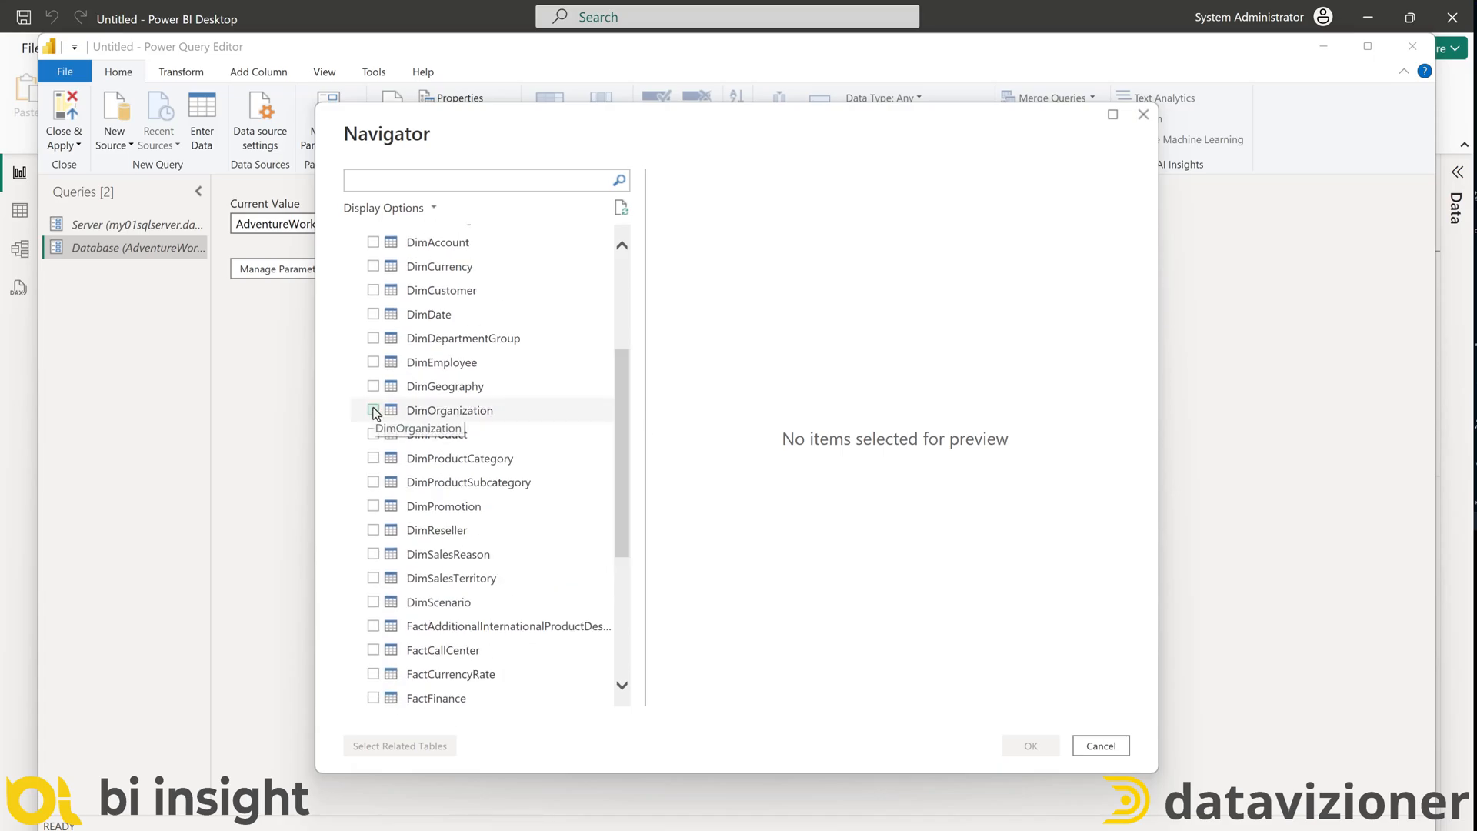
pyautogui.click(372, 434)
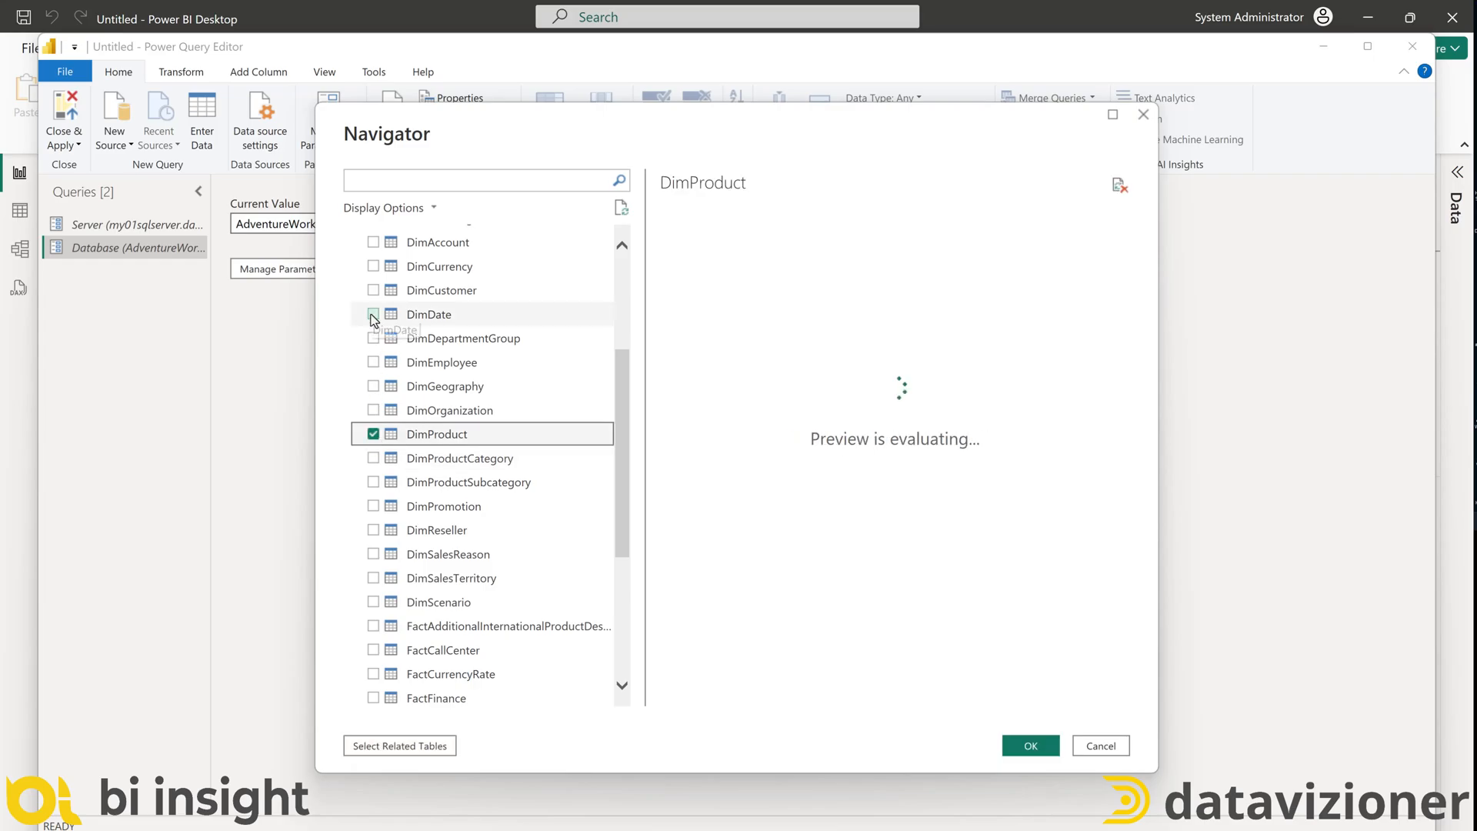
pyautogui.click(429, 314)
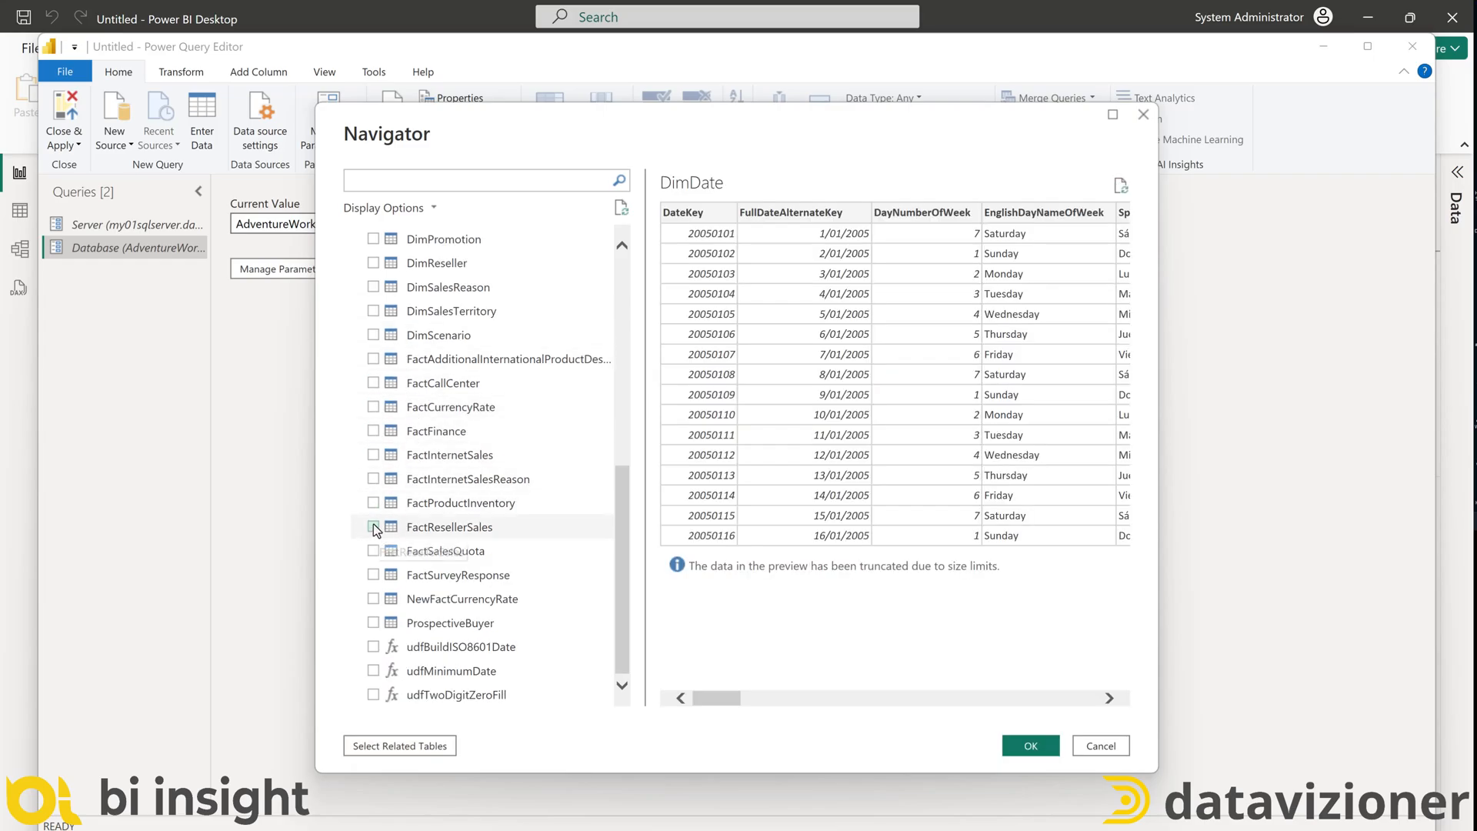
pyautogui.click(374, 526)
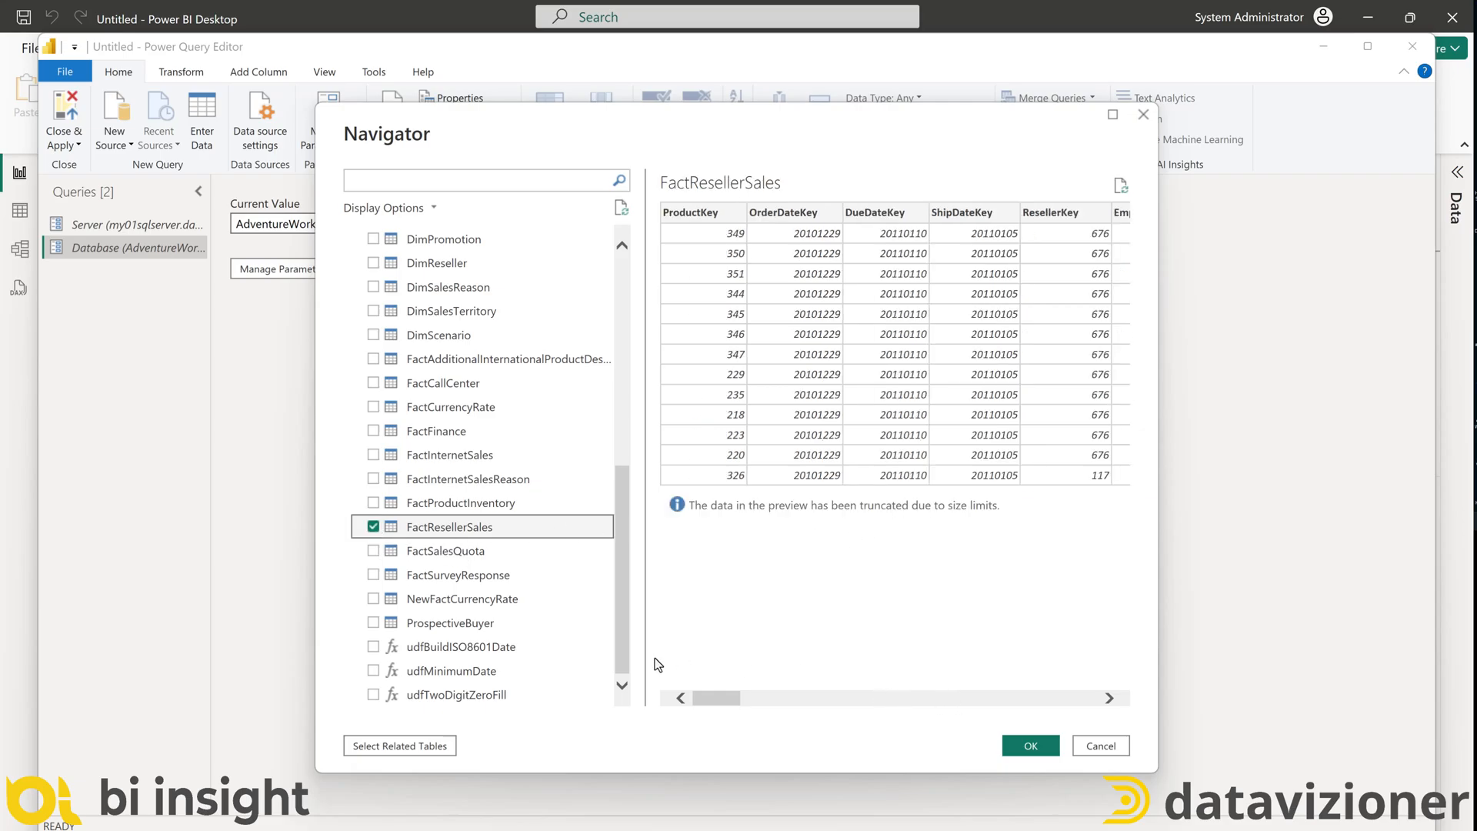
pyautogui.moveTo(1065, 682)
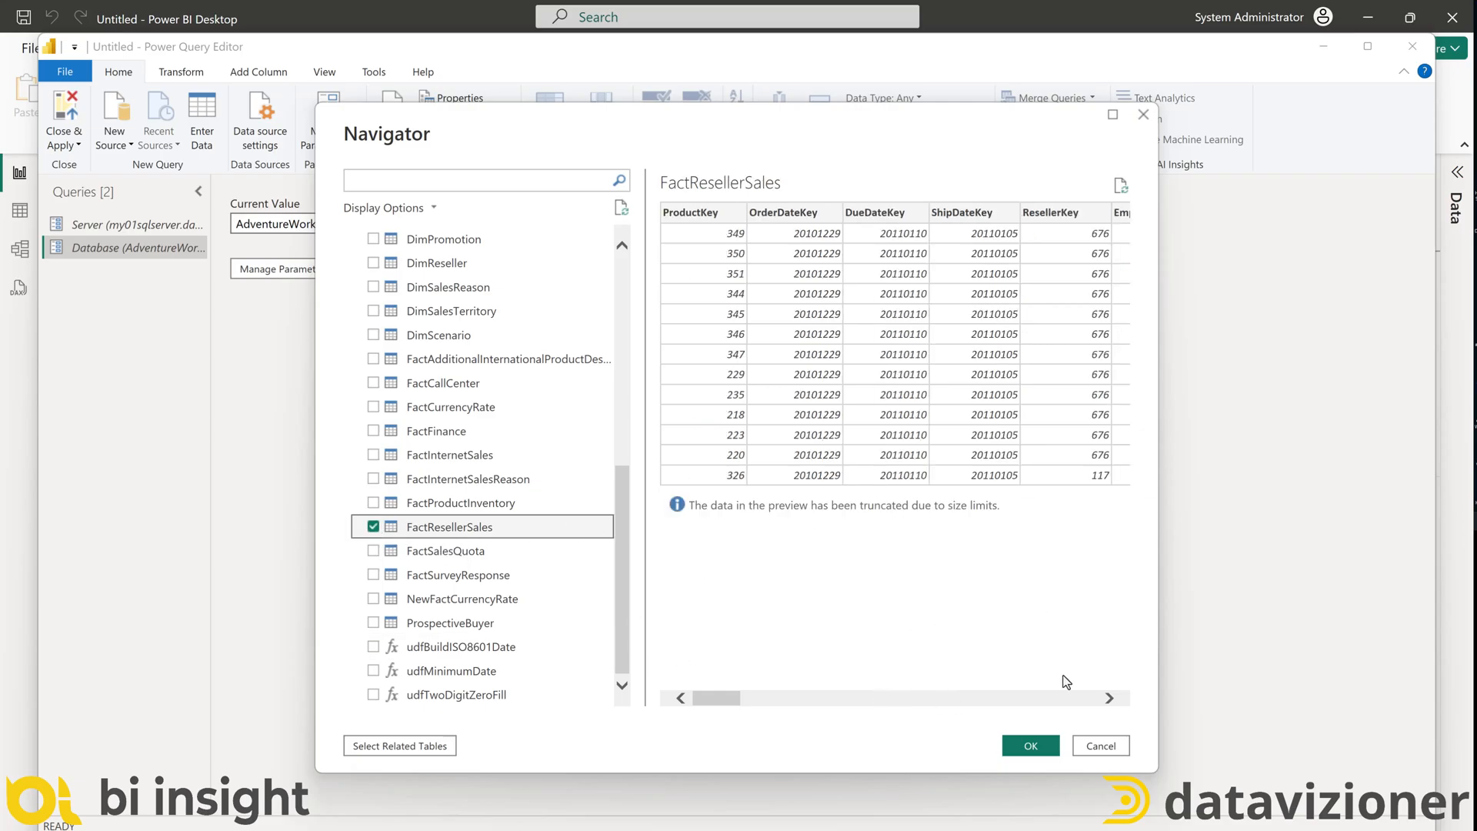
pyautogui.click(1029, 745)
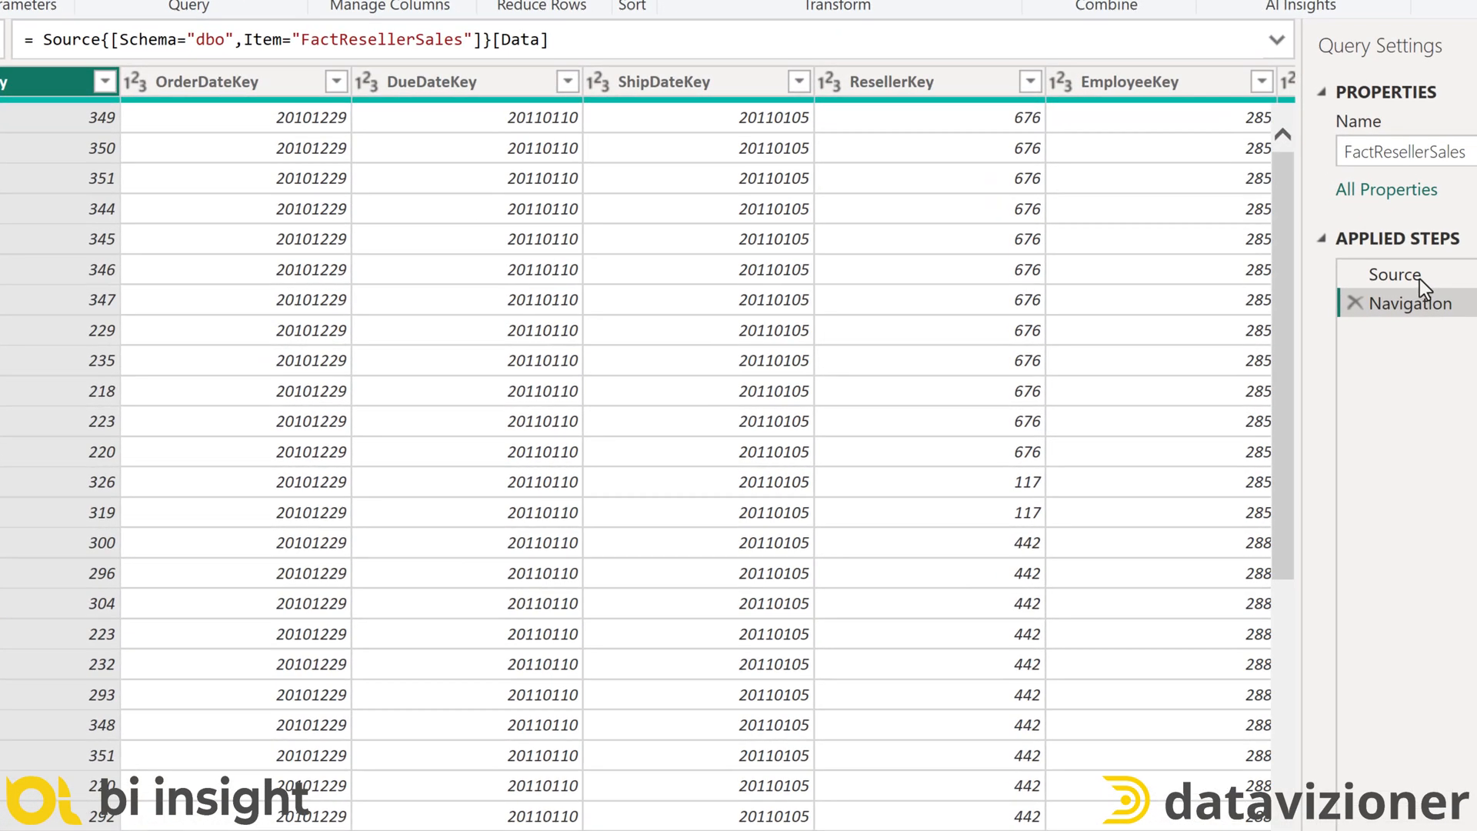
# Verify the Source step uses Sql.Database(Server, Database), then Close & Apply
pyautogui.click(1393, 274)
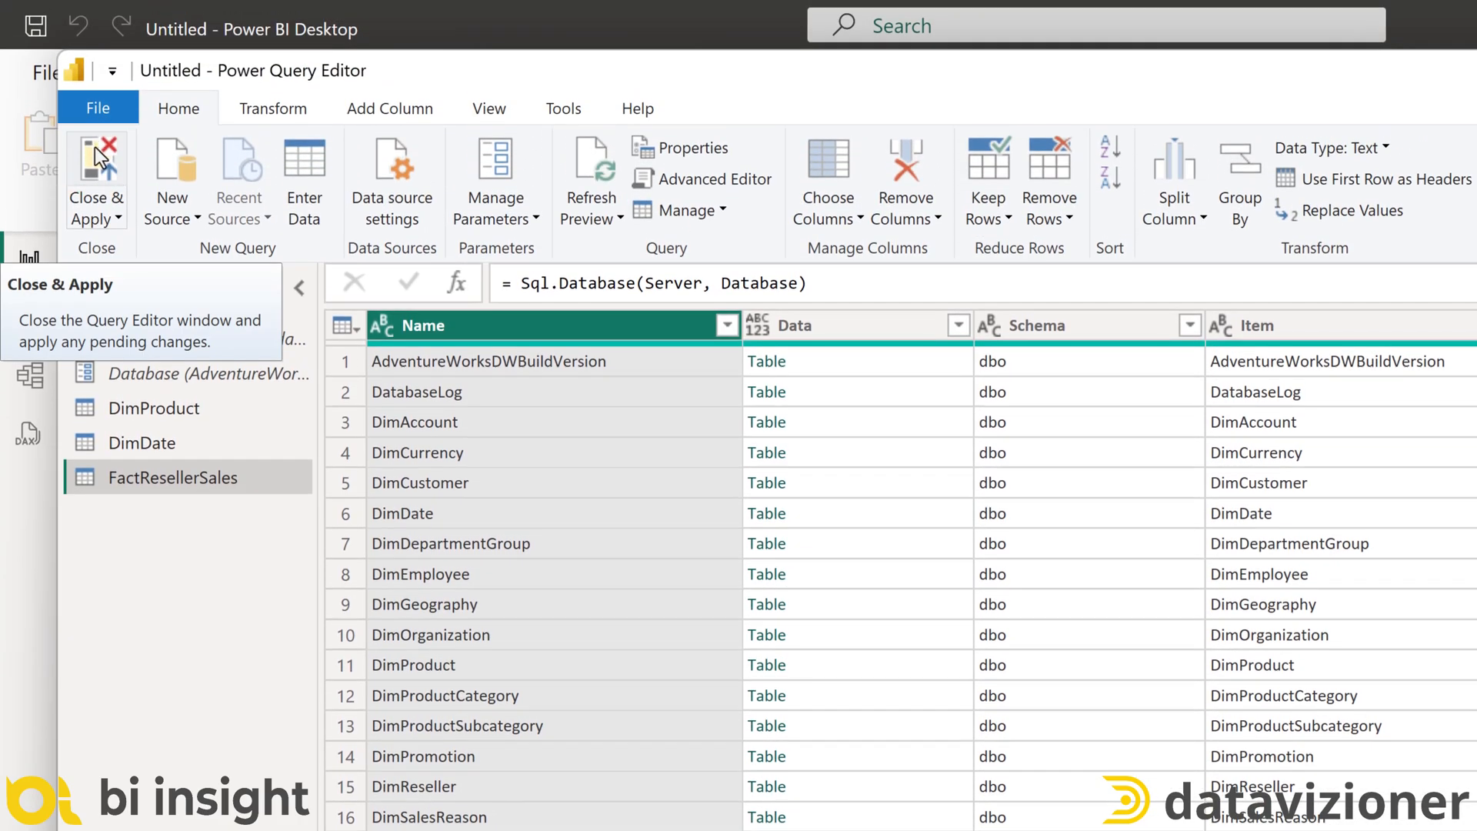
pyautogui.click(95, 178)
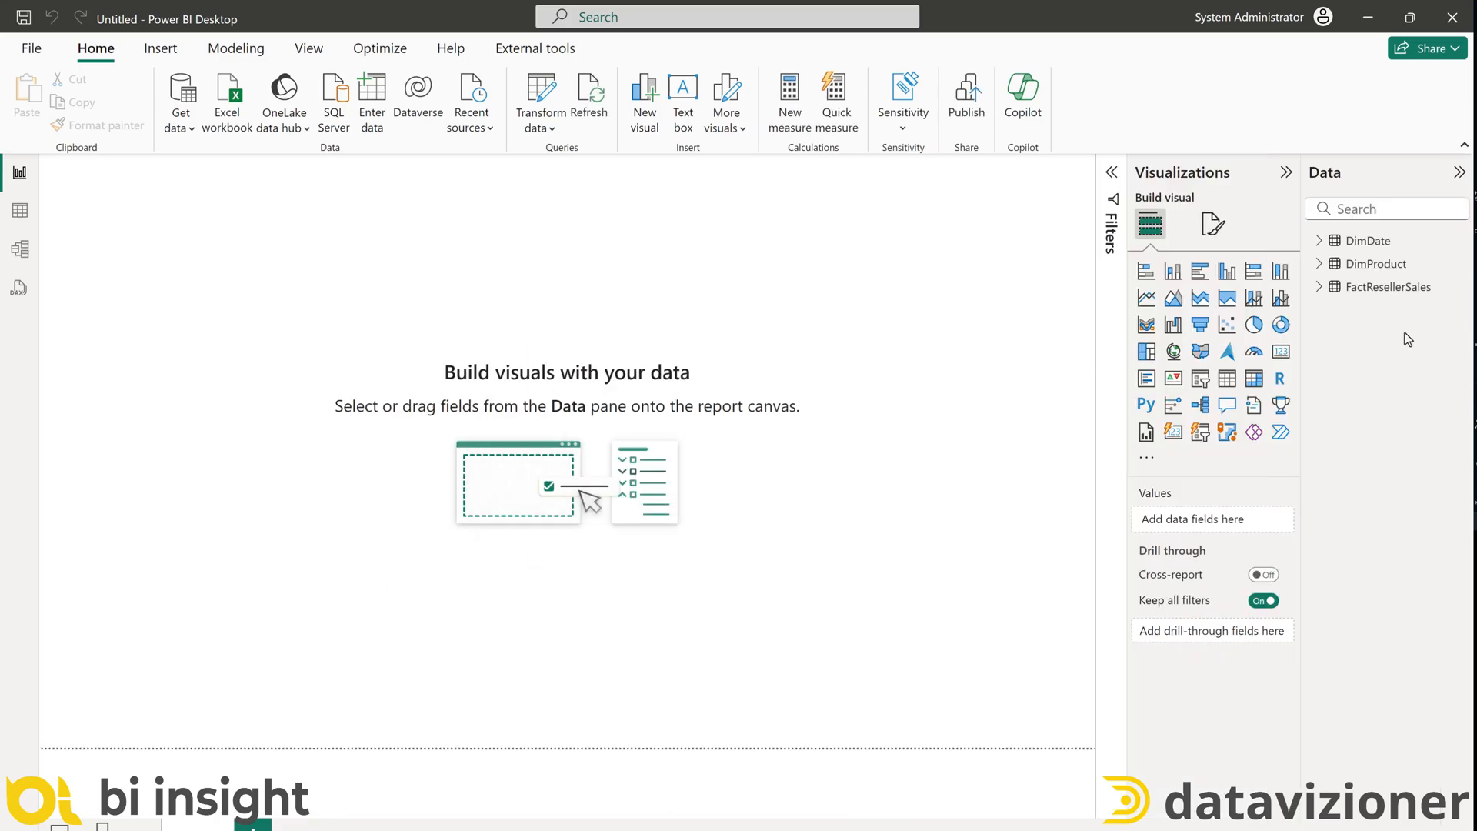
pyautogui.moveTo(674, 273)
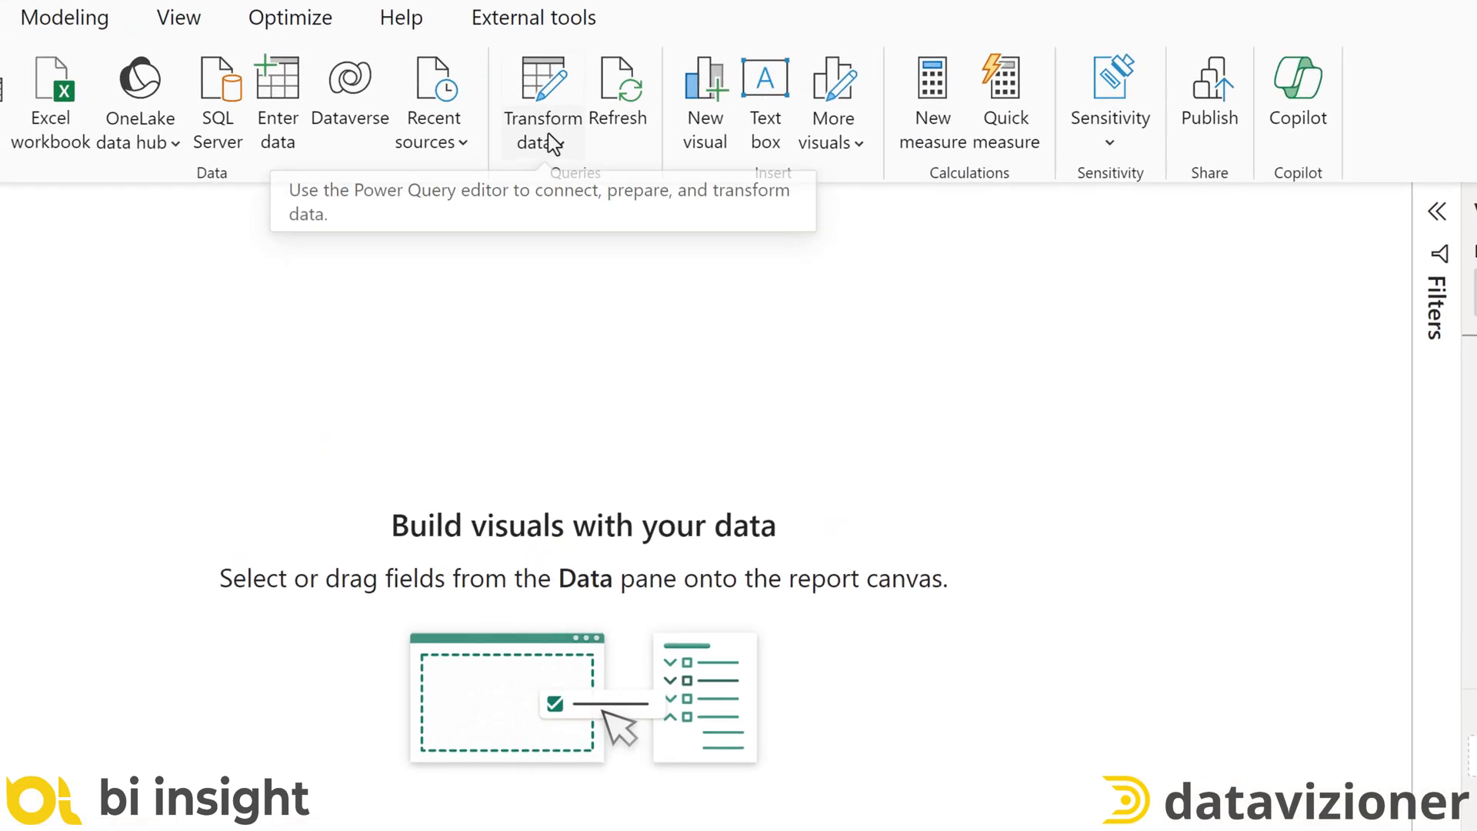
# In Edit Parameters set Server to sql-01-server.database.windows.net and Database to AdventureWorksDW2022USA, then confirm
pyautogui.click(563, 145)
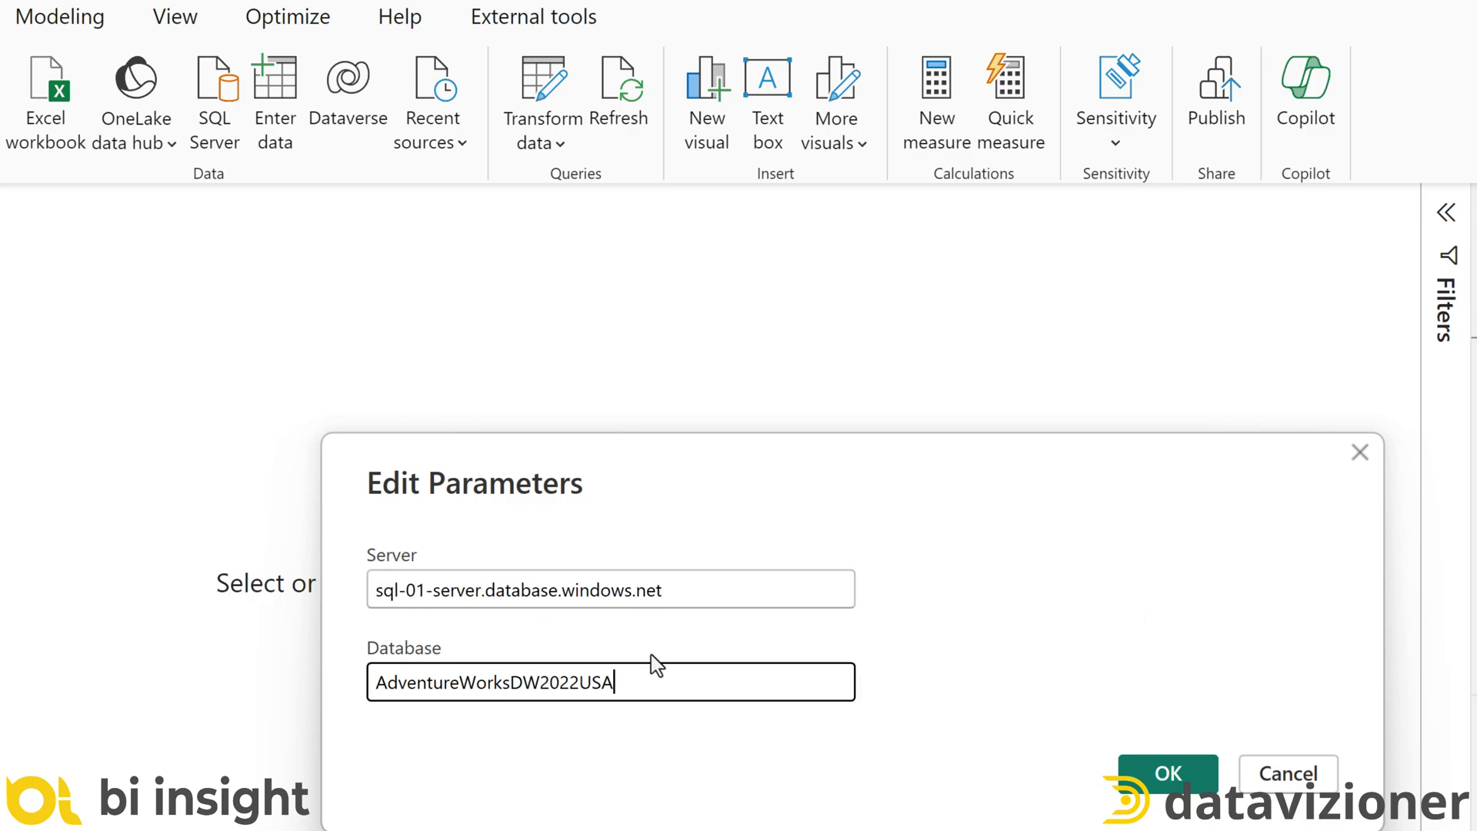
pyautogui.moveTo(822, 526)
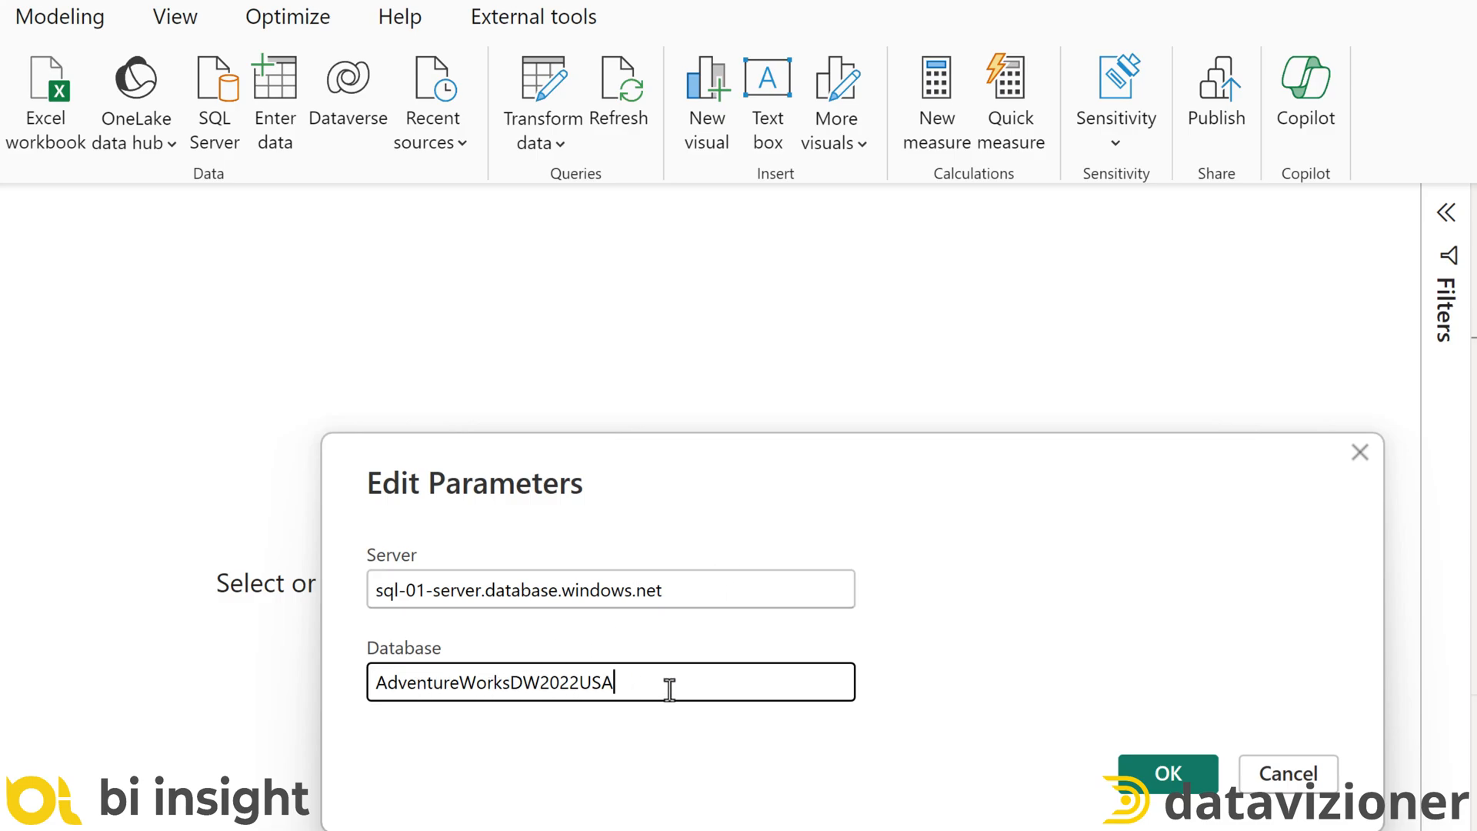
pyautogui.moveTo(1168, 774)
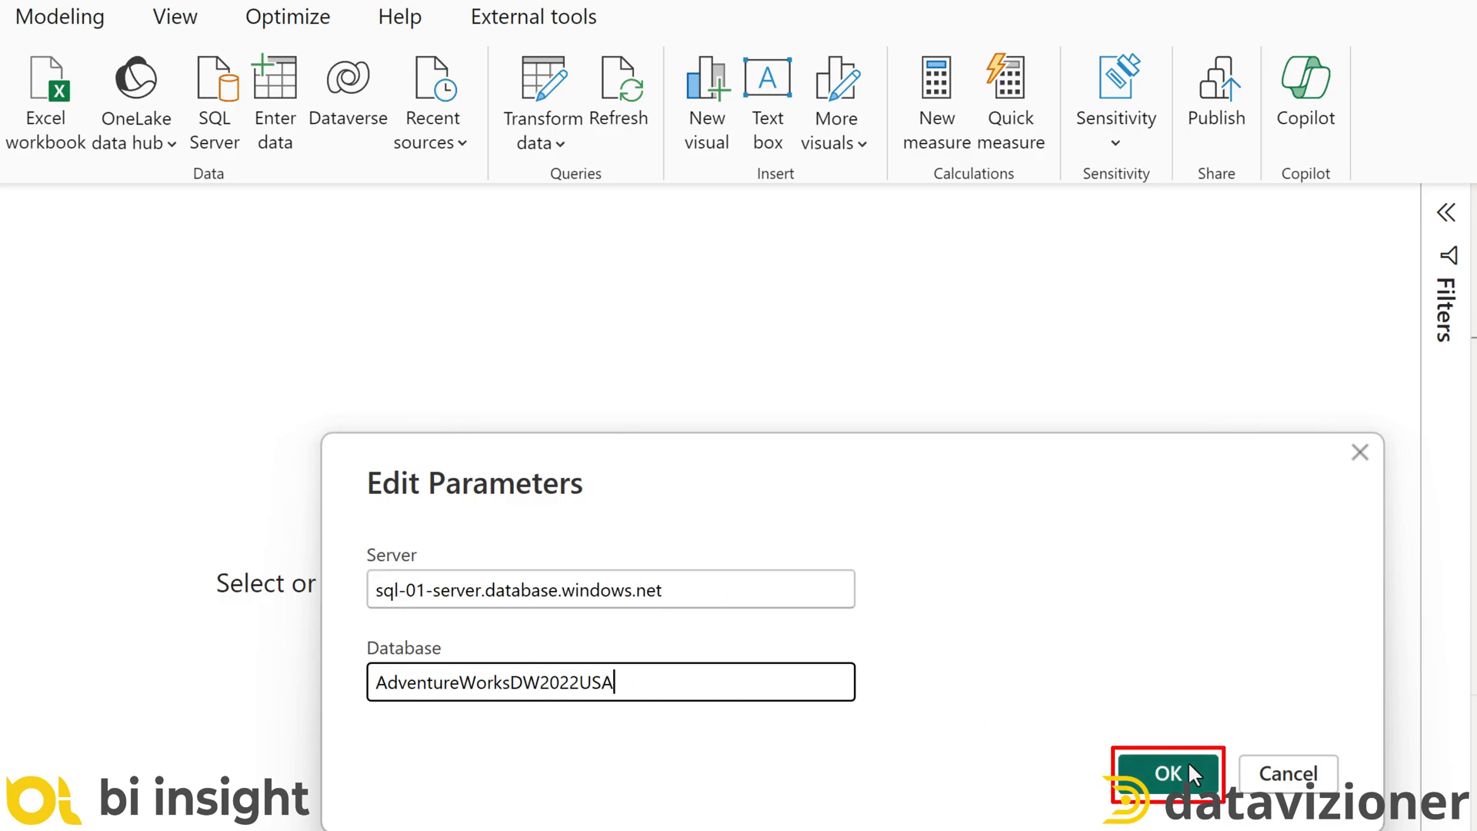
pyautogui.click(1166, 774)
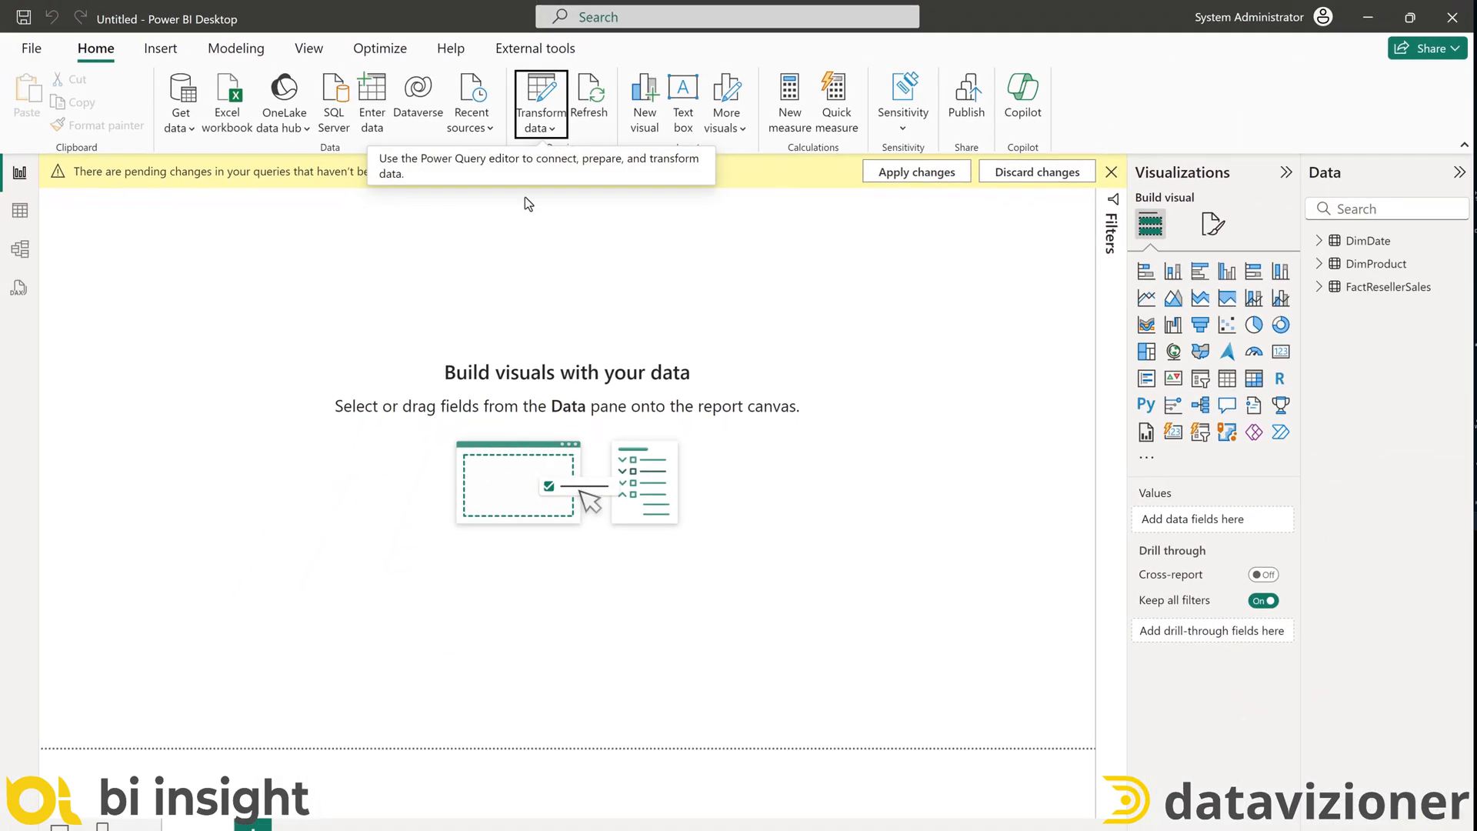
pyautogui.moveTo(913, 171)
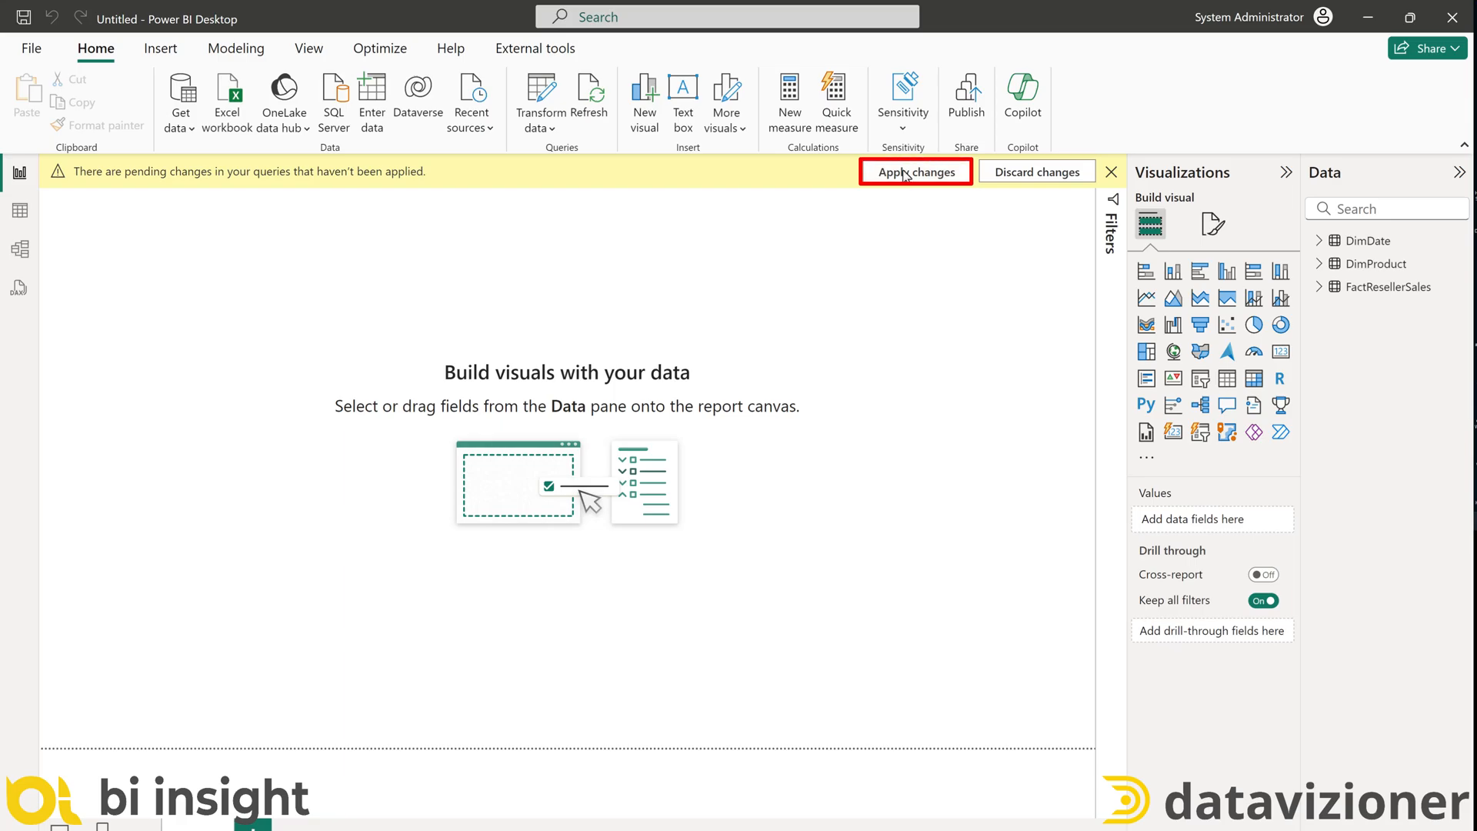
# Apply the pending query changes and connect to sql-01-server as database user 'soheil'
pyautogui.click(914, 171)
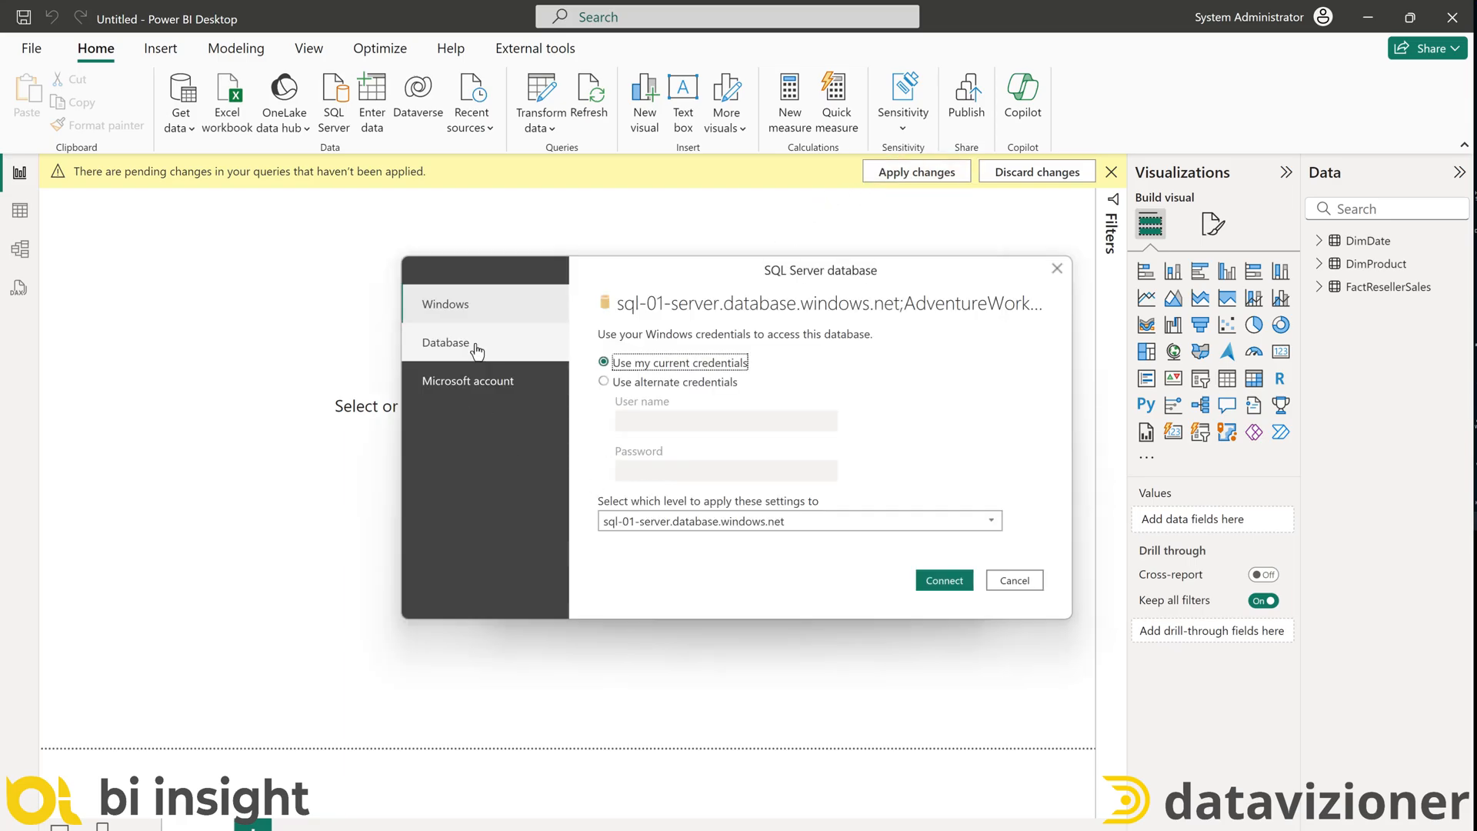
pyautogui.click(444, 342)
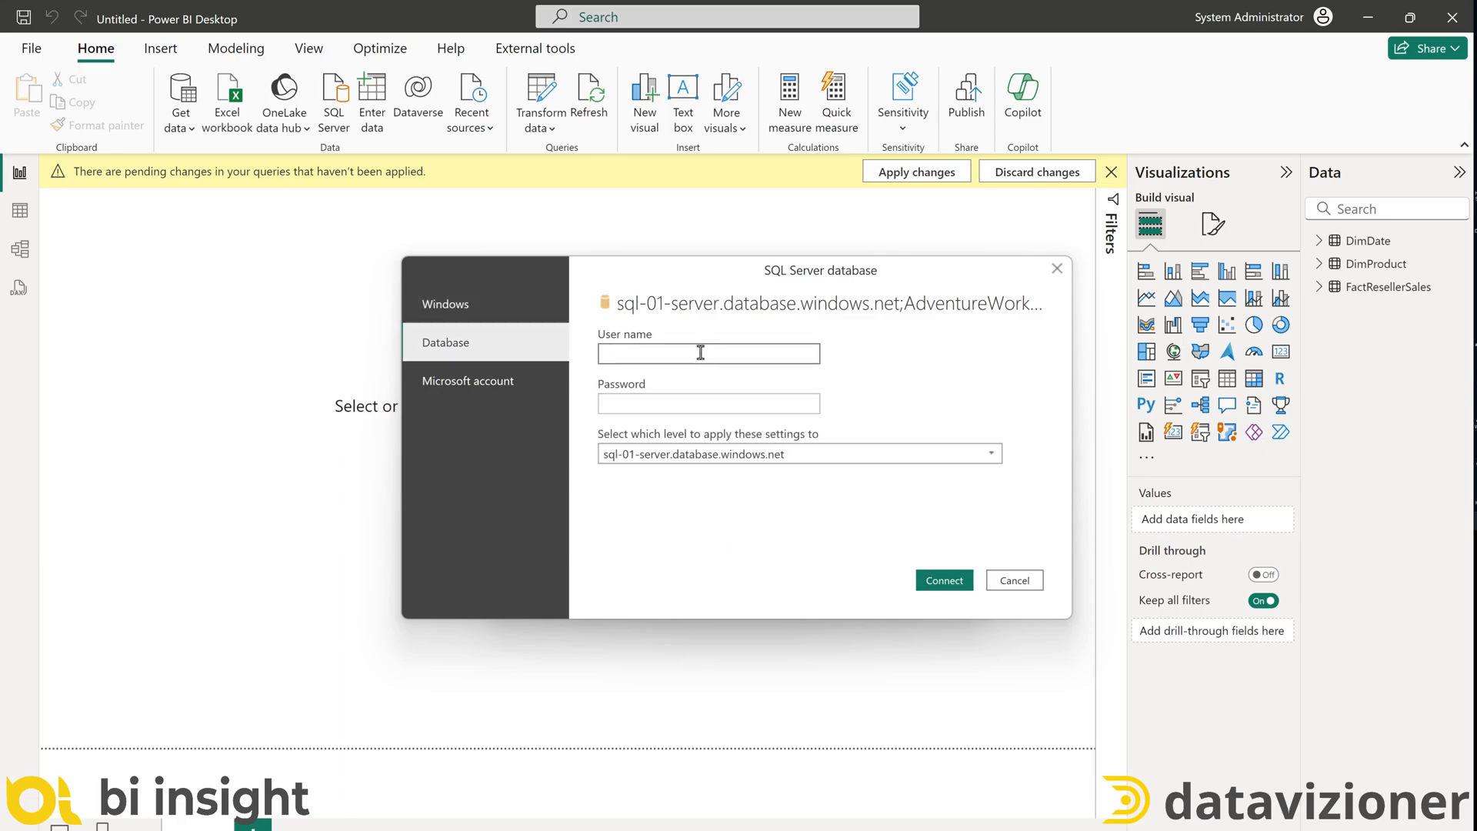
pyautogui.write('soheil')
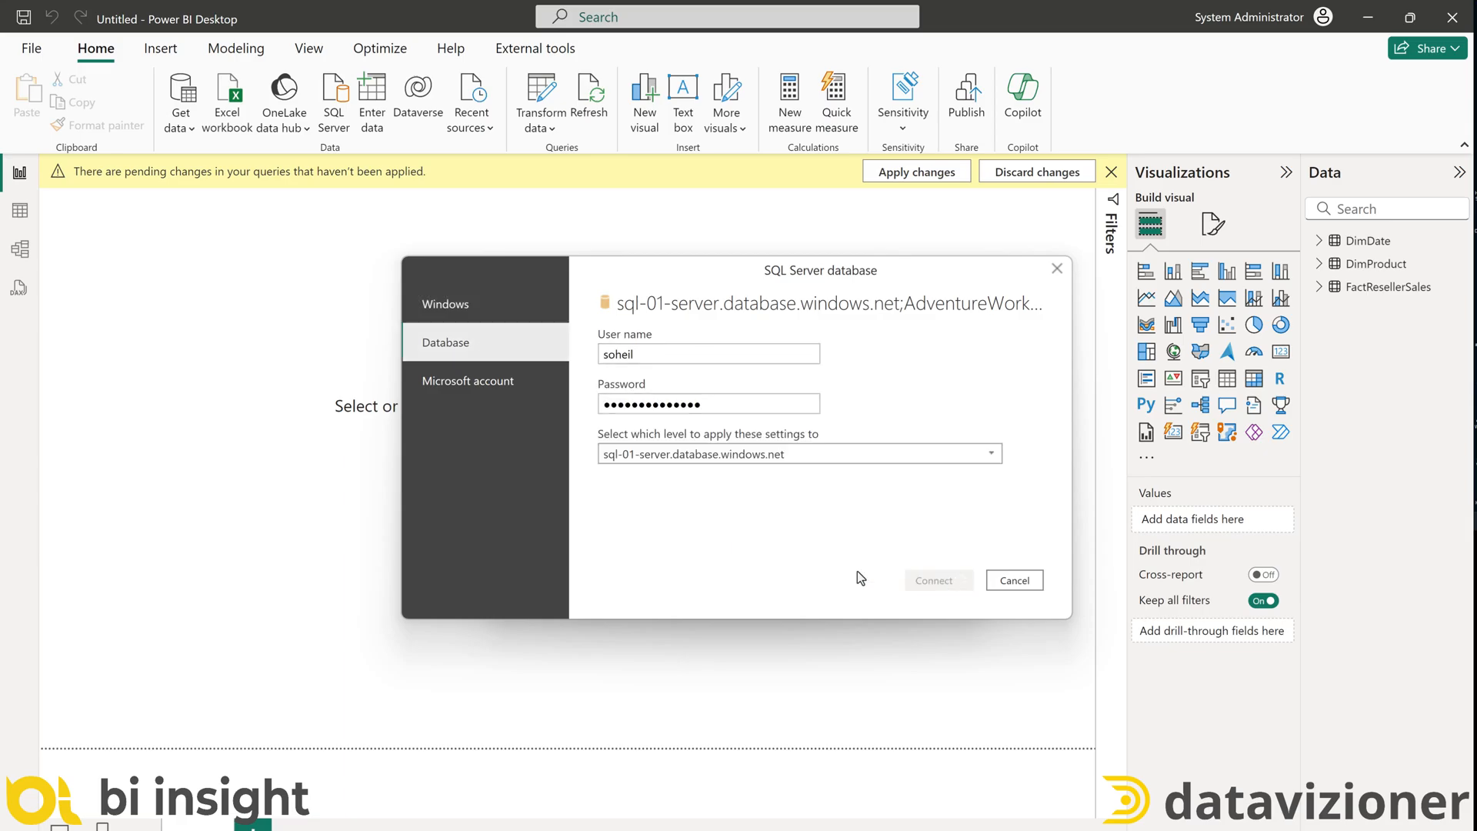
pyautogui.click(937, 580)
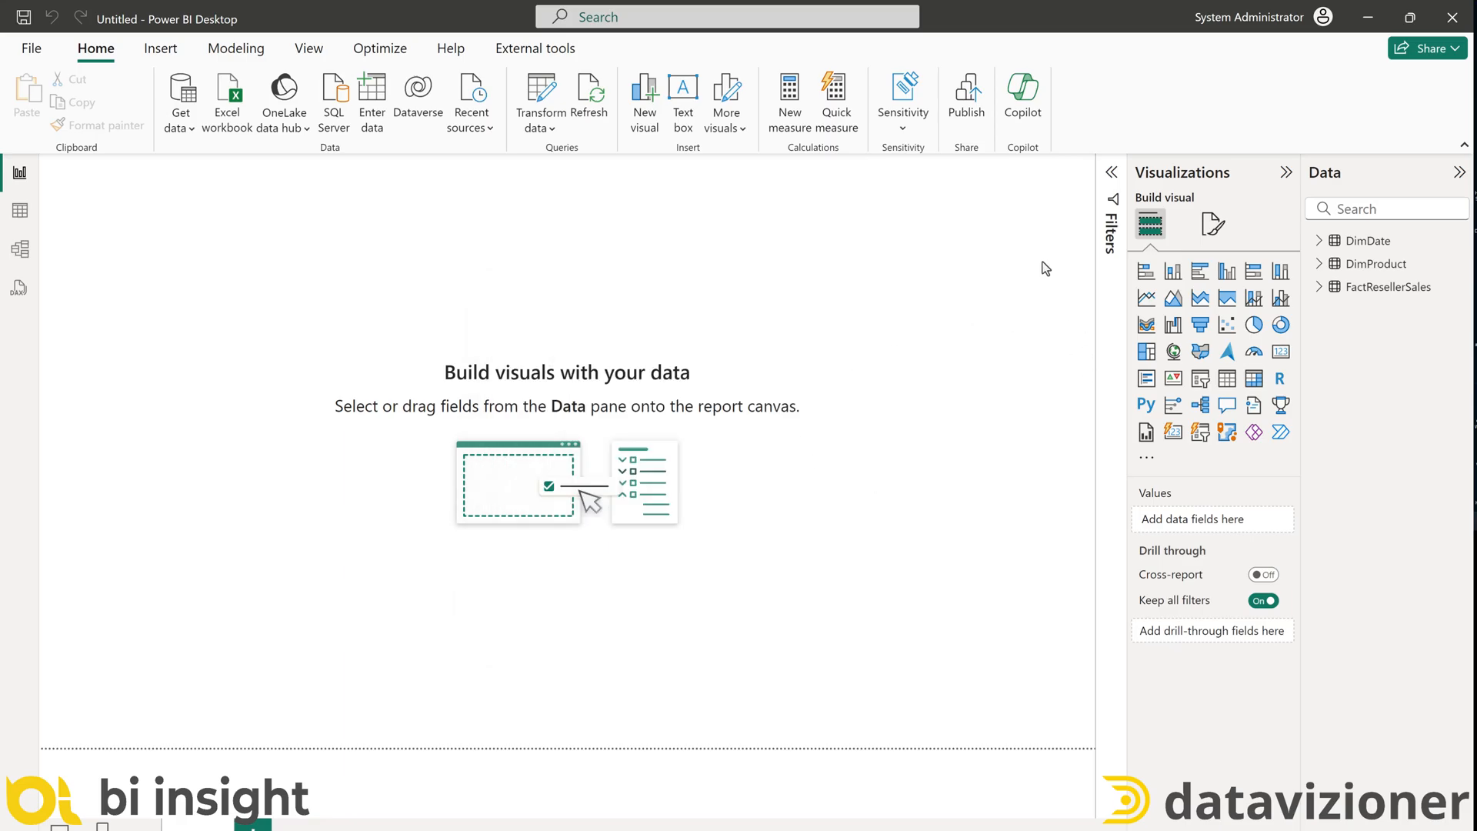
pyautogui.moveTo(278, 247)
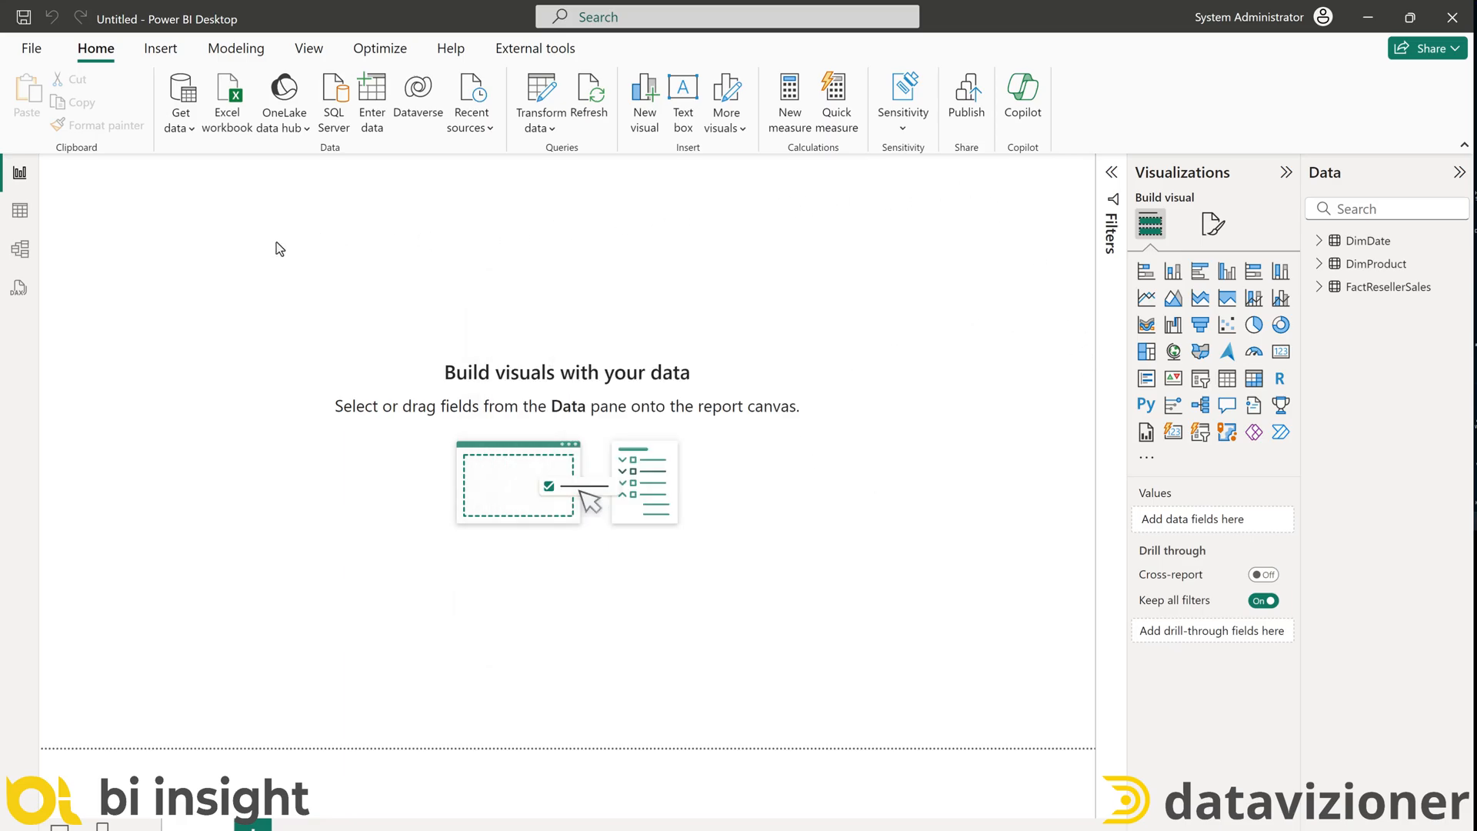
pyautogui.moveTo(506, 234)
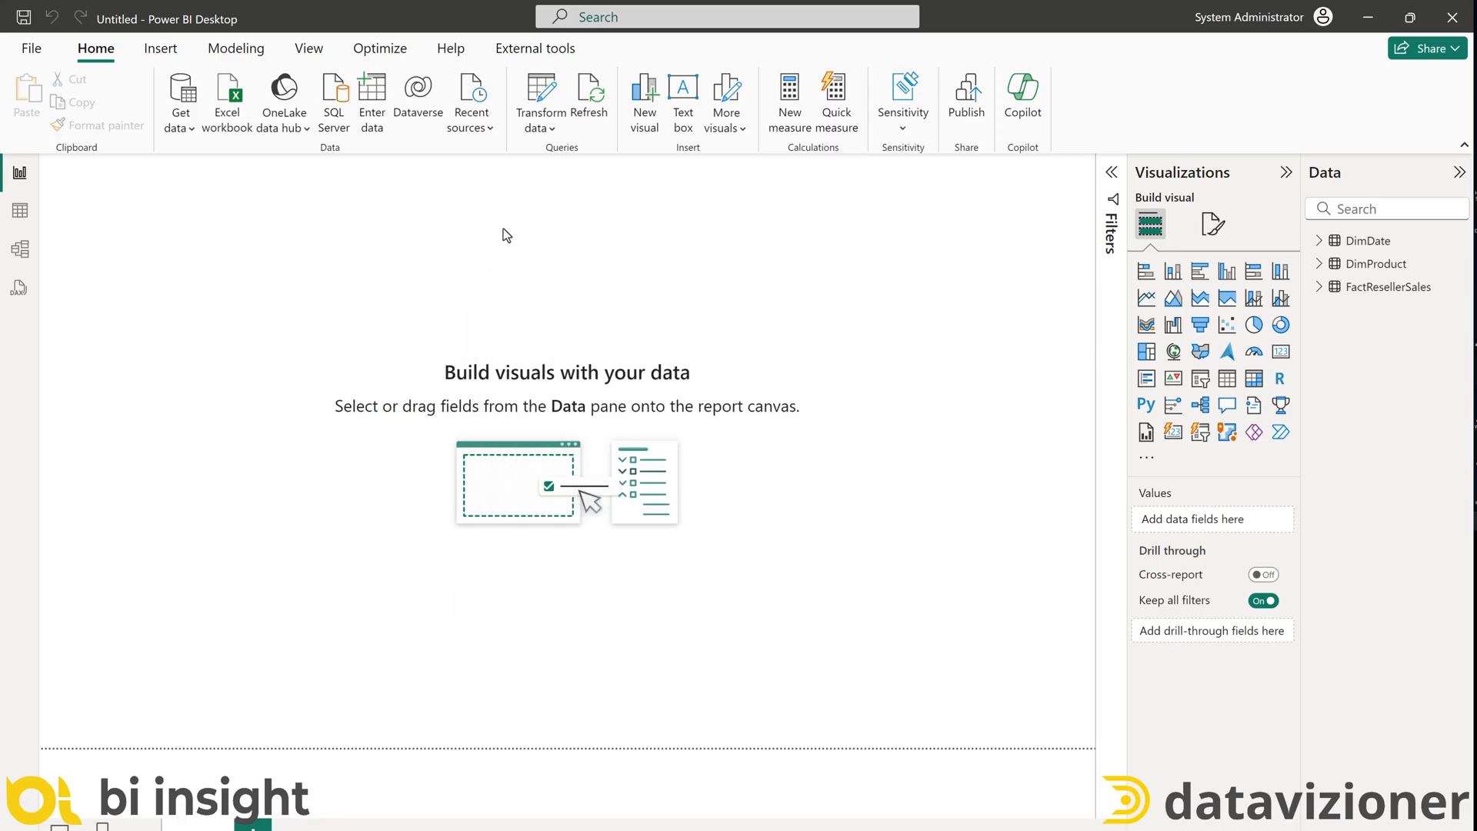
pyautogui.moveTo(870, 260)
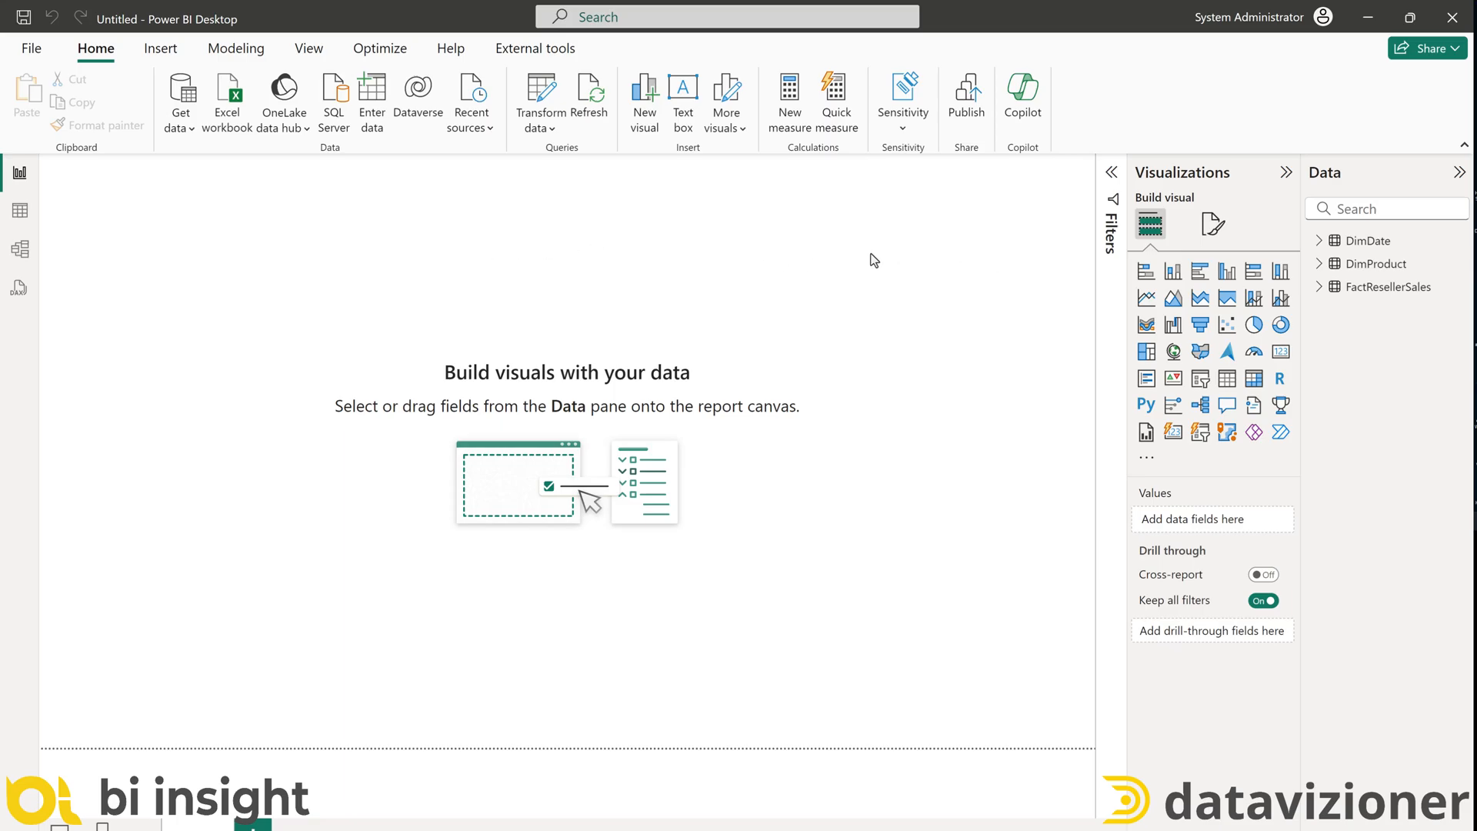
pyautogui.moveTo(71, 60)
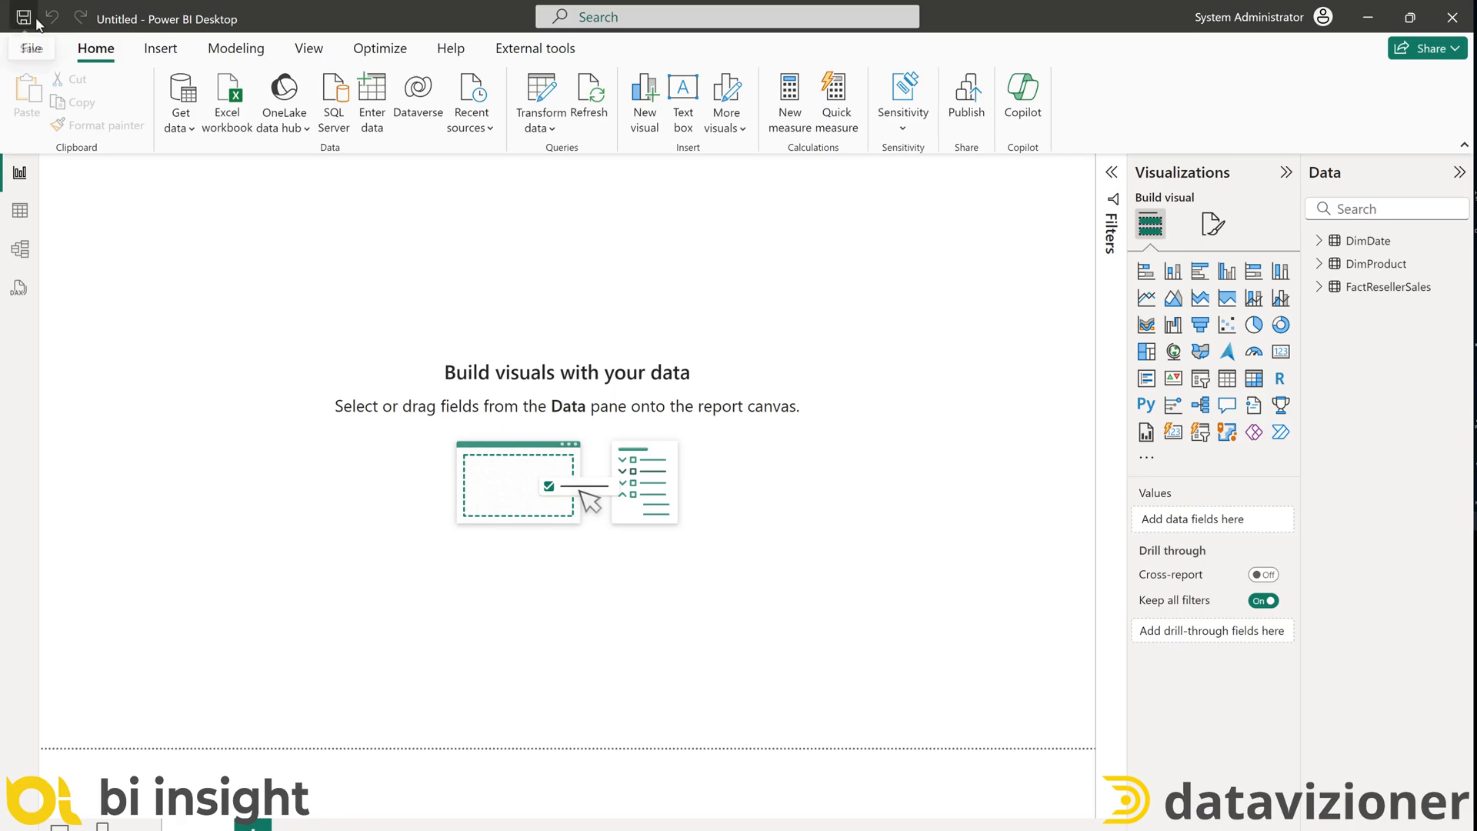
# Save the report as 'Query Parameters' and publish it to the Demos workspace
pyautogui.click(23, 17)
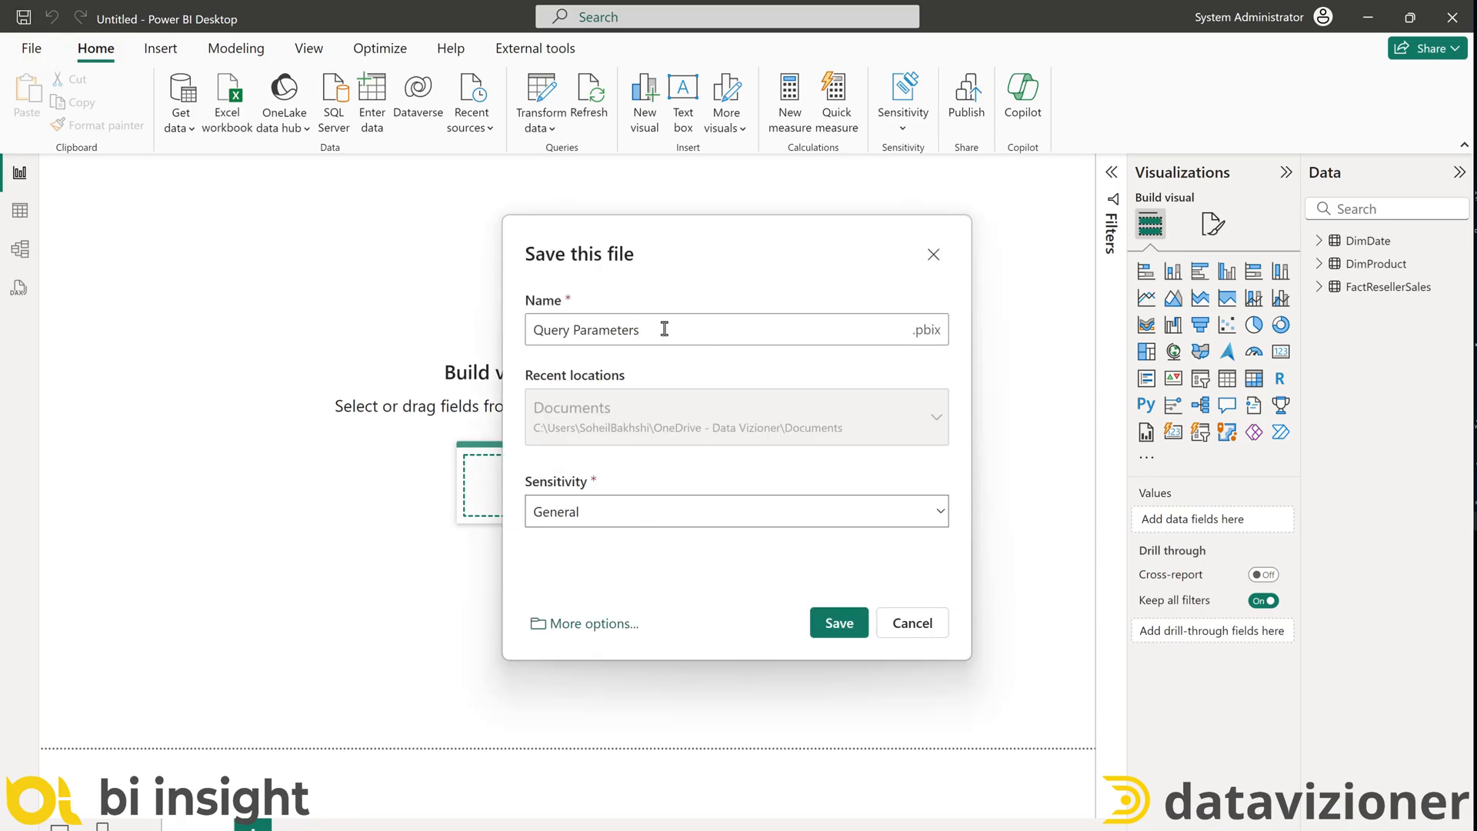
pyautogui.click(837, 622)
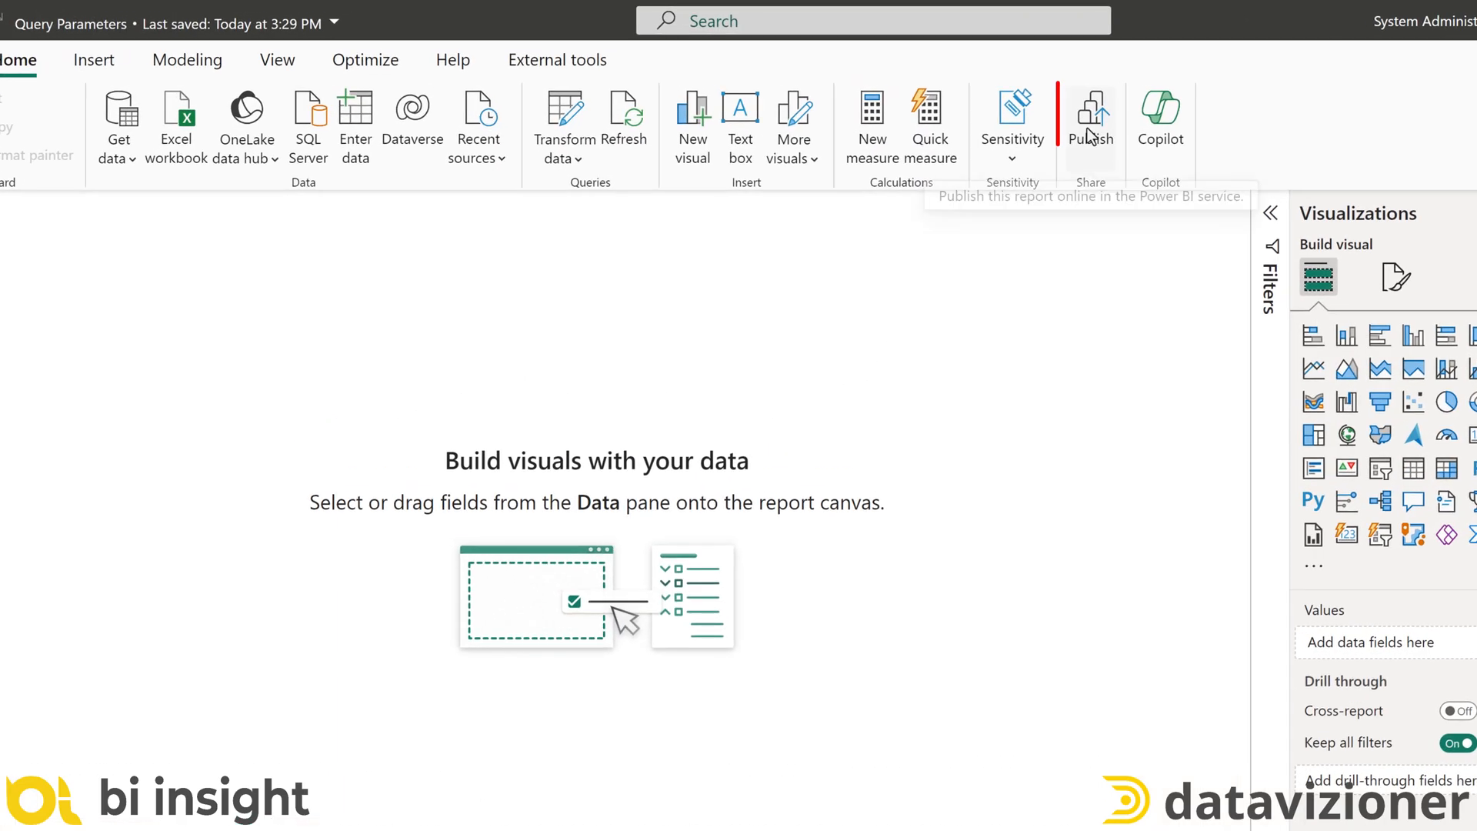
pyautogui.click(1089, 123)
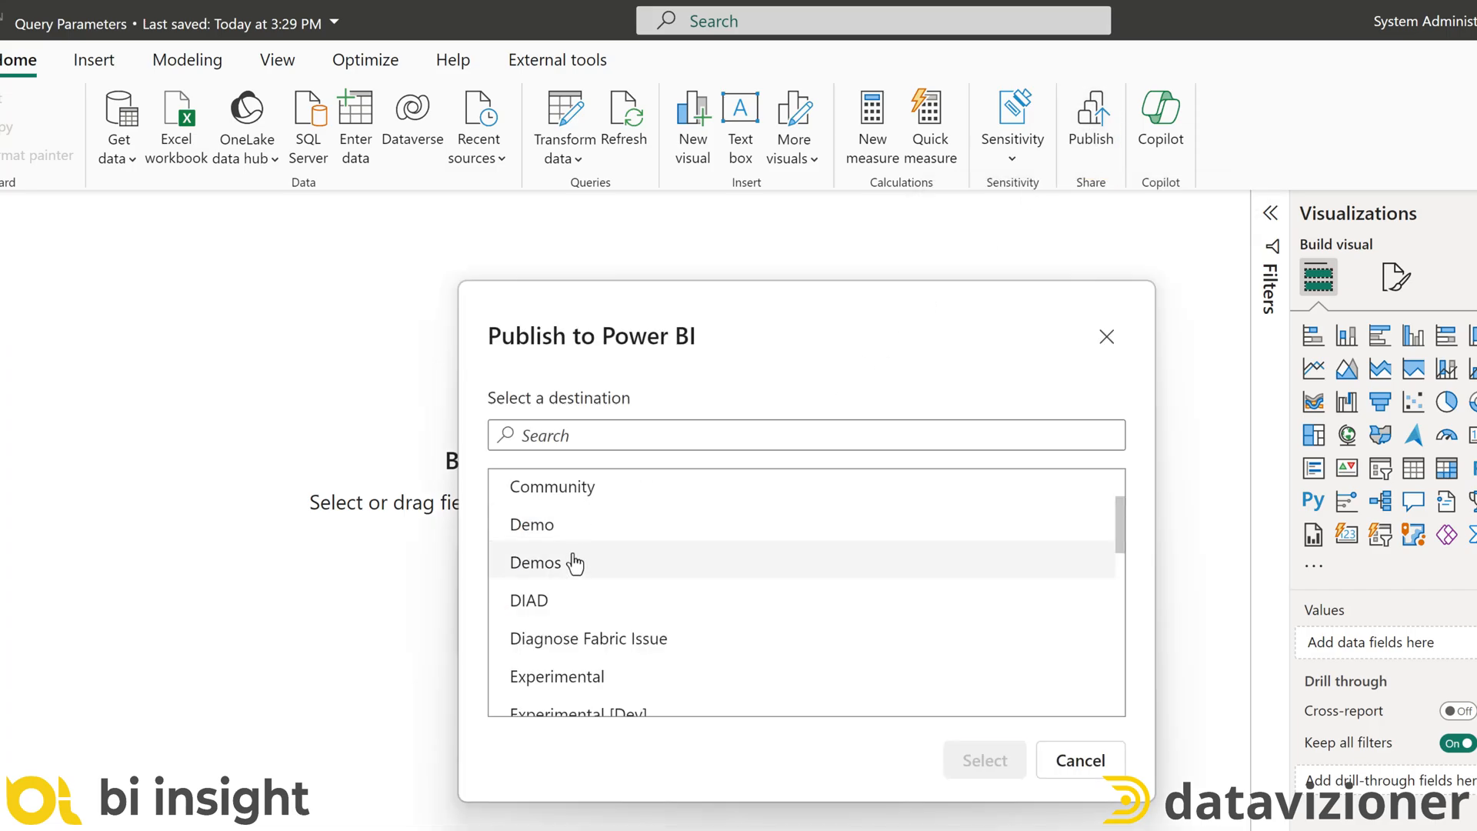
pyautogui.click(983, 760)
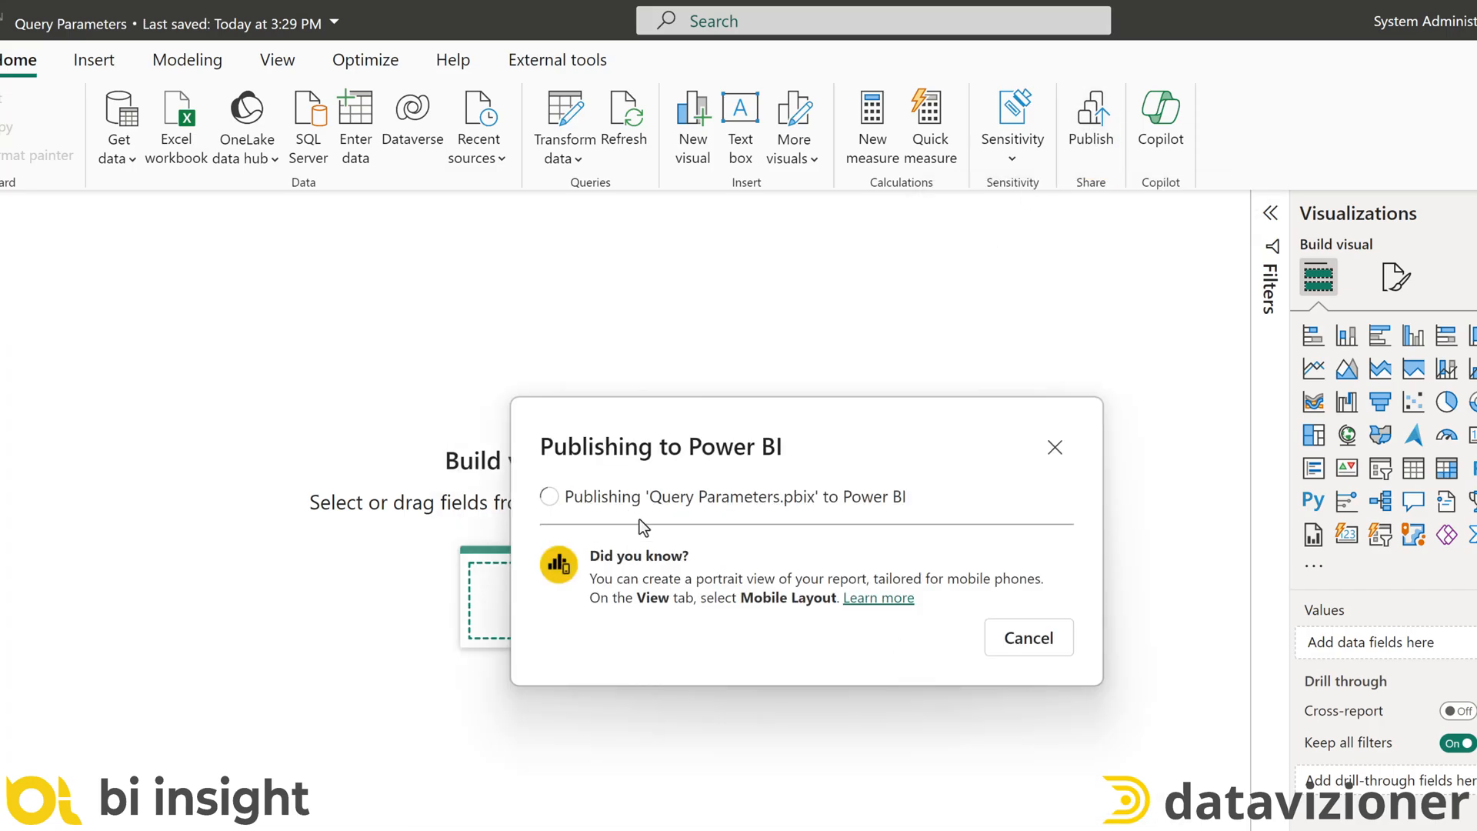
pyautogui.click(1026, 637)
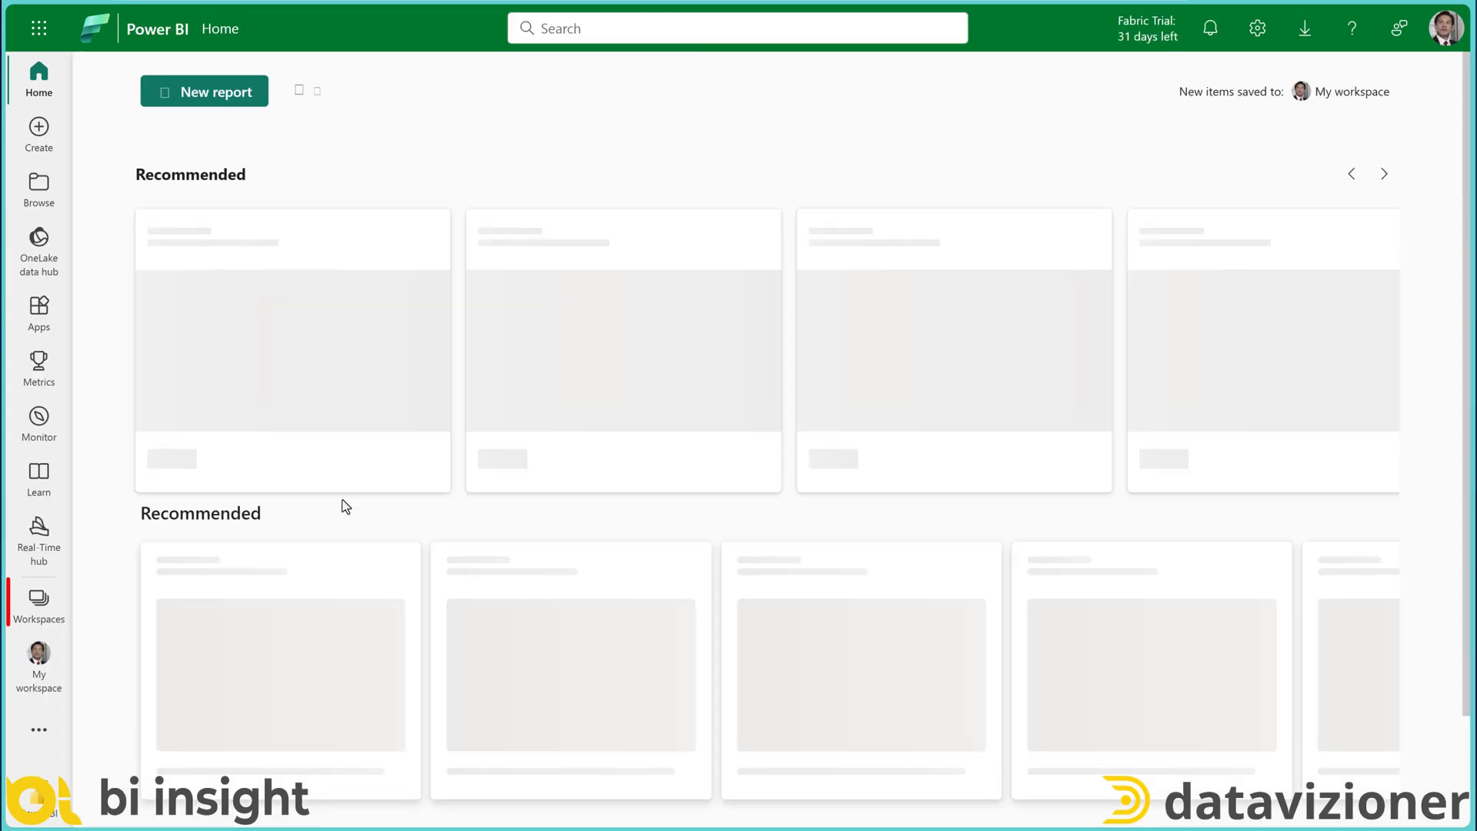
# From the Demos workspace, reach the Query Parameters semantic model's Settings page
pyautogui.click(37, 601)
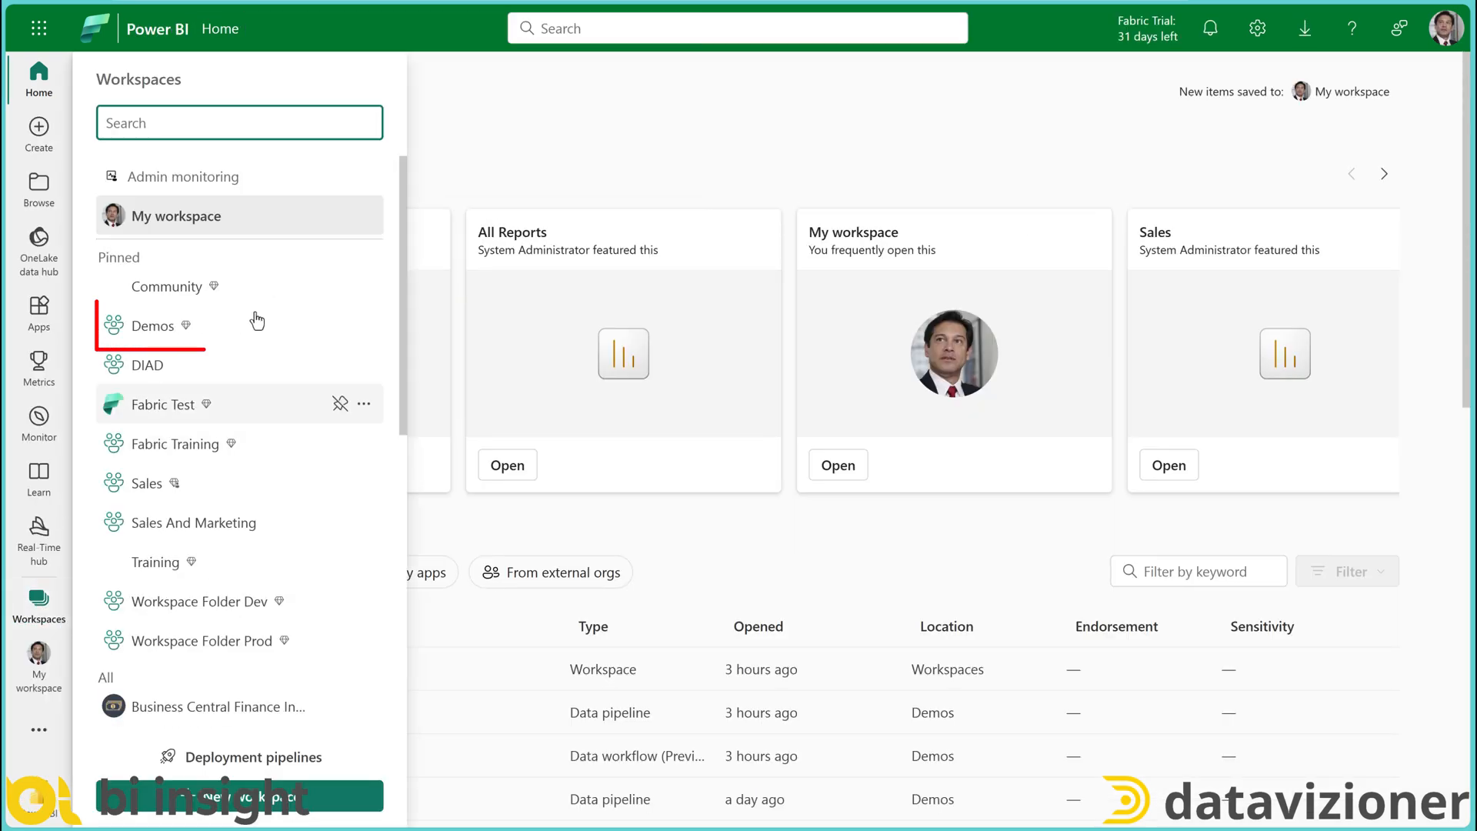
pyautogui.click(153, 325)
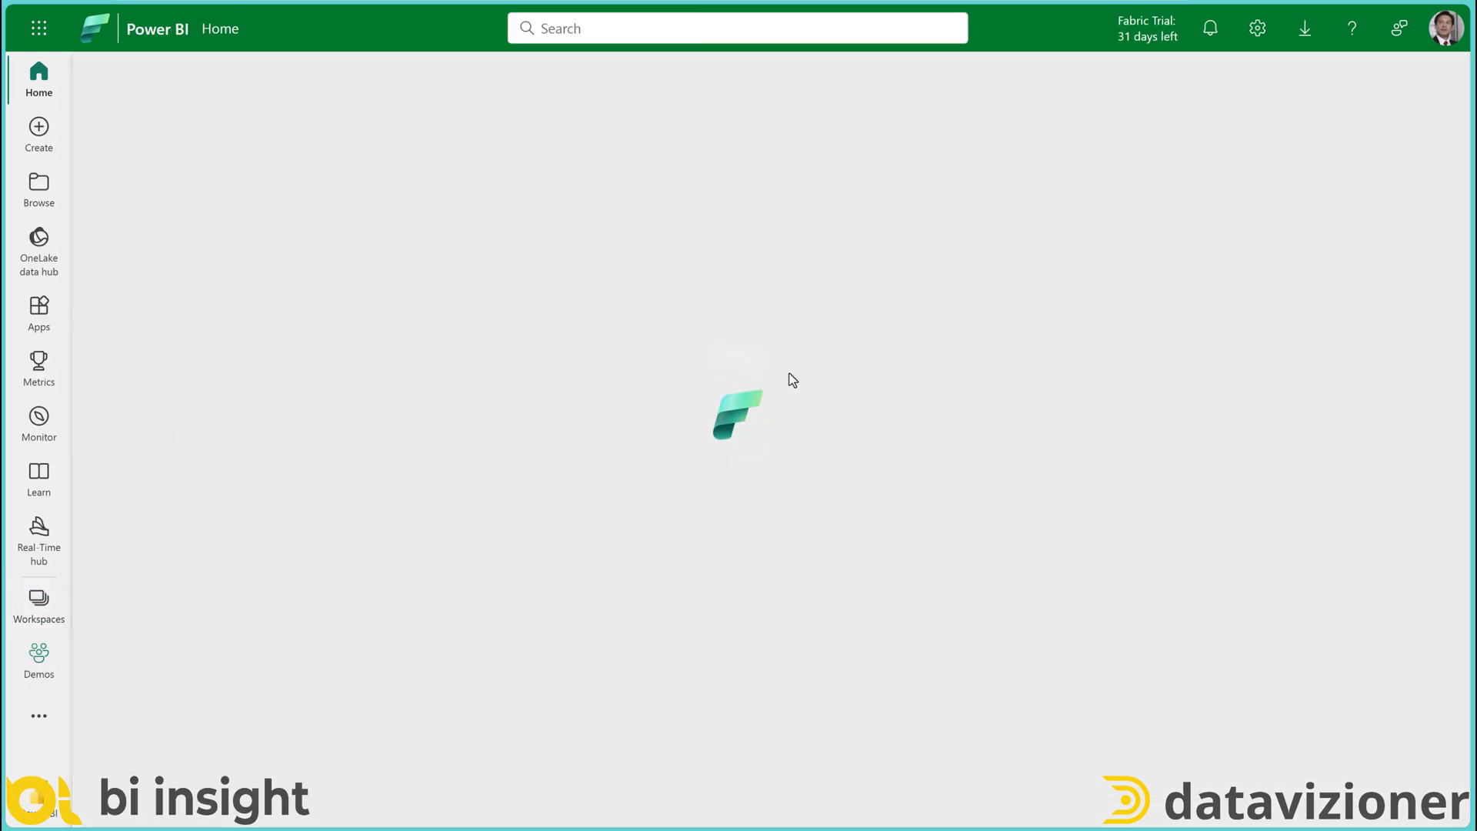
pyautogui.click(39, 657)
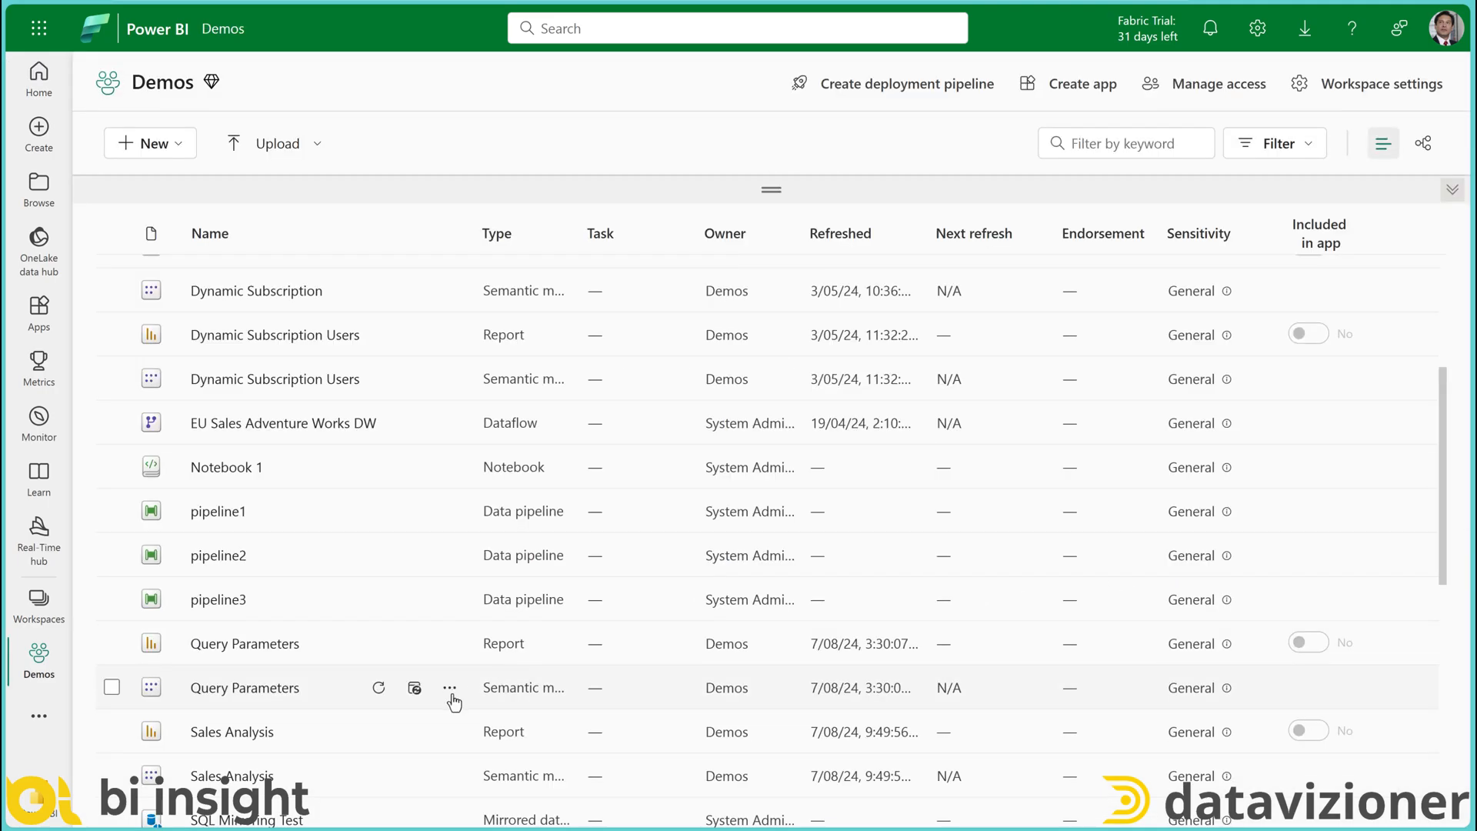
pyautogui.moveTo(449, 686)
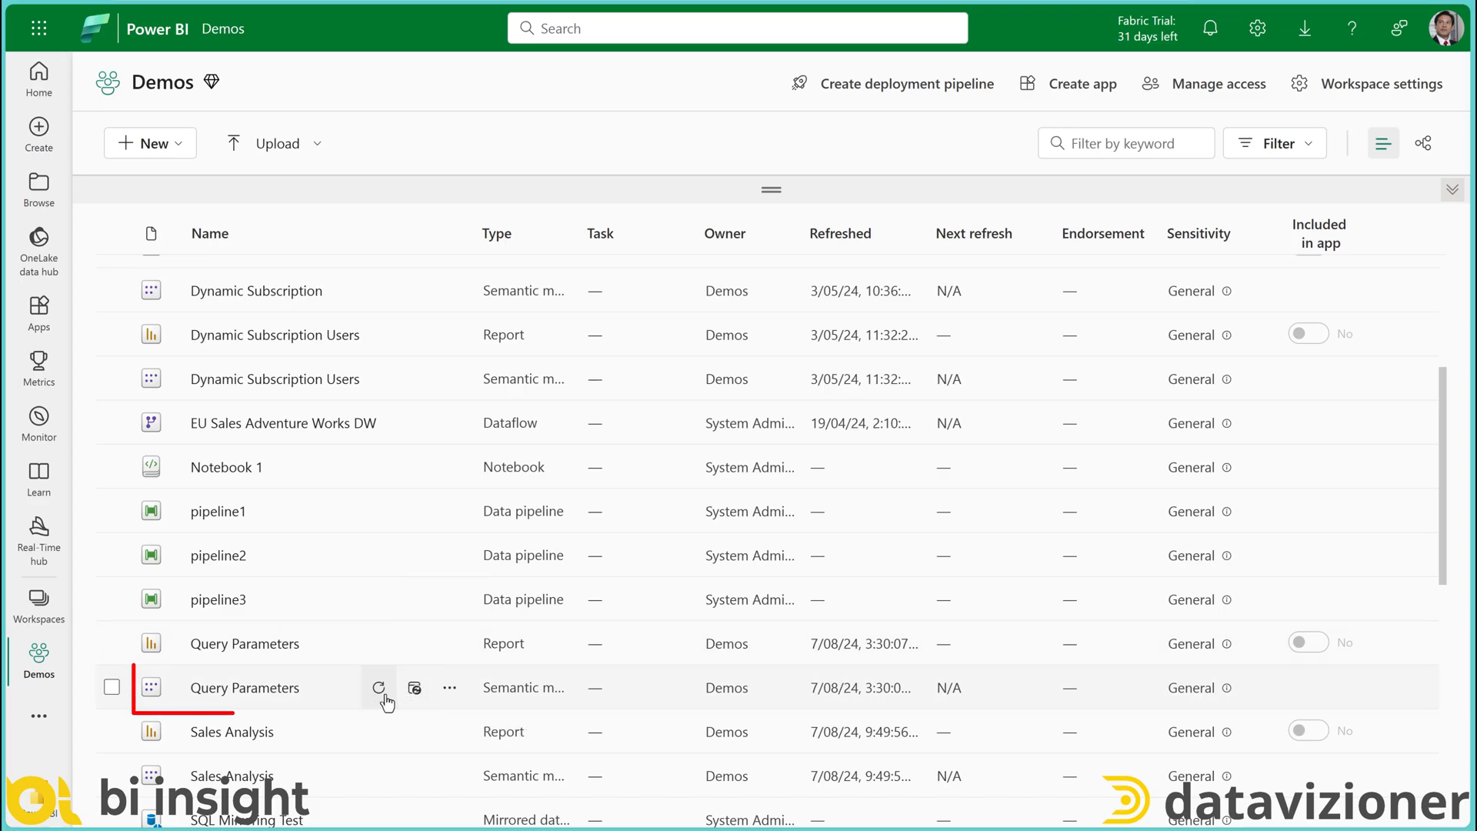
pyautogui.moveTo(449, 686)
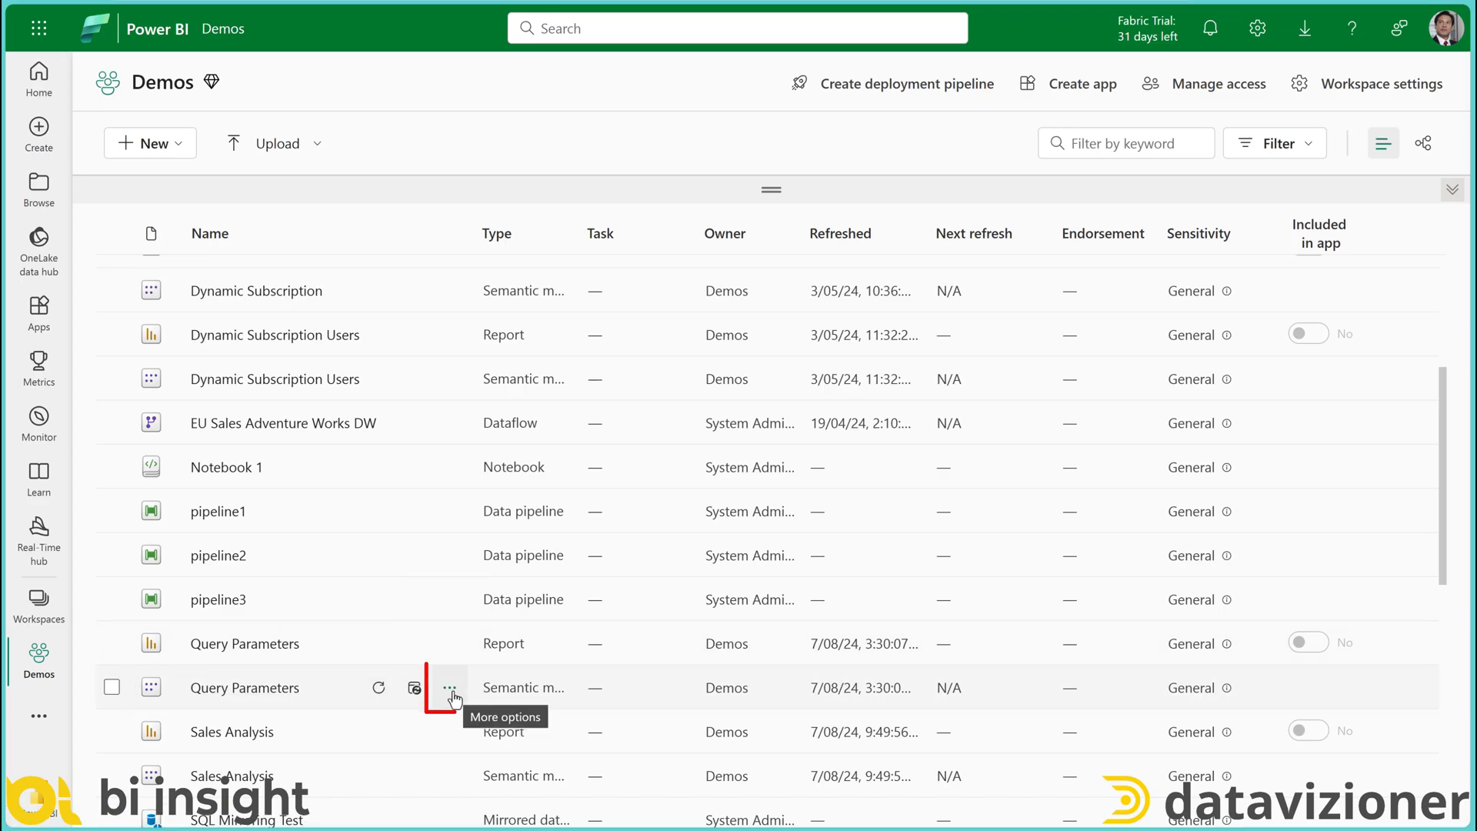
pyautogui.click(448, 686)
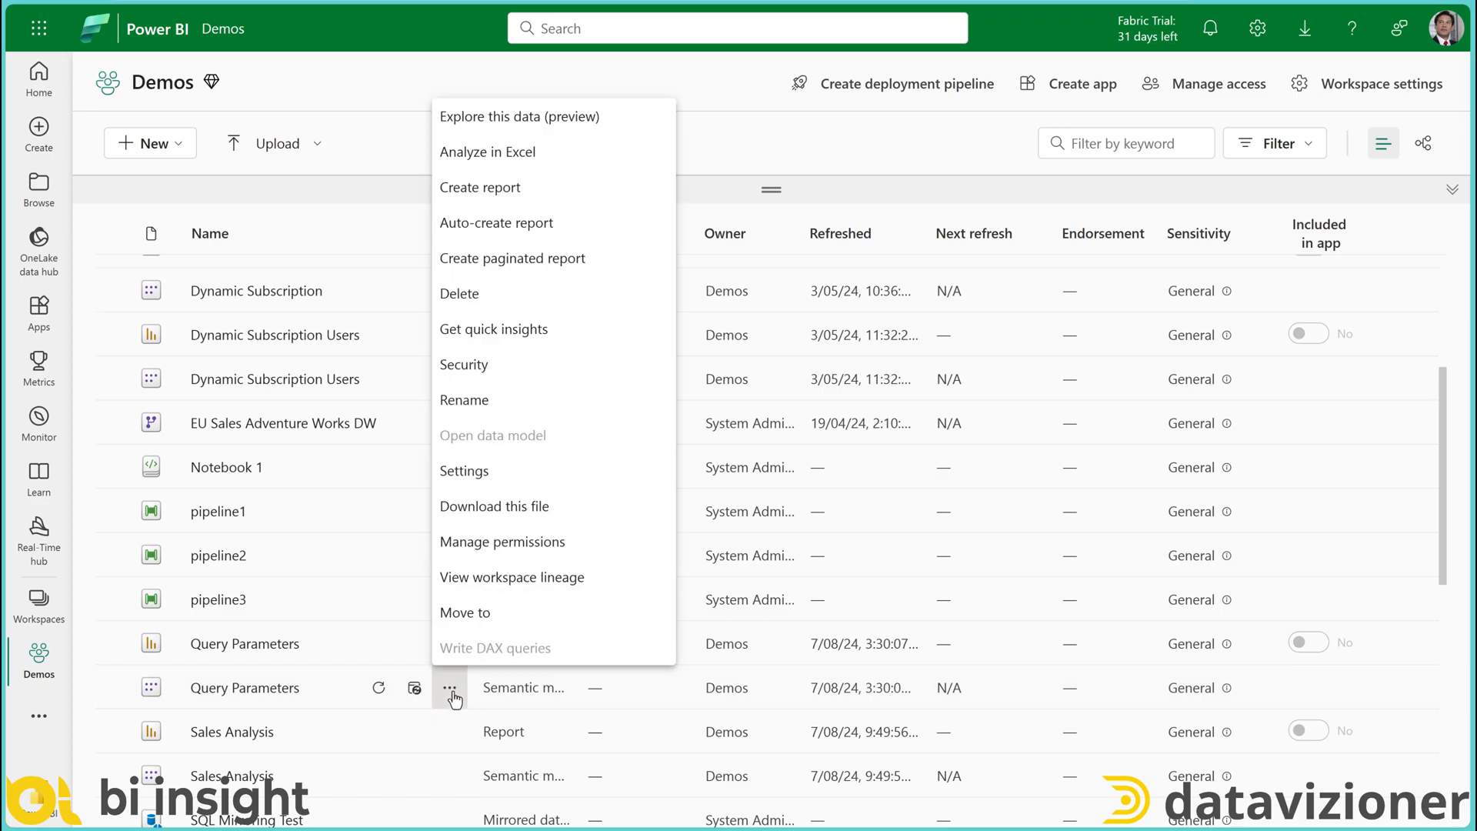
pyautogui.click(463, 470)
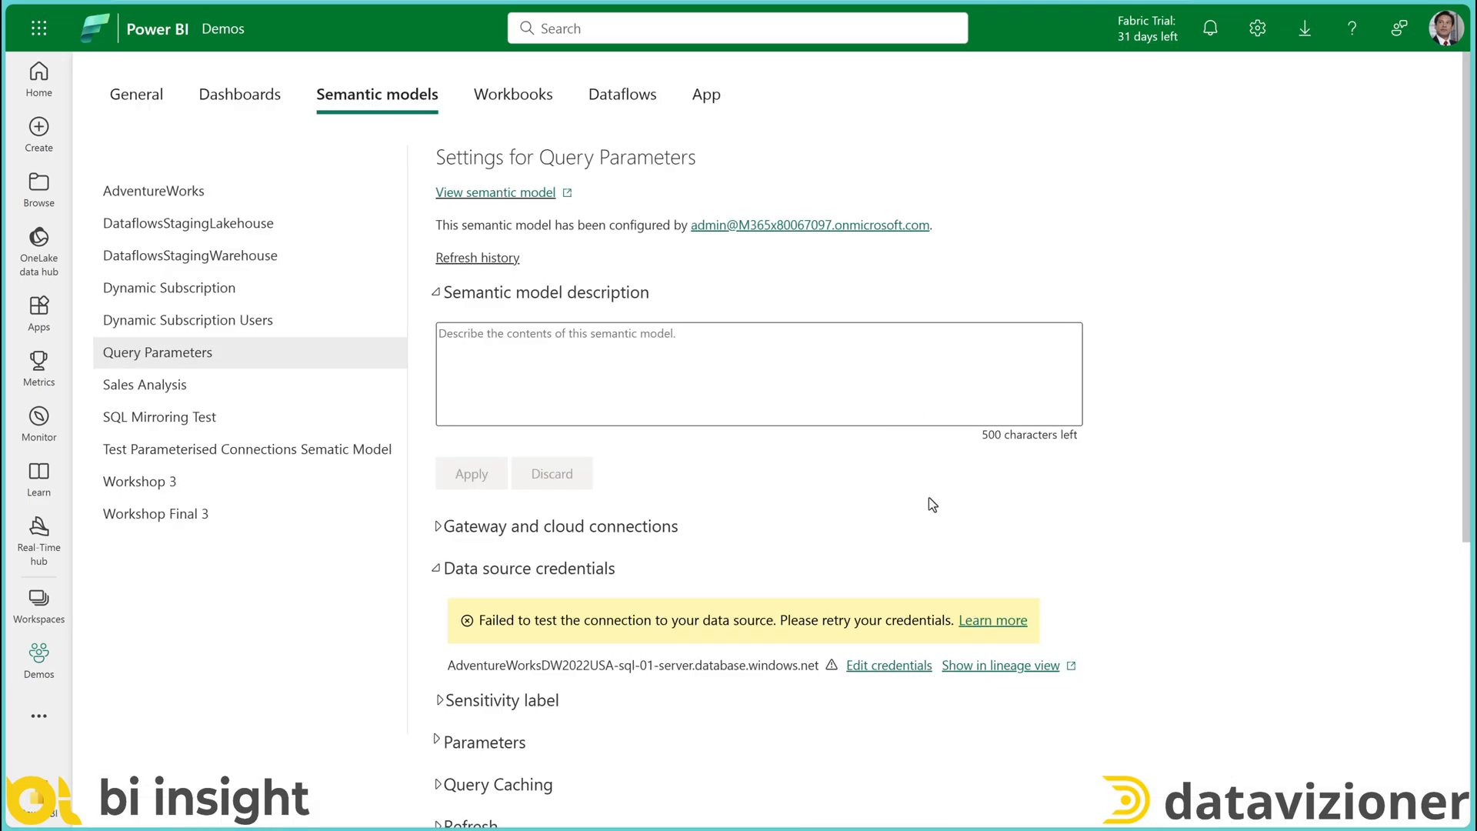
# Update the sql-01-server data source credentials with Basic authentication and Organizational privacy level
pyautogui.scroll(-3)
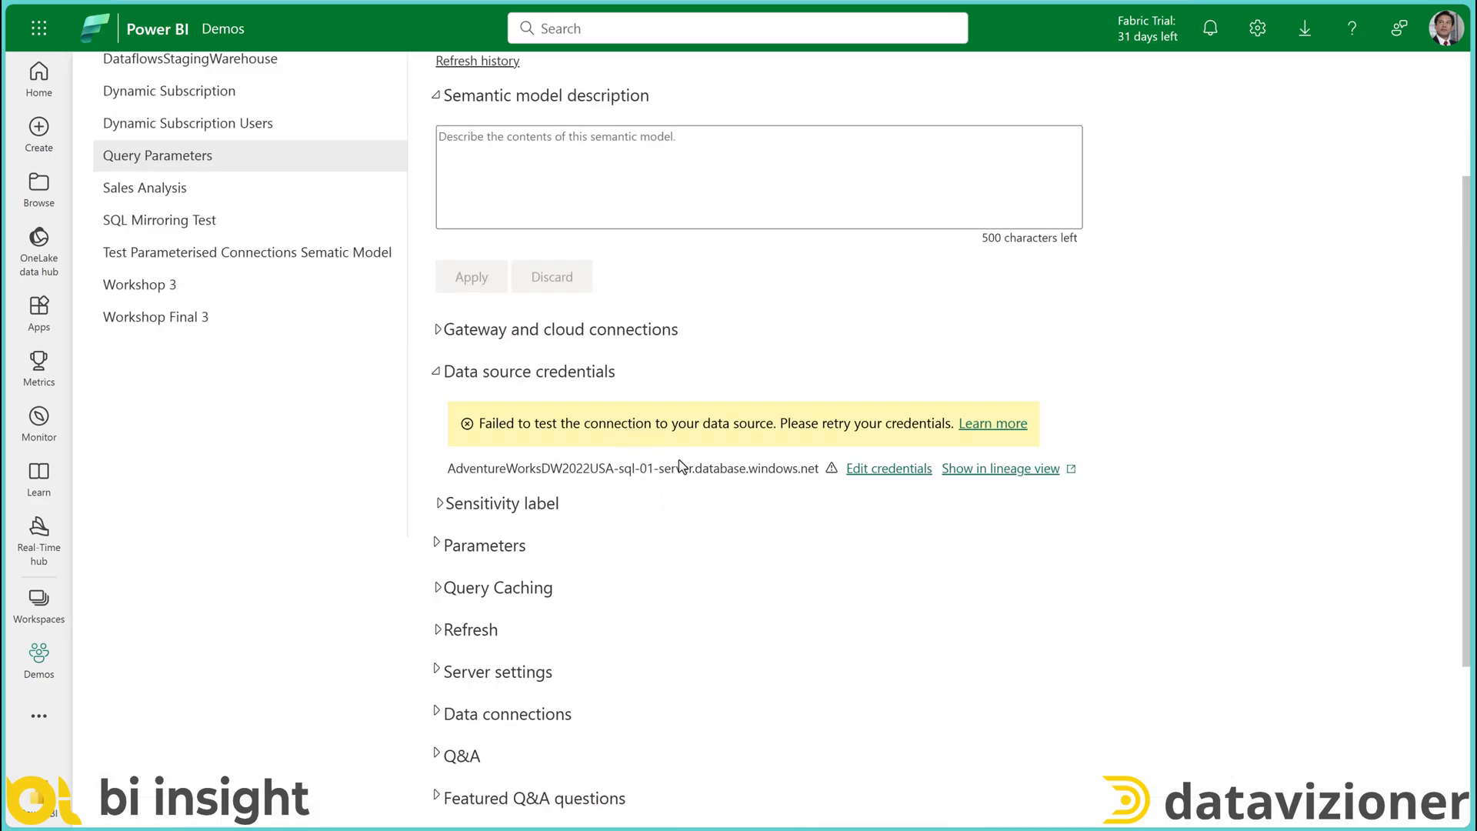
pyautogui.click(887, 468)
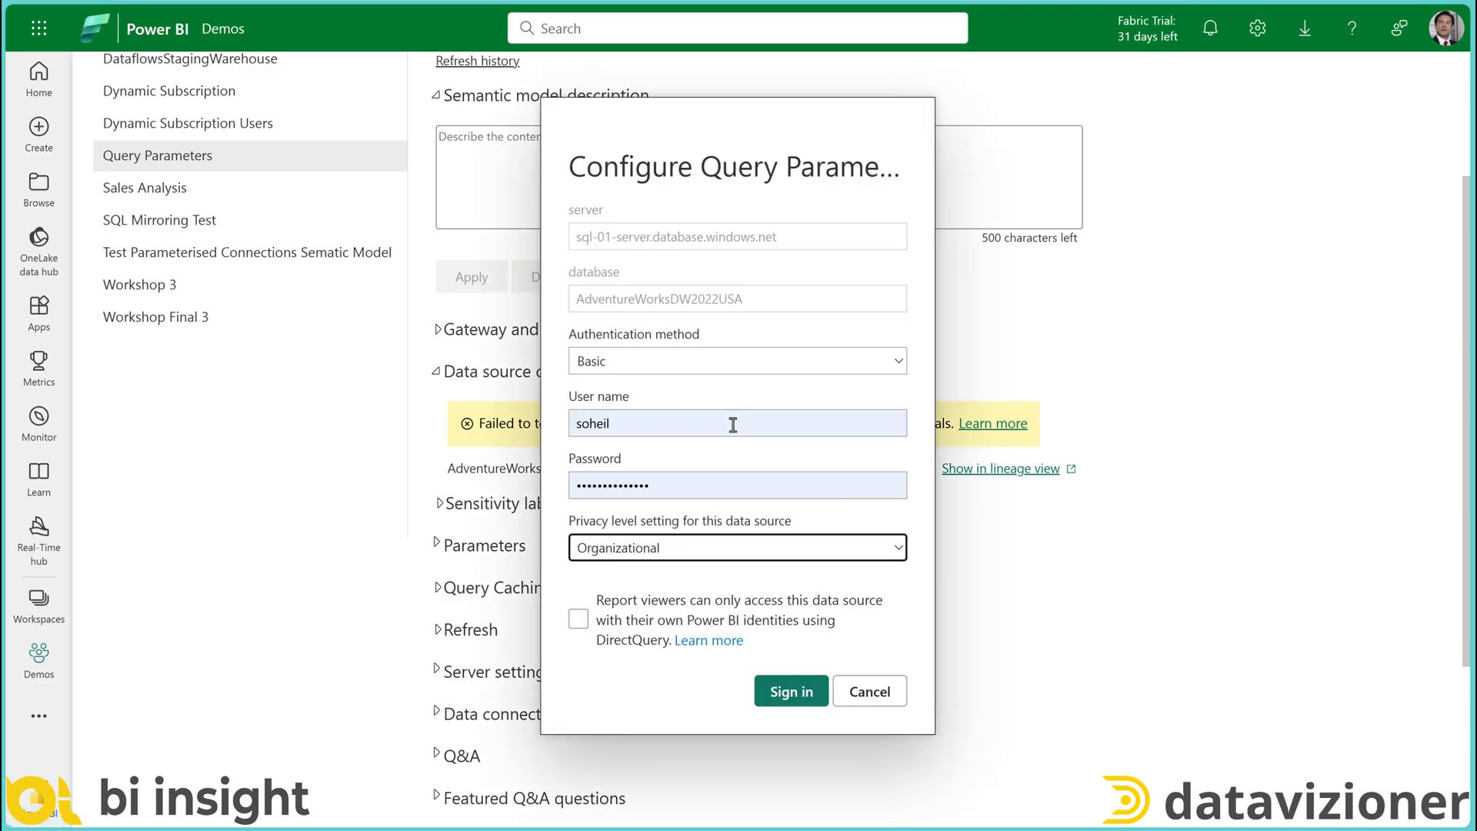
pyautogui.click(735, 547)
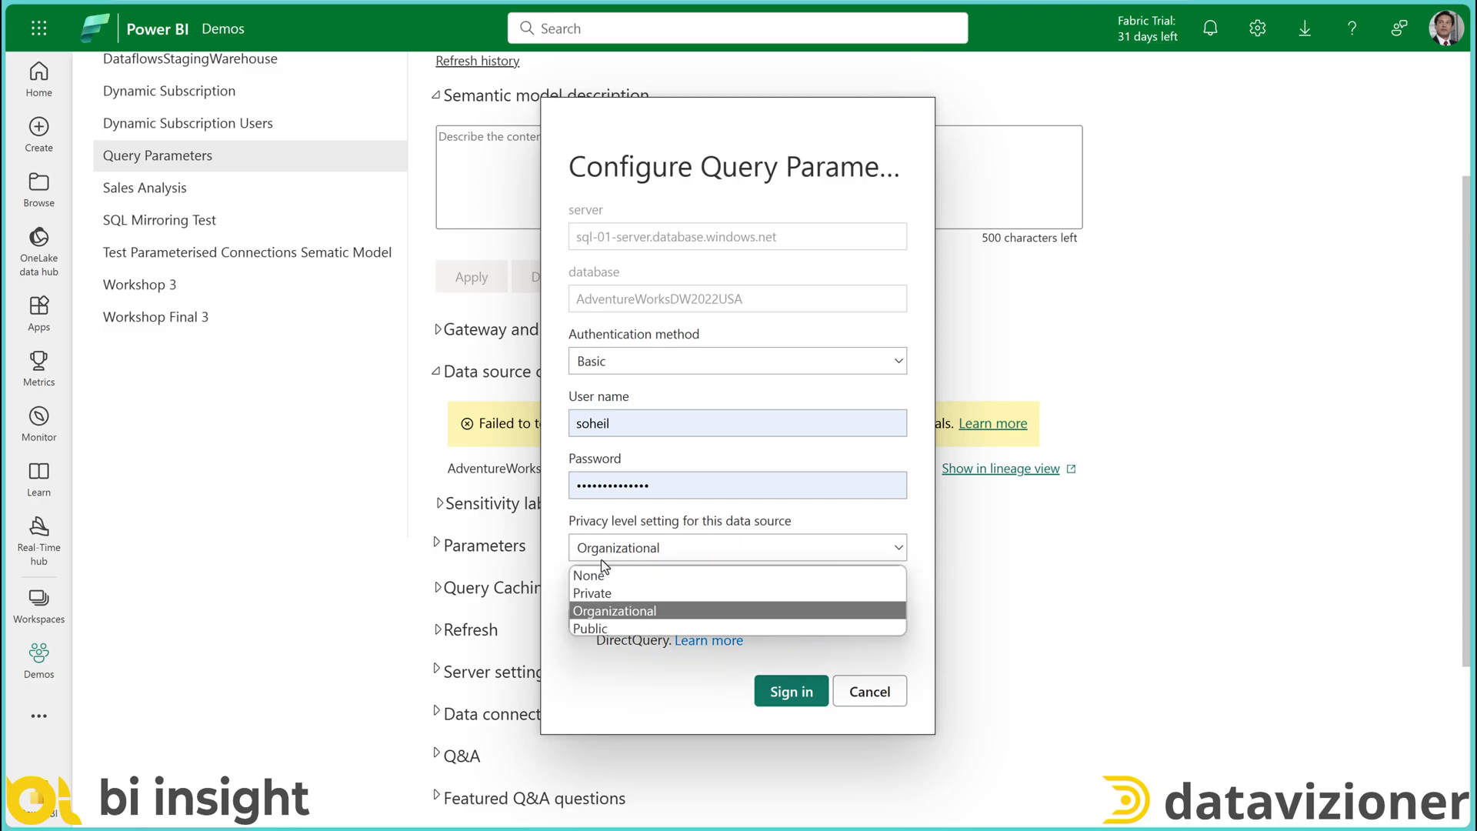
pyautogui.click(614, 610)
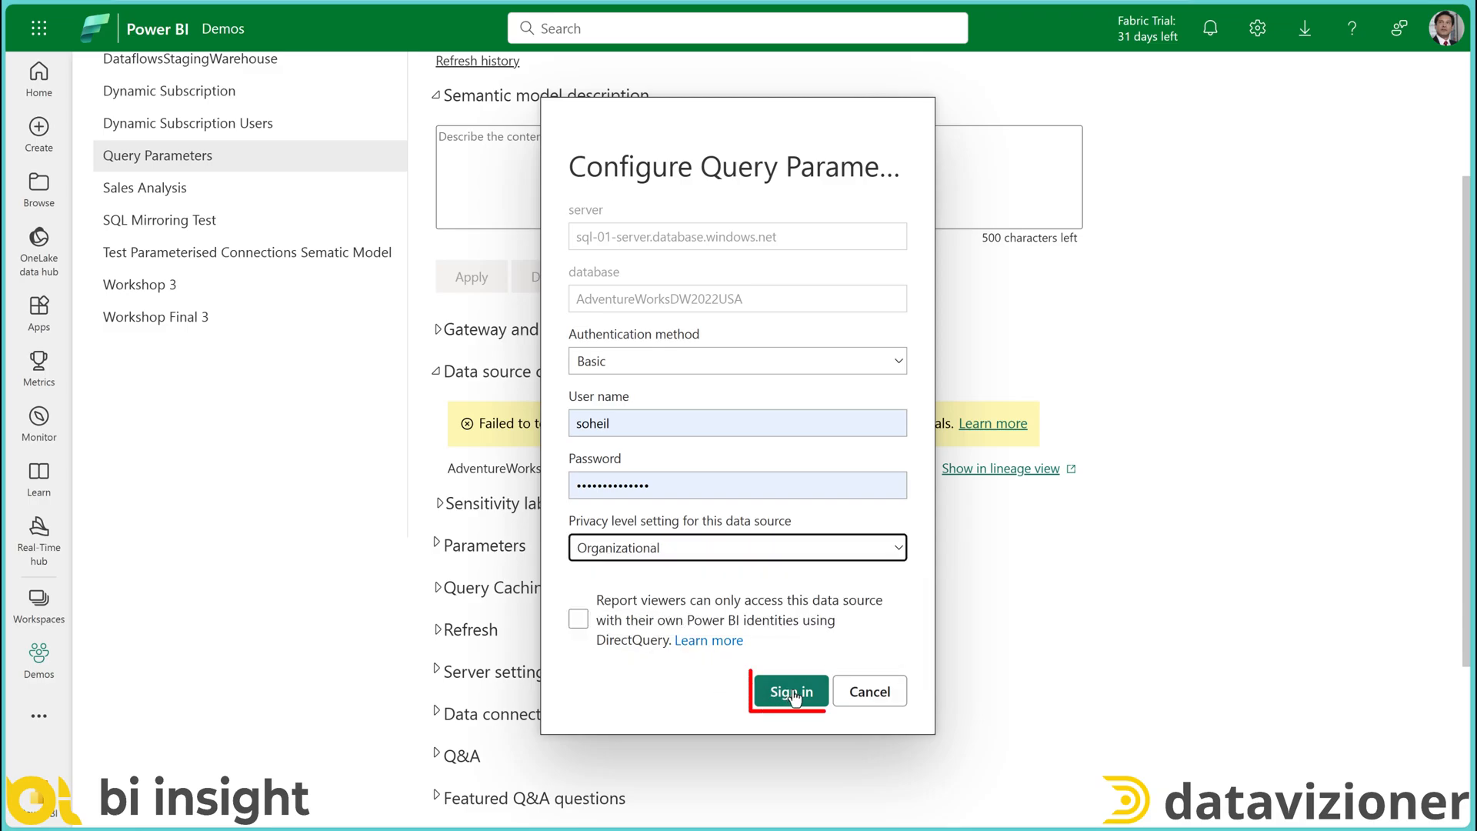
pyautogui.click(789, 690)
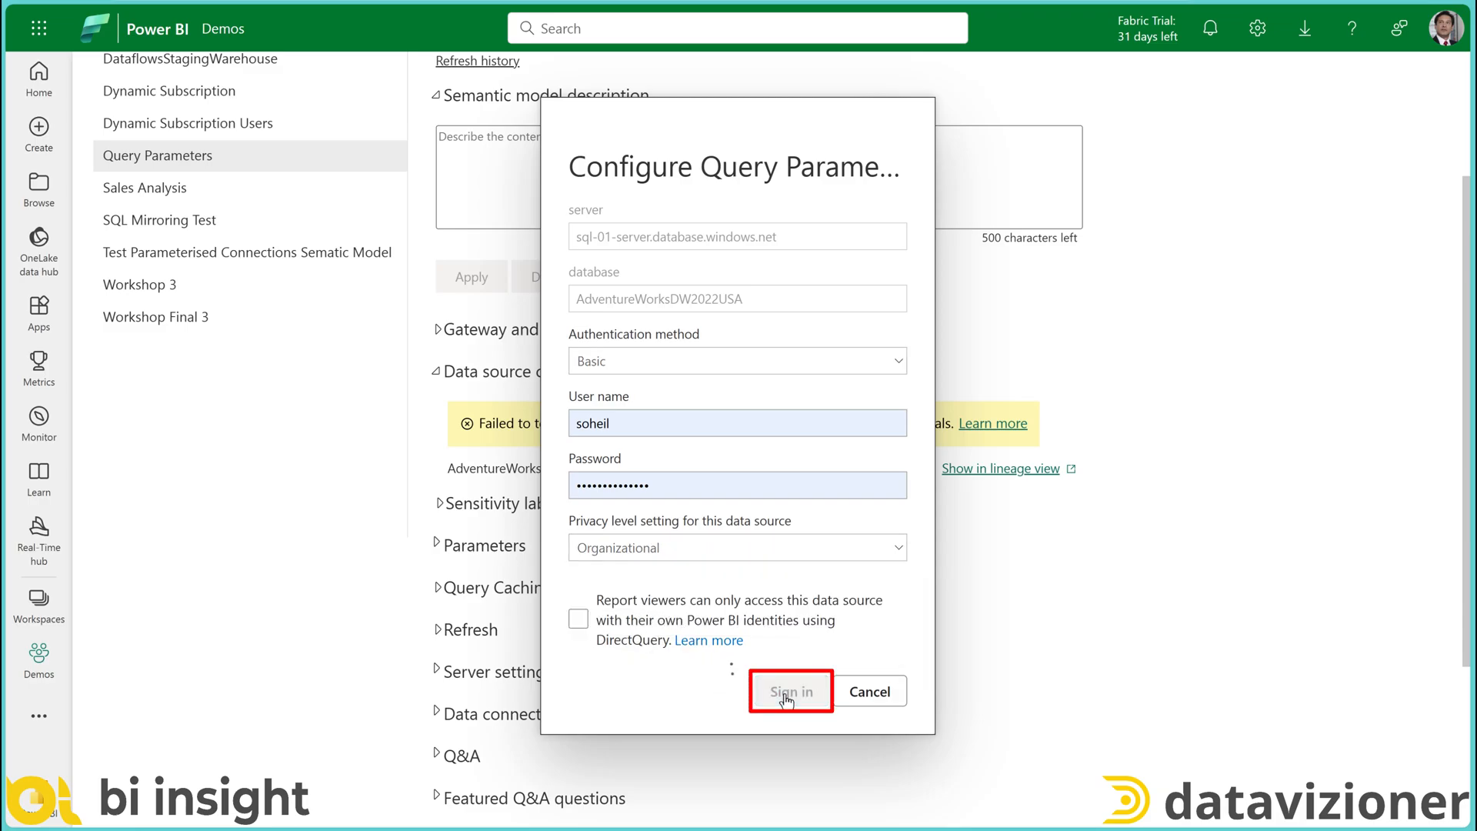
pyautogui.click(789, 691)
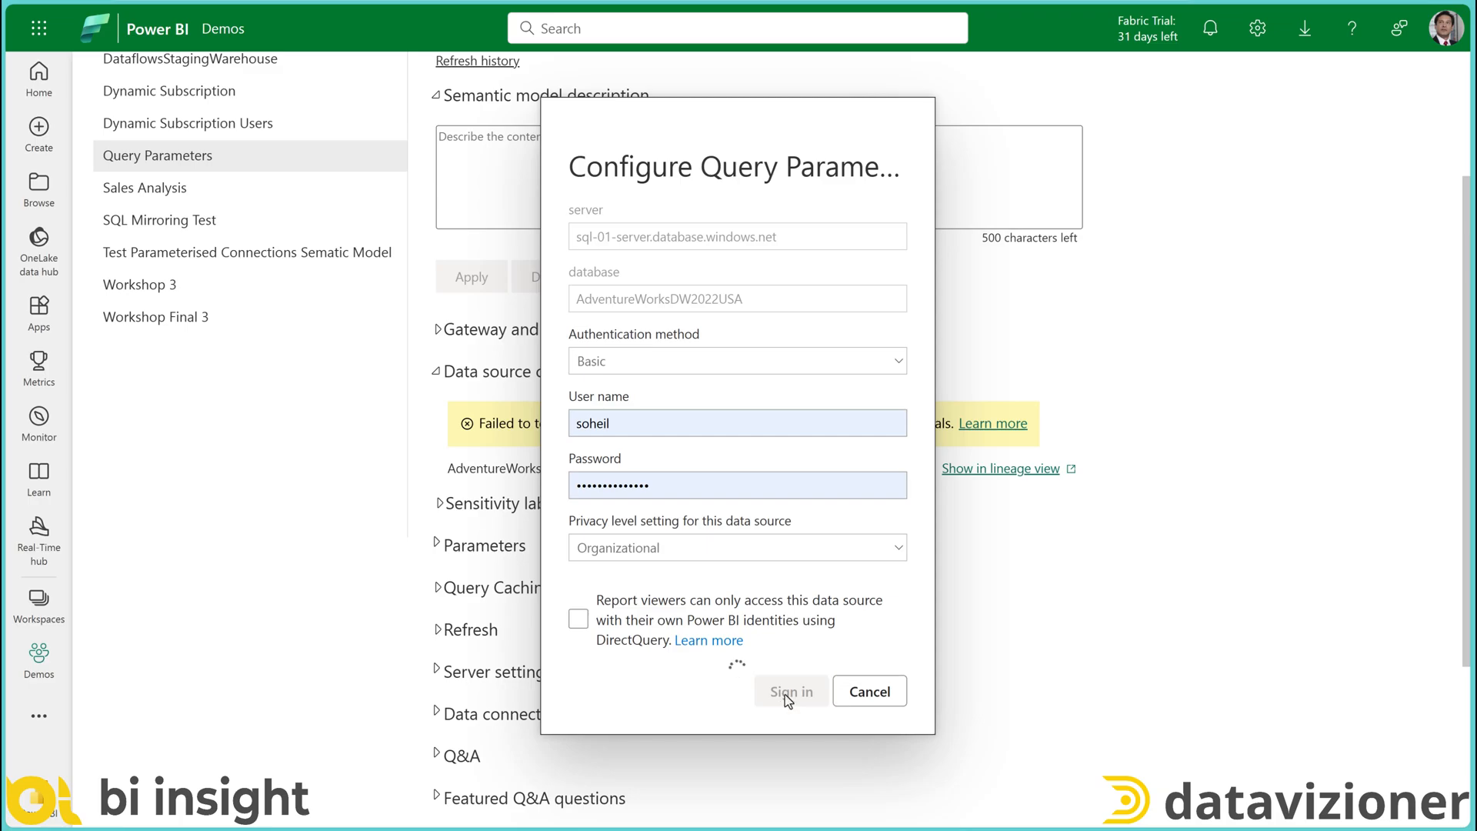
pyautogui.click(791, 691)
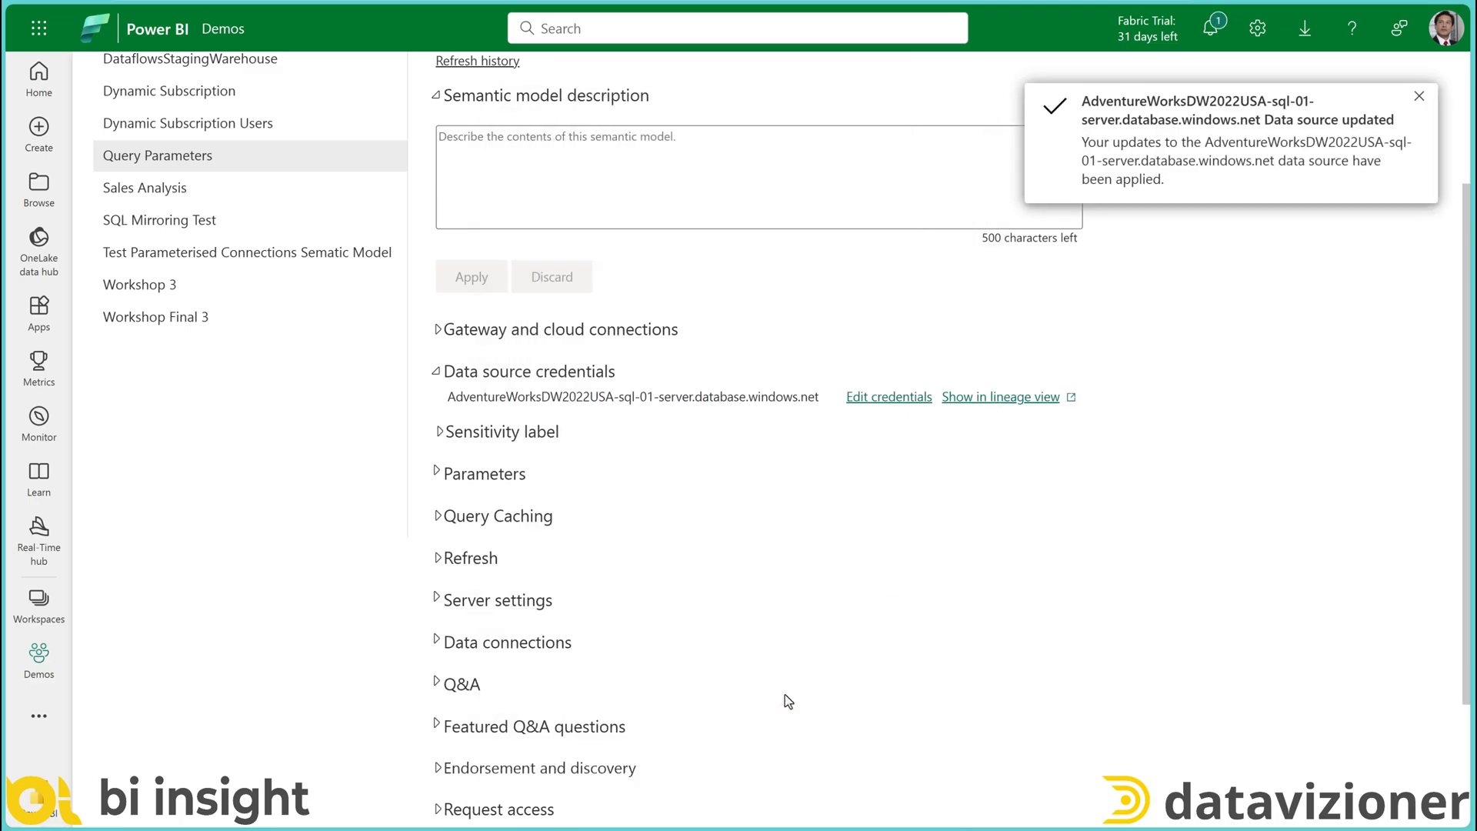
pyautogui.moveTo(446, 378)
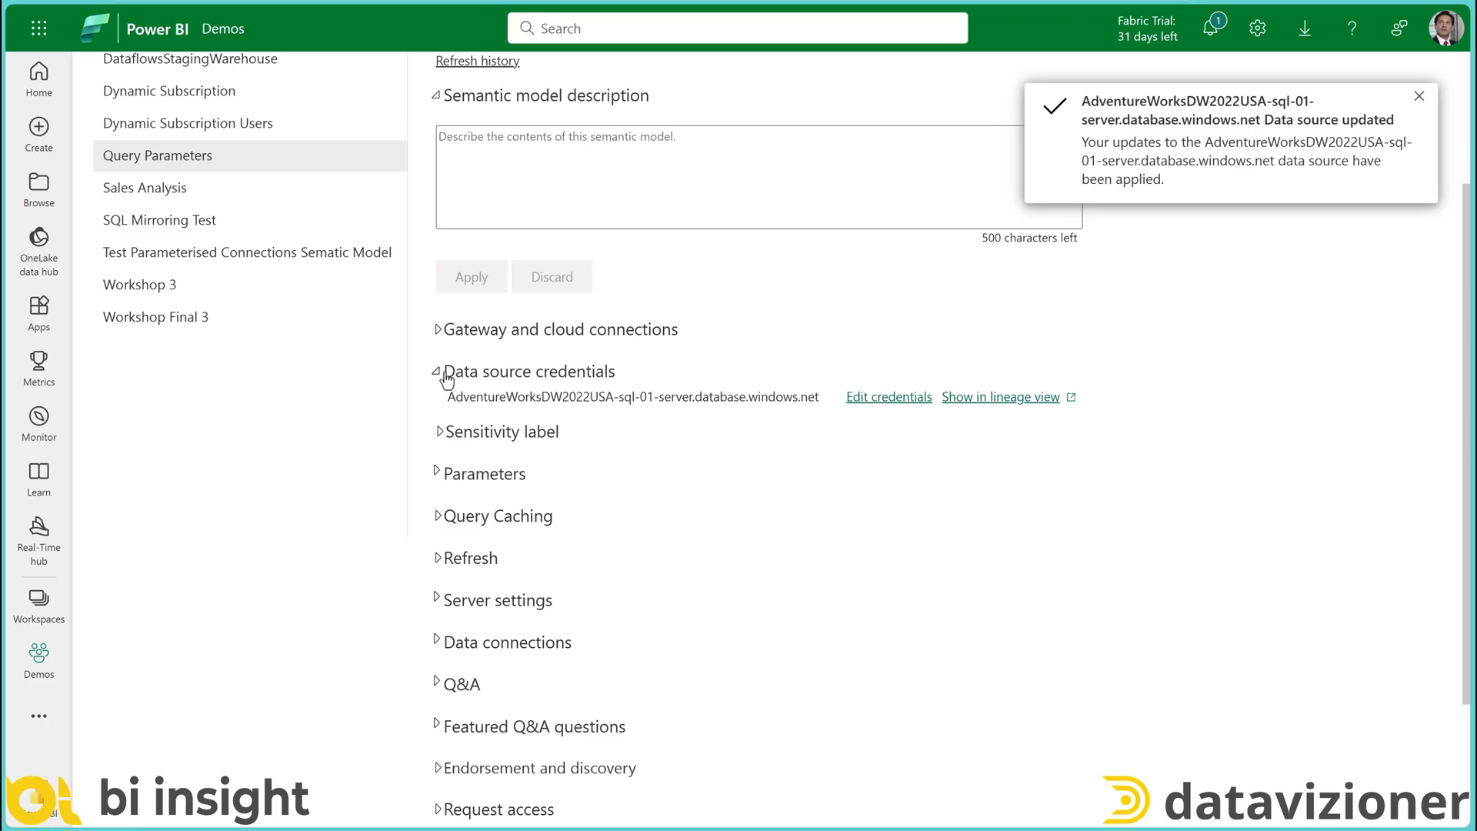
pyautogui.moveTo(604, 440)
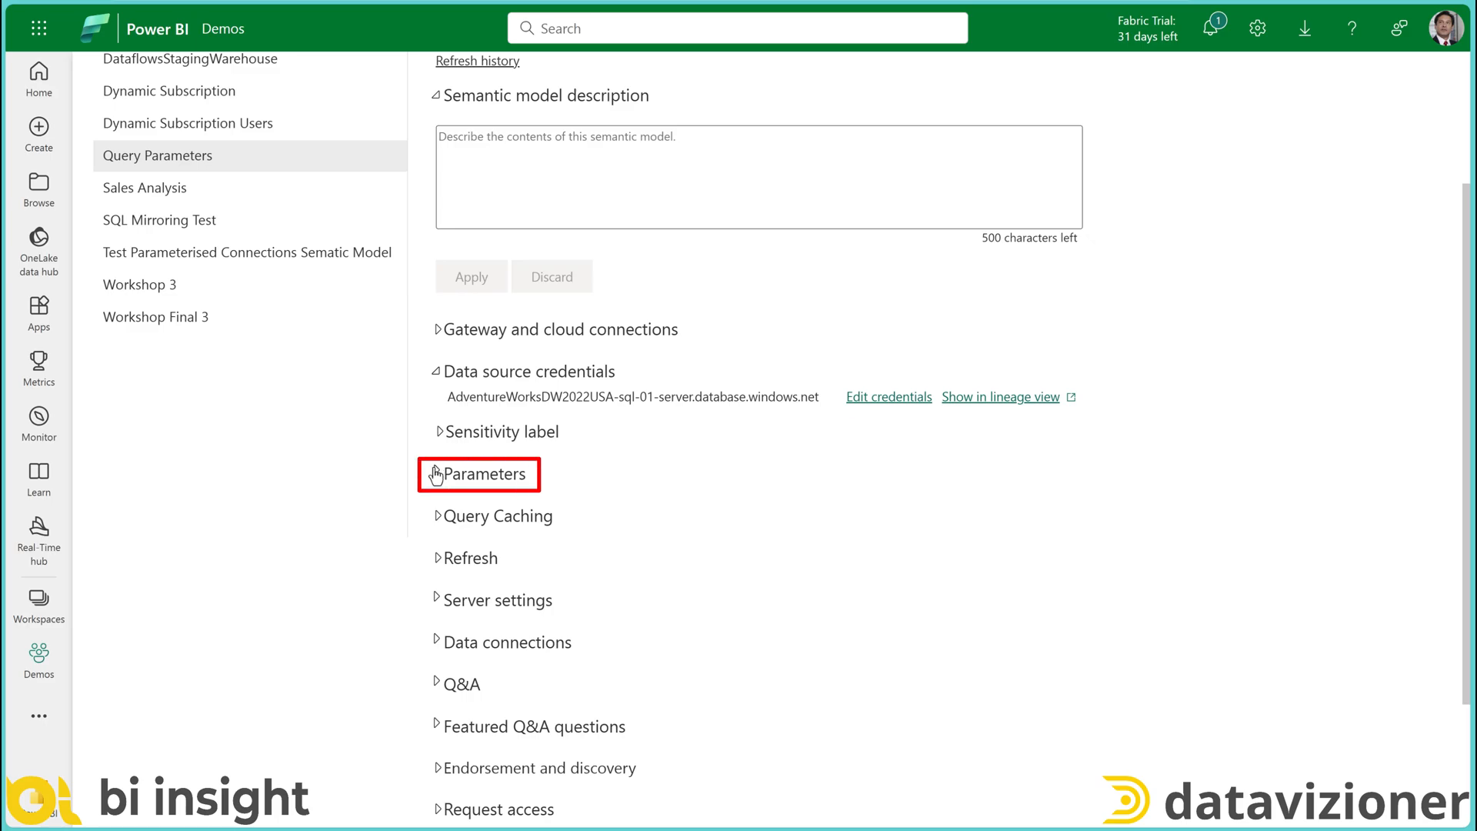
# Expand the Parameters section to show Server sql-01-server and Database AdventureWorksDW2022USA
pyautogui.click(478, 472)
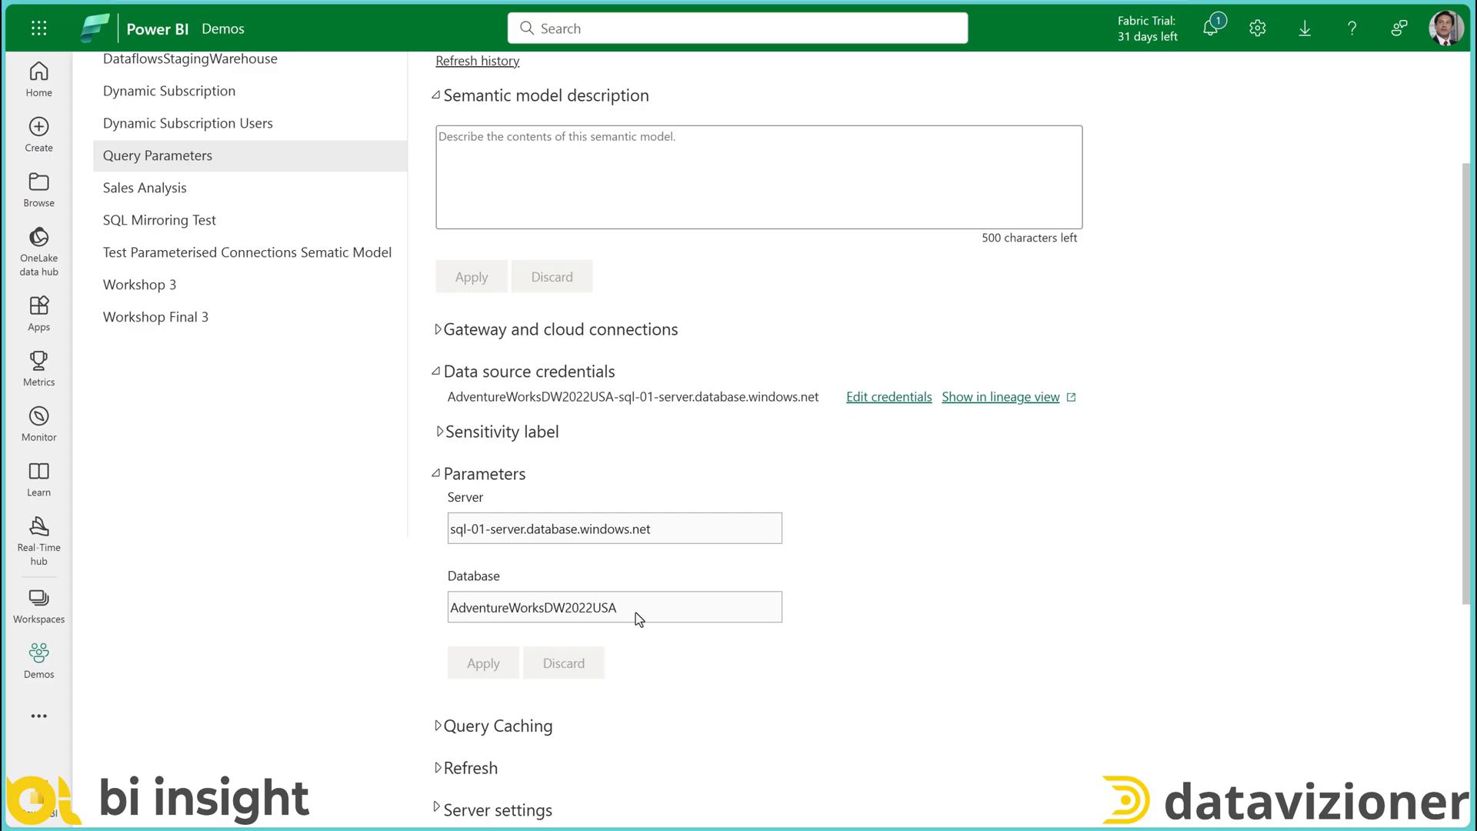
pyautogui.moveTo(666, 623)
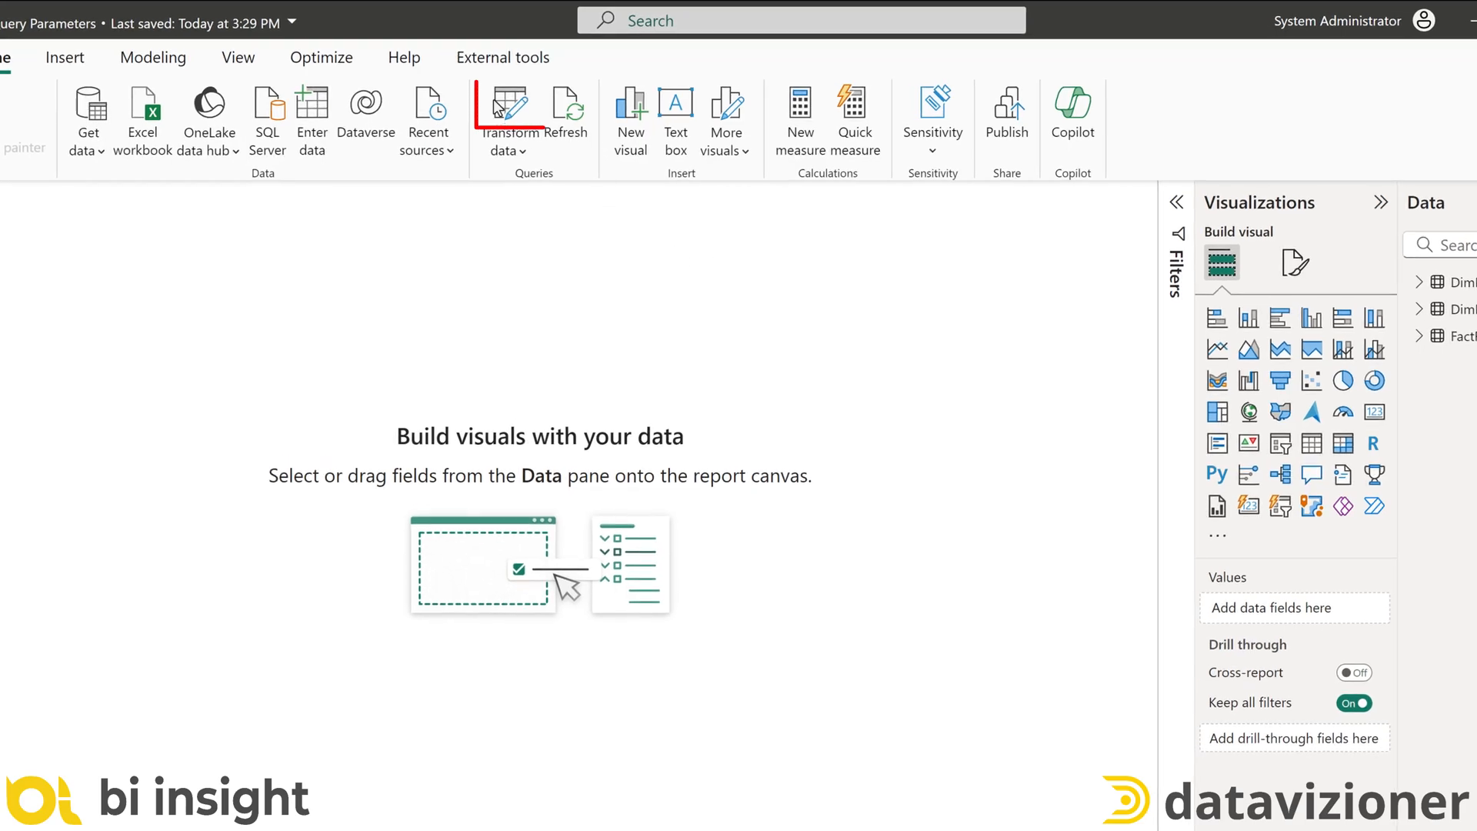
# In Manage Parameters, set both the Server and Database parameters to Text type
pyautogui.click(503, 120)
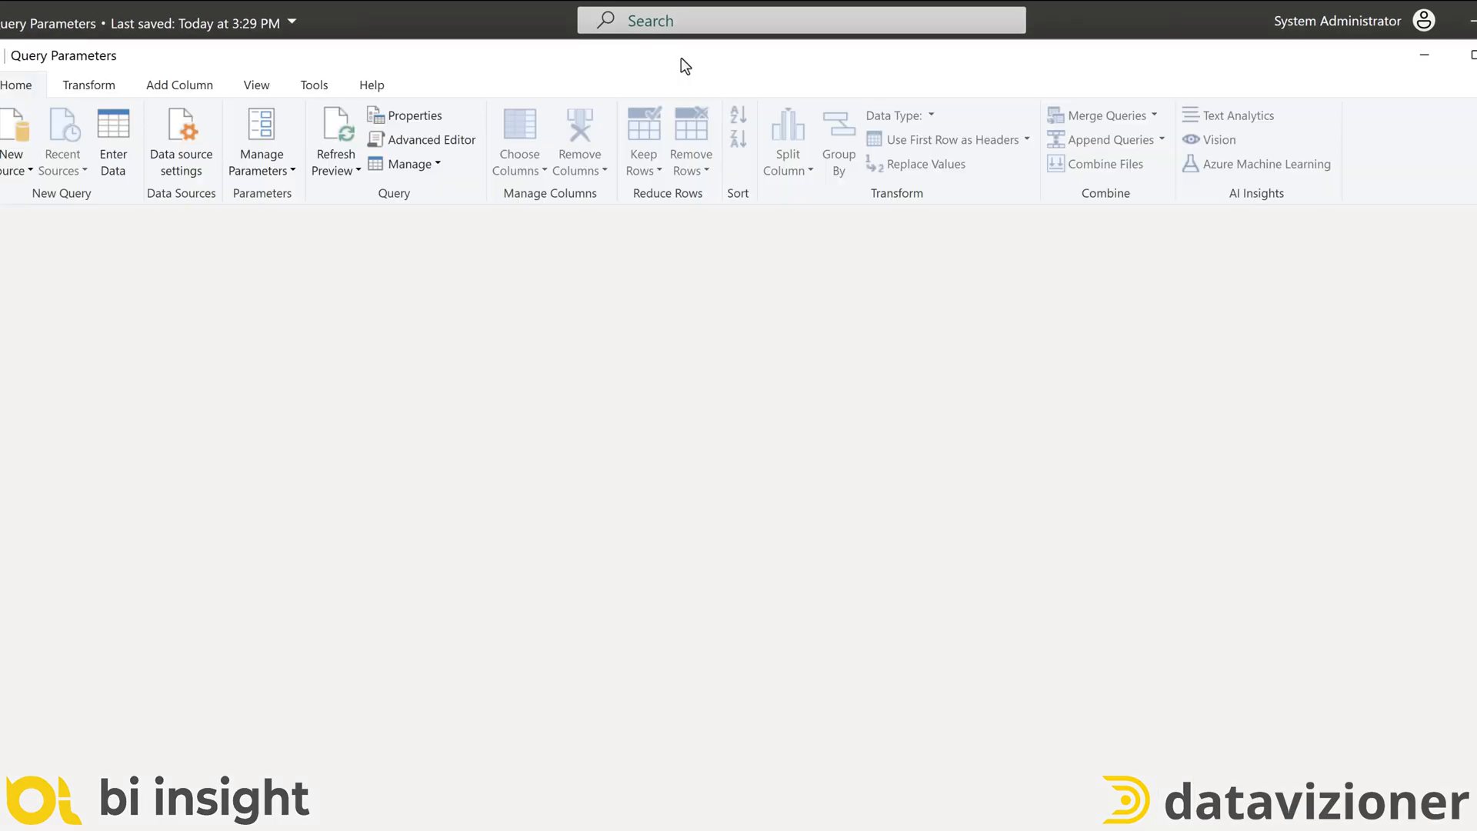
pyautogui.click(262, 140)
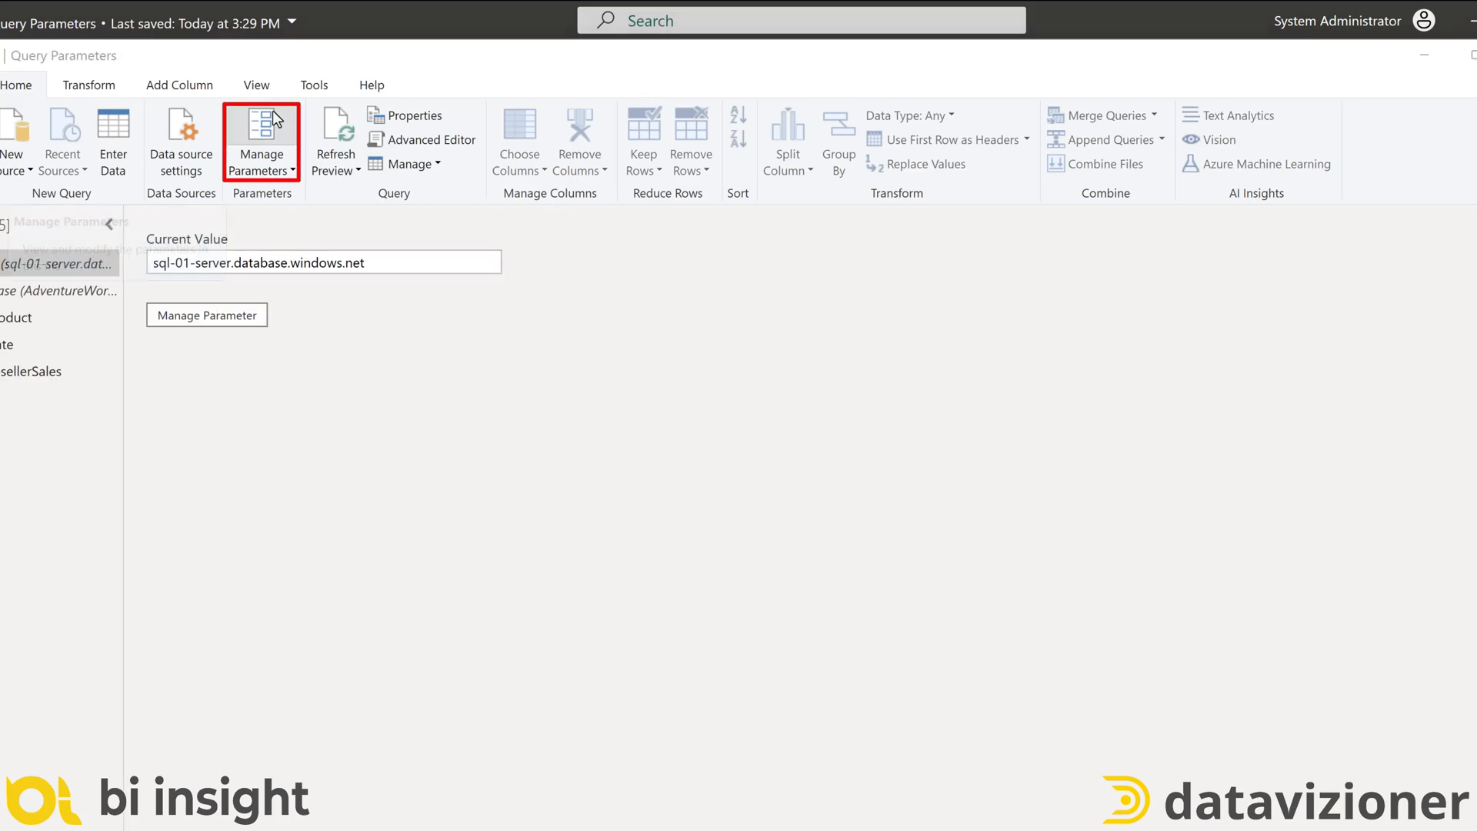
pyautogui.click(262, 142)
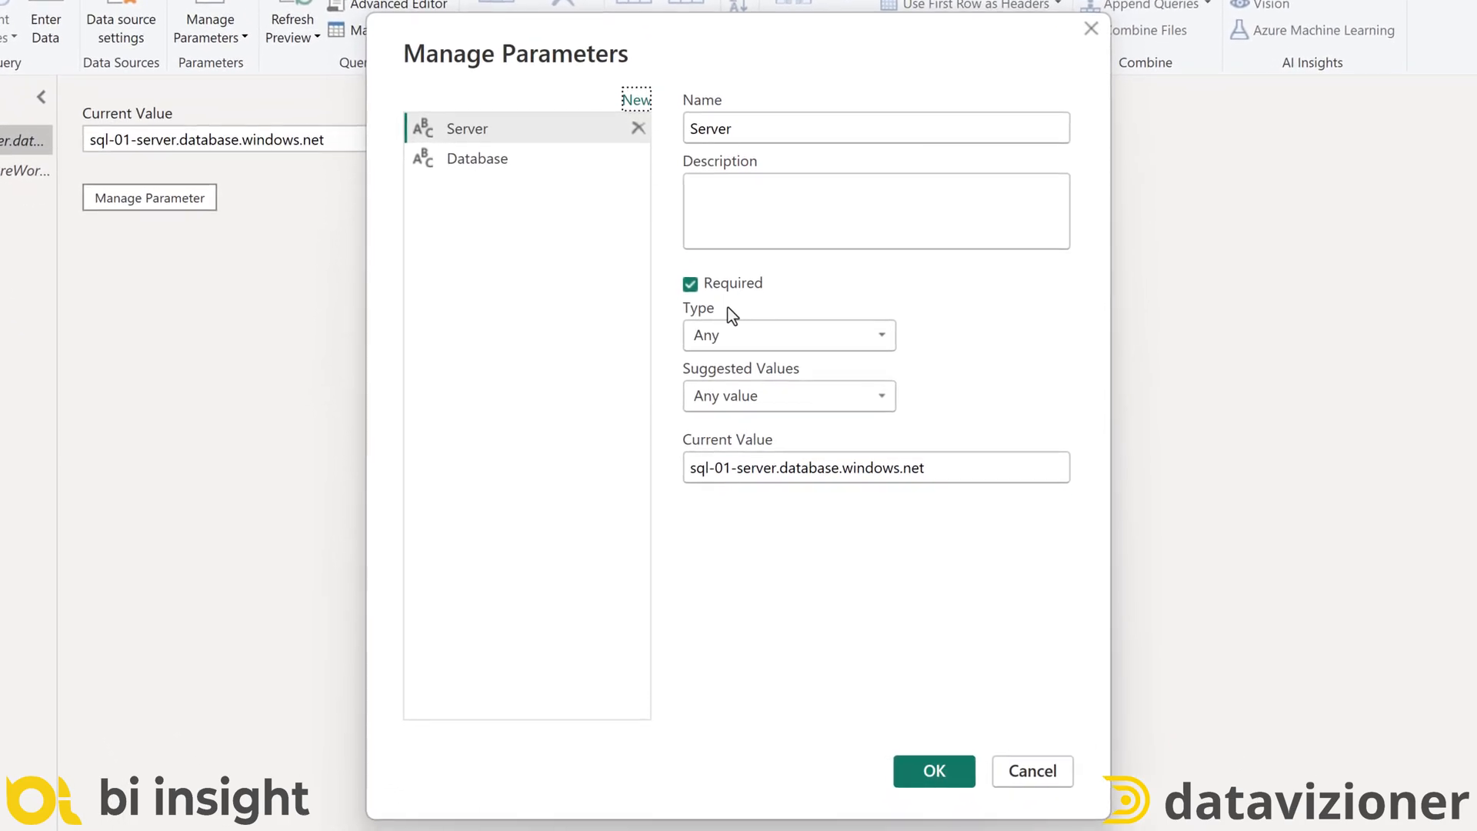
pyautogui.moveTo(840, 312)
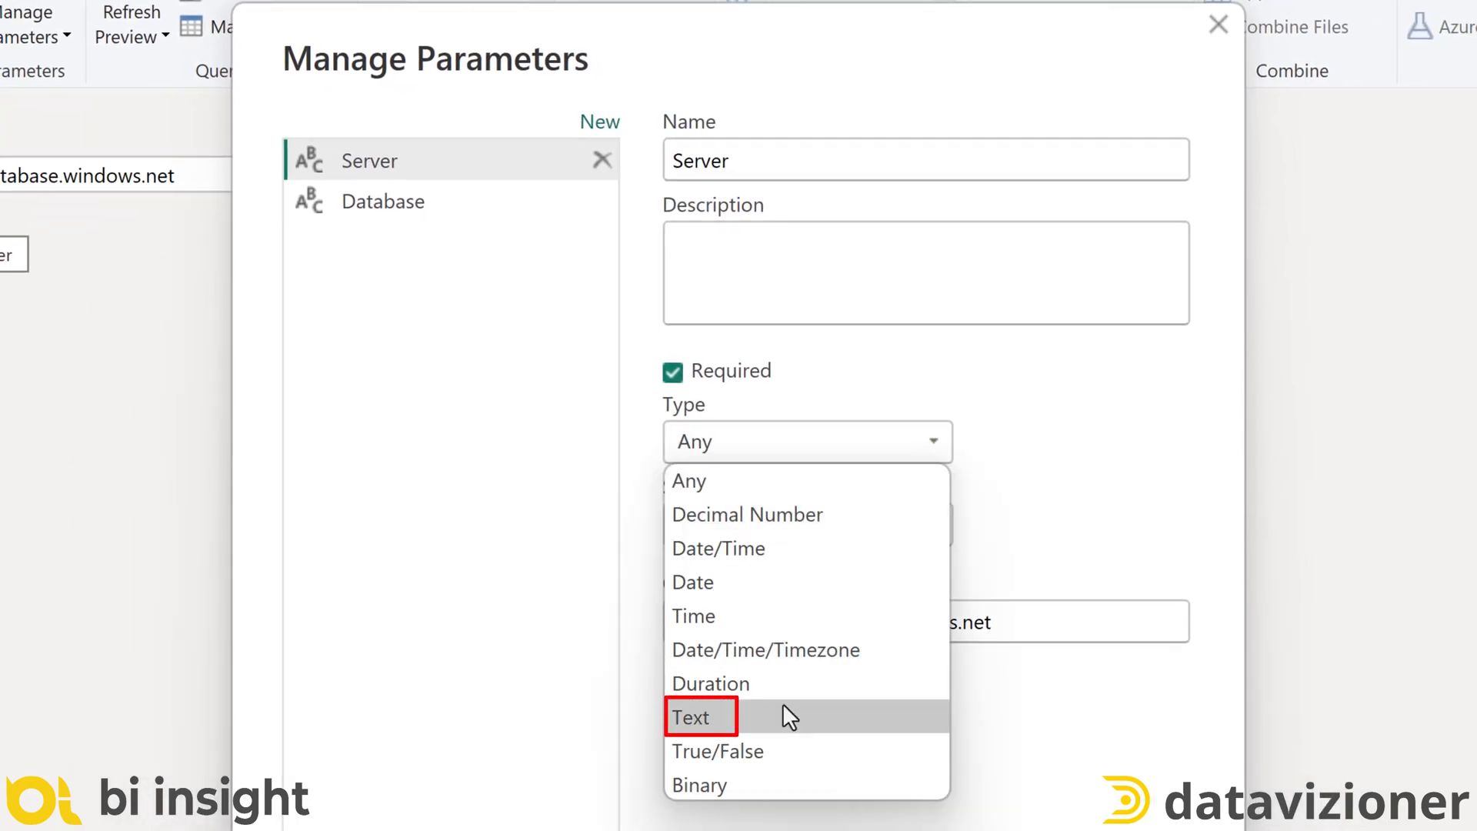
pyautogui.click(691, 716)
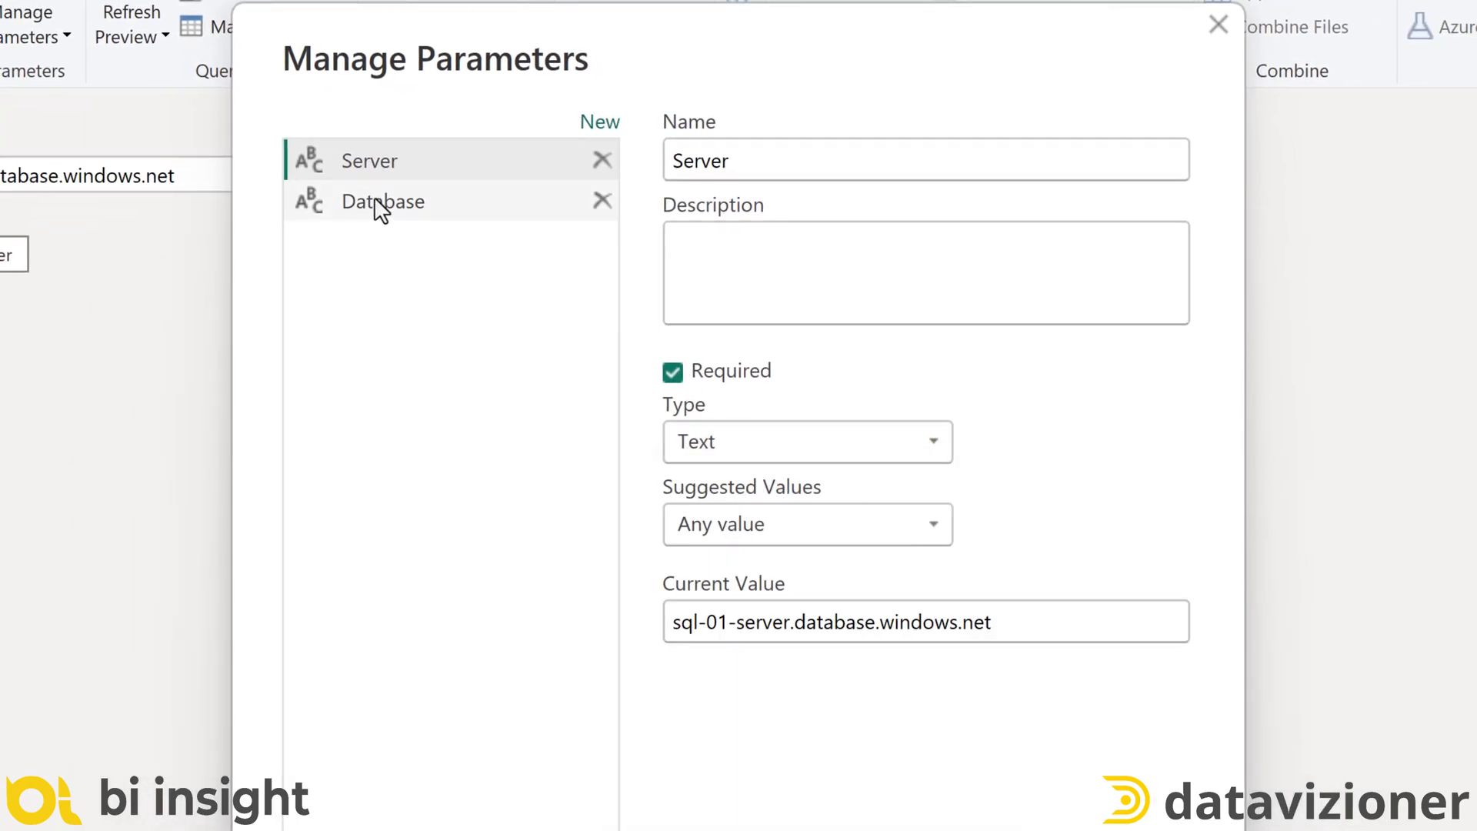
pyautogui.click(383, 200)
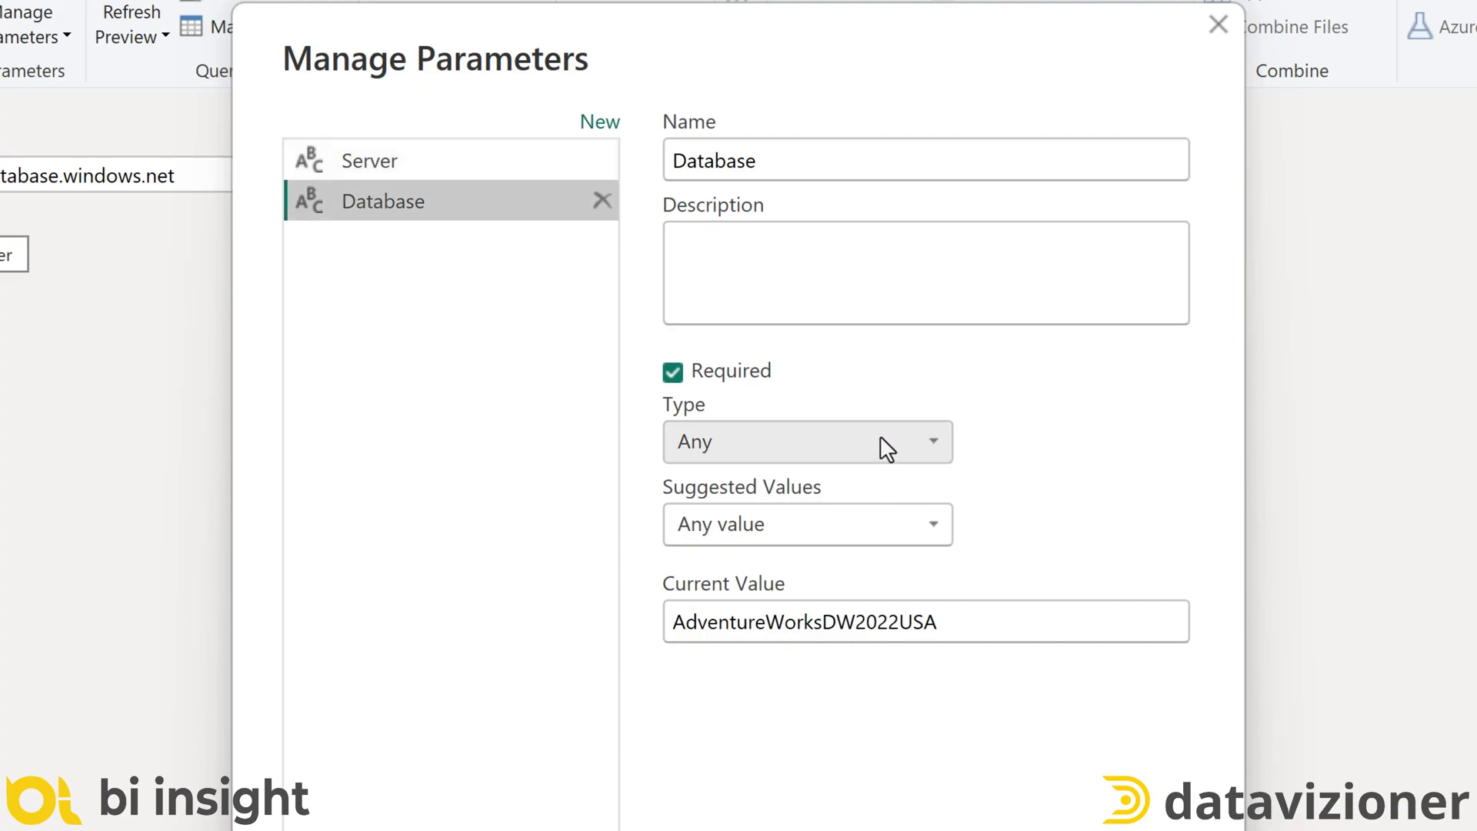
pyautogui.click(805, 442)
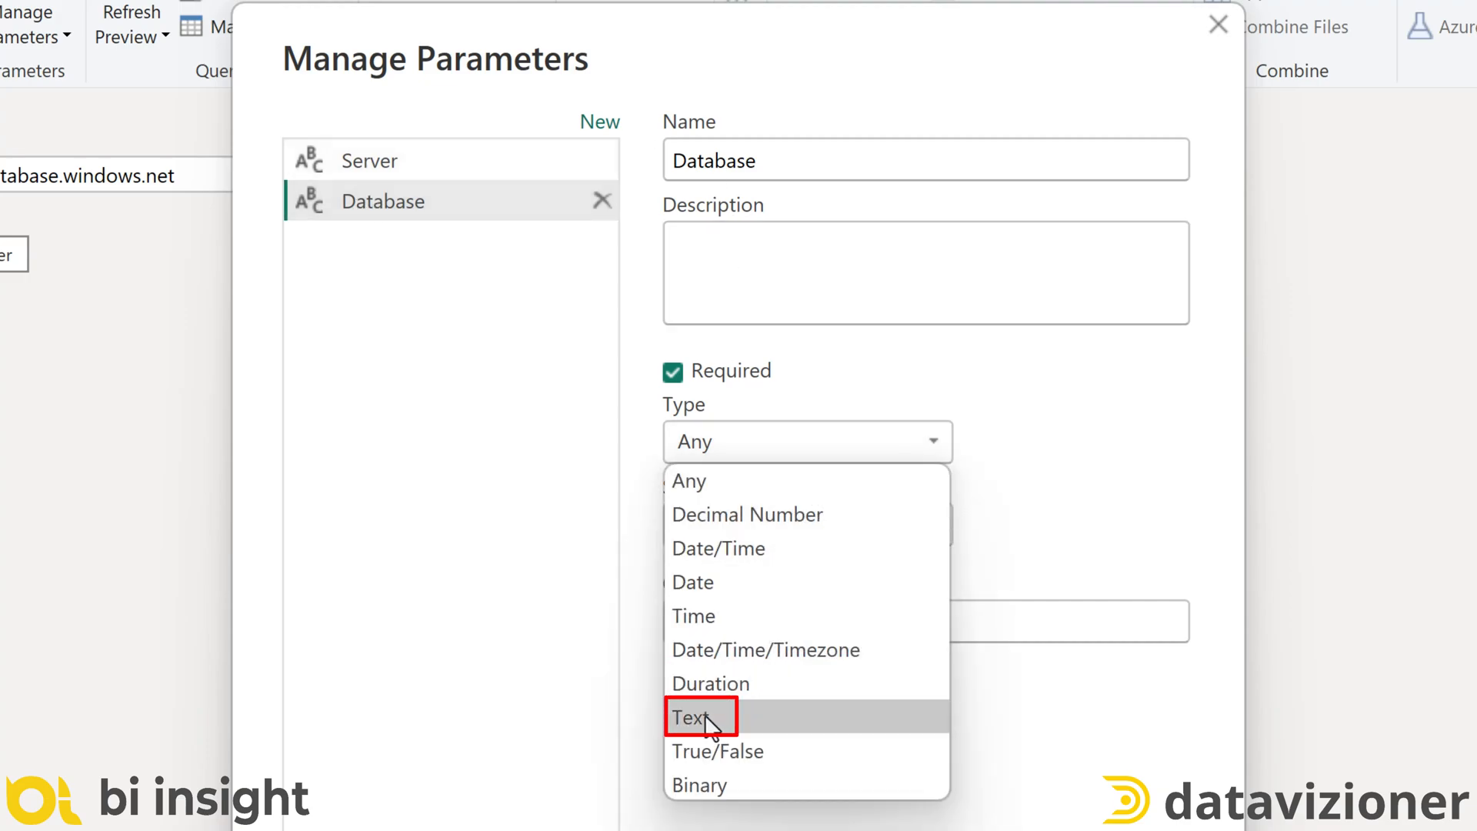
pyautogui.click(694, 717)
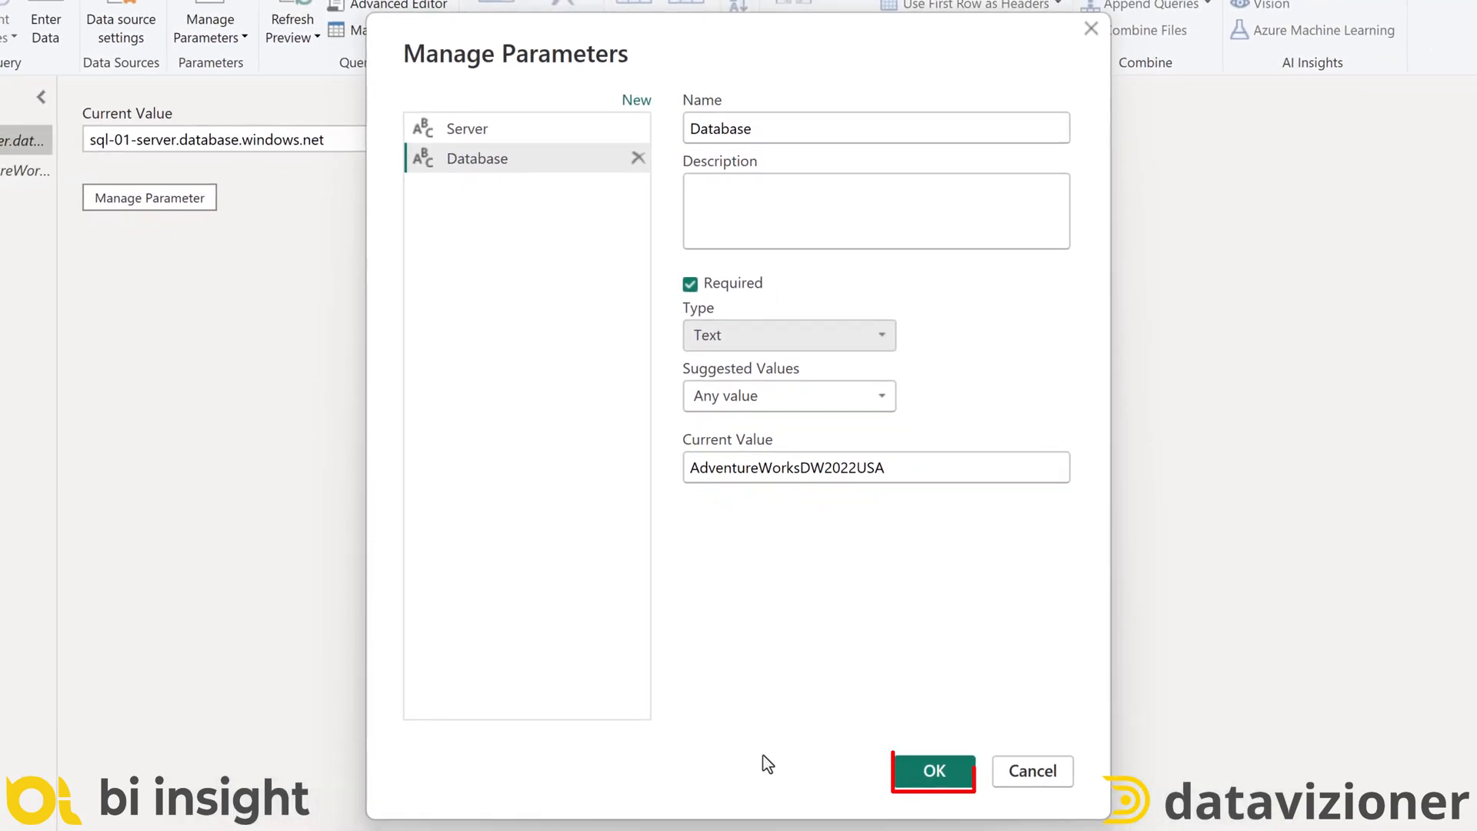
pyautogui.click(932, 771)
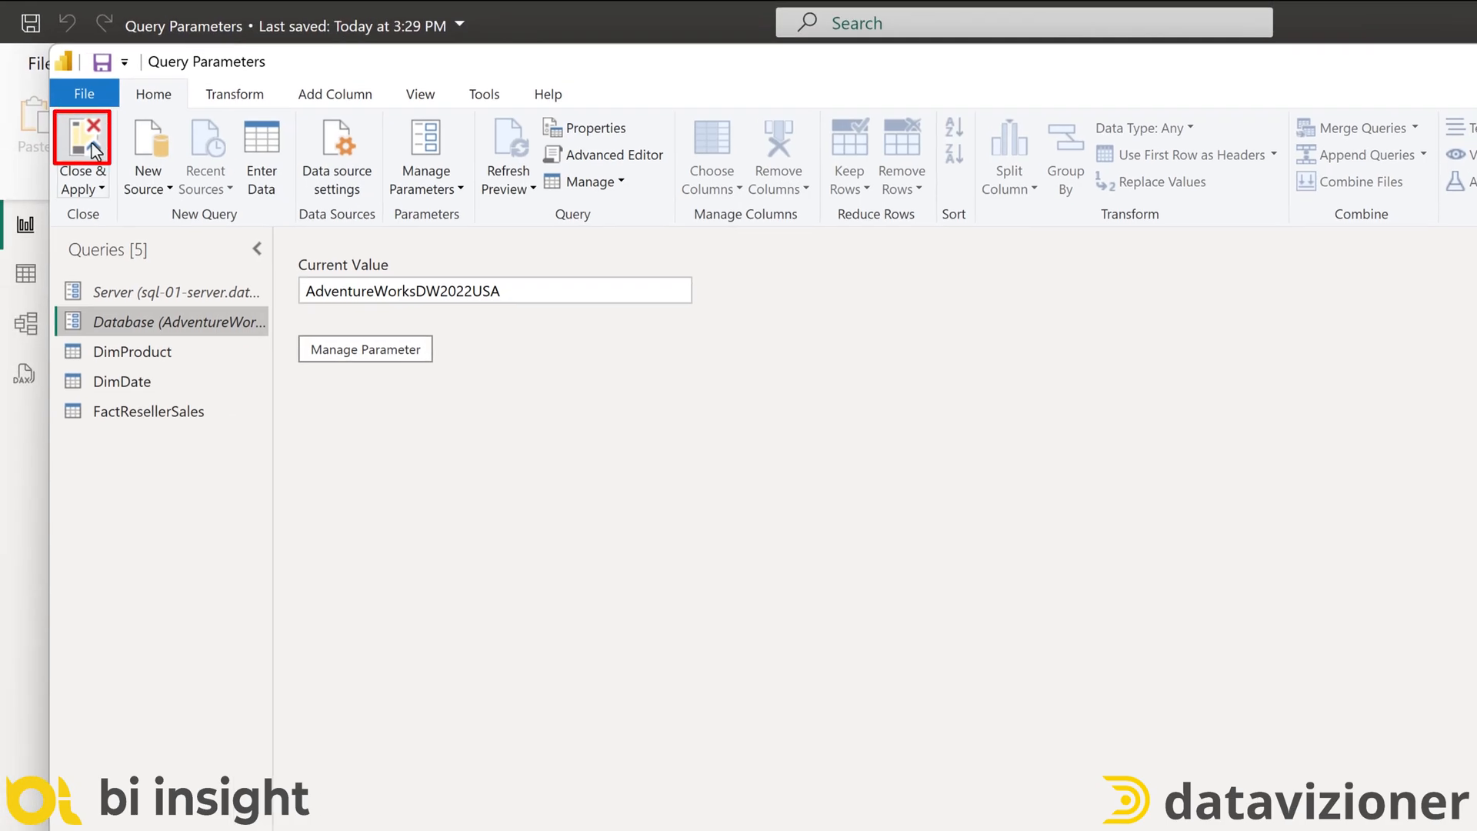
# Close & Apply the query changes, then republish to Demos replacing the existing Query Parameters model
pyautogui.click(83, 154)
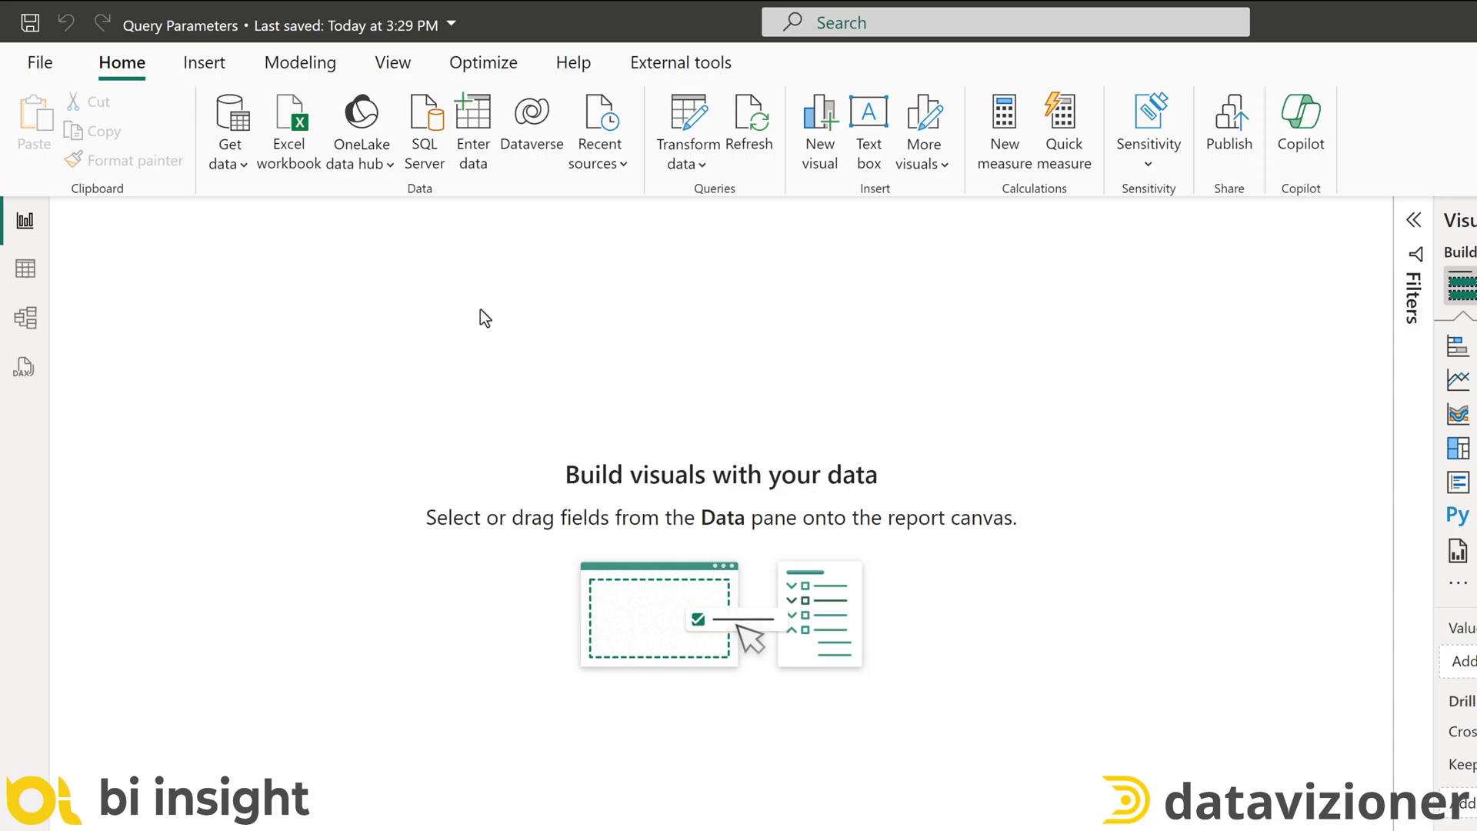
pyautogui.click(1228, 127)
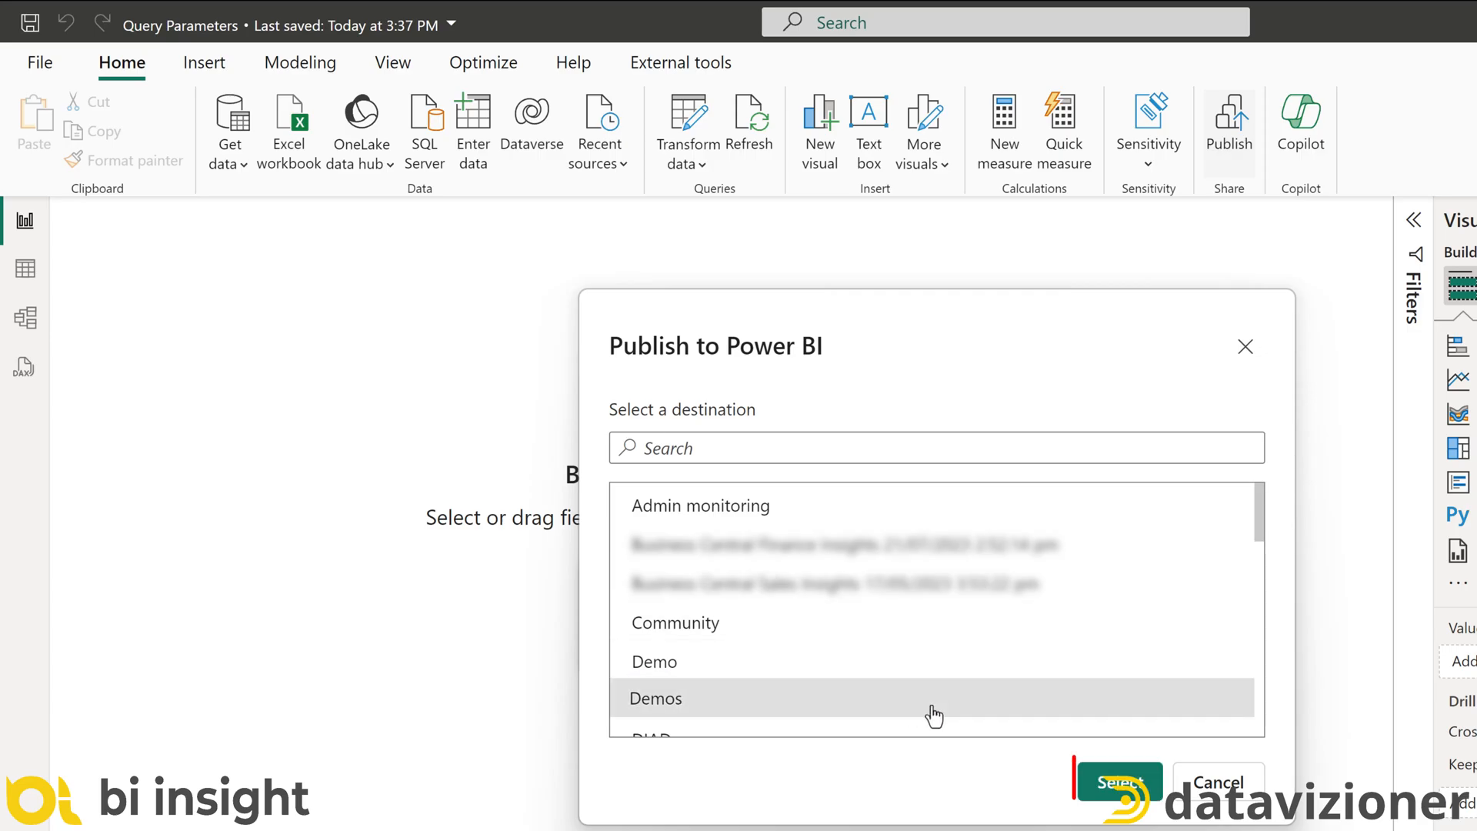
pyautogui.click(1117, 782)
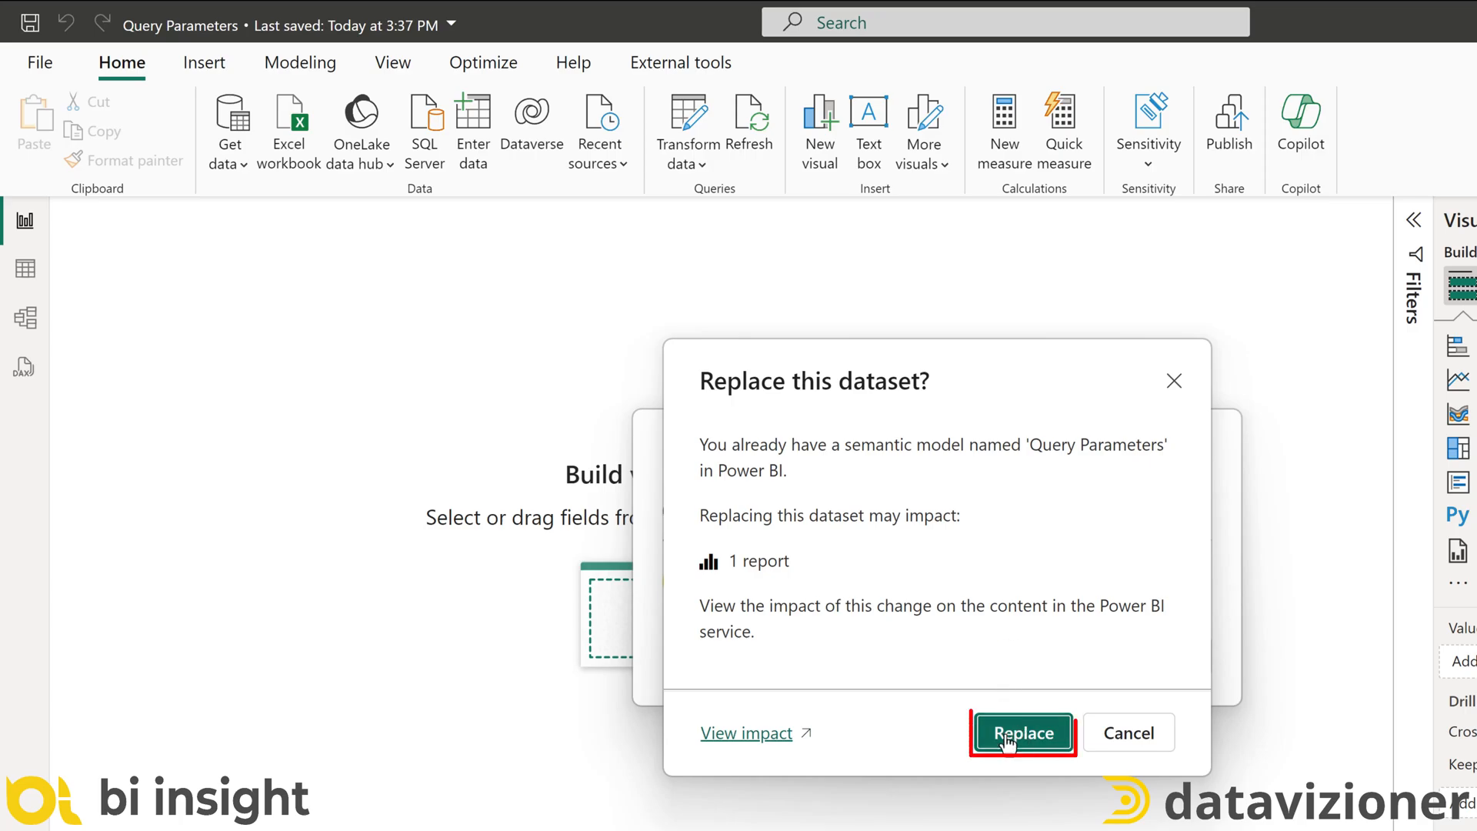
pyautogui.click(1021, 732)
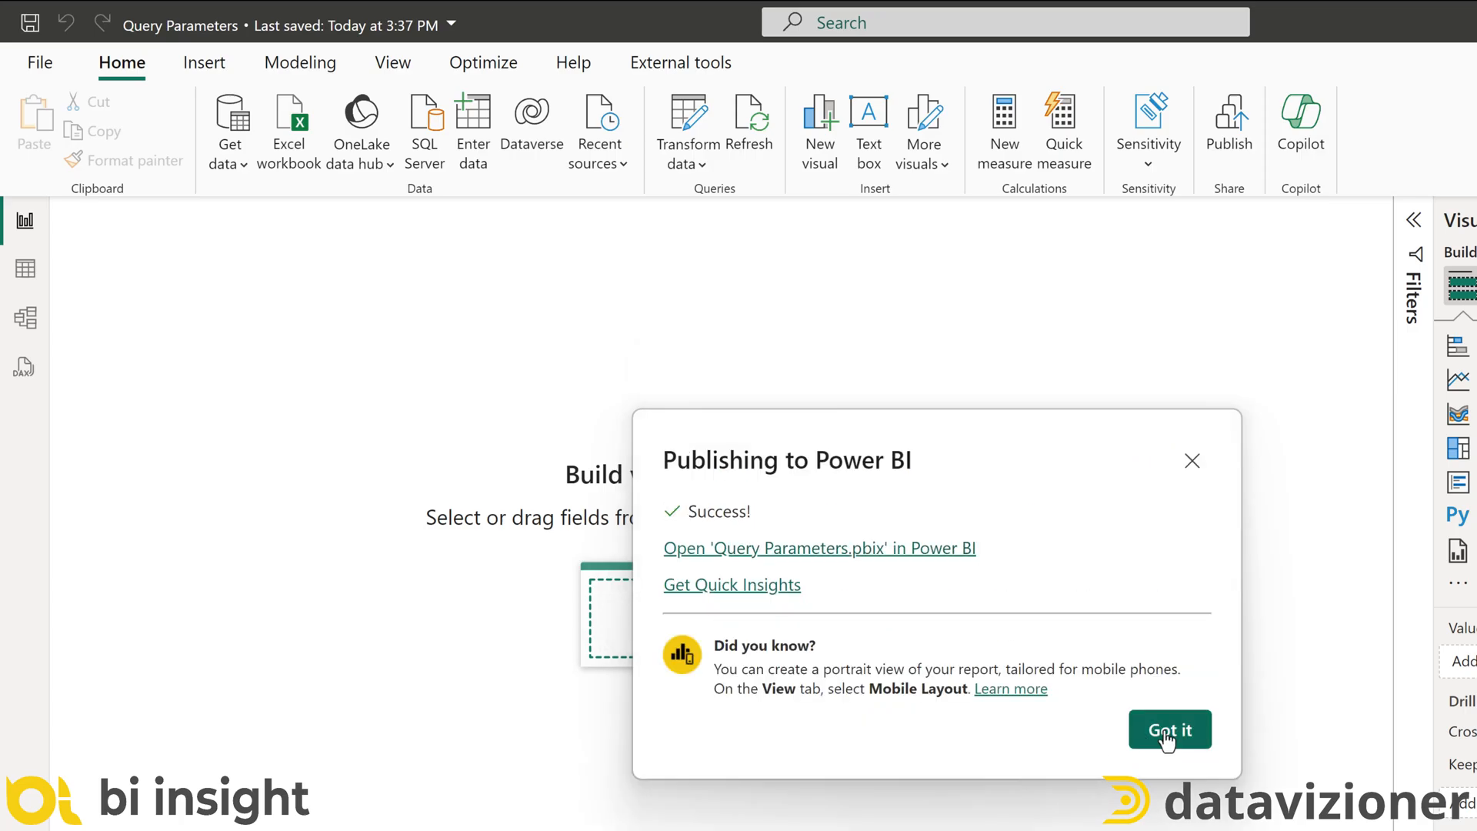
pyautogui.click(1169, 730)
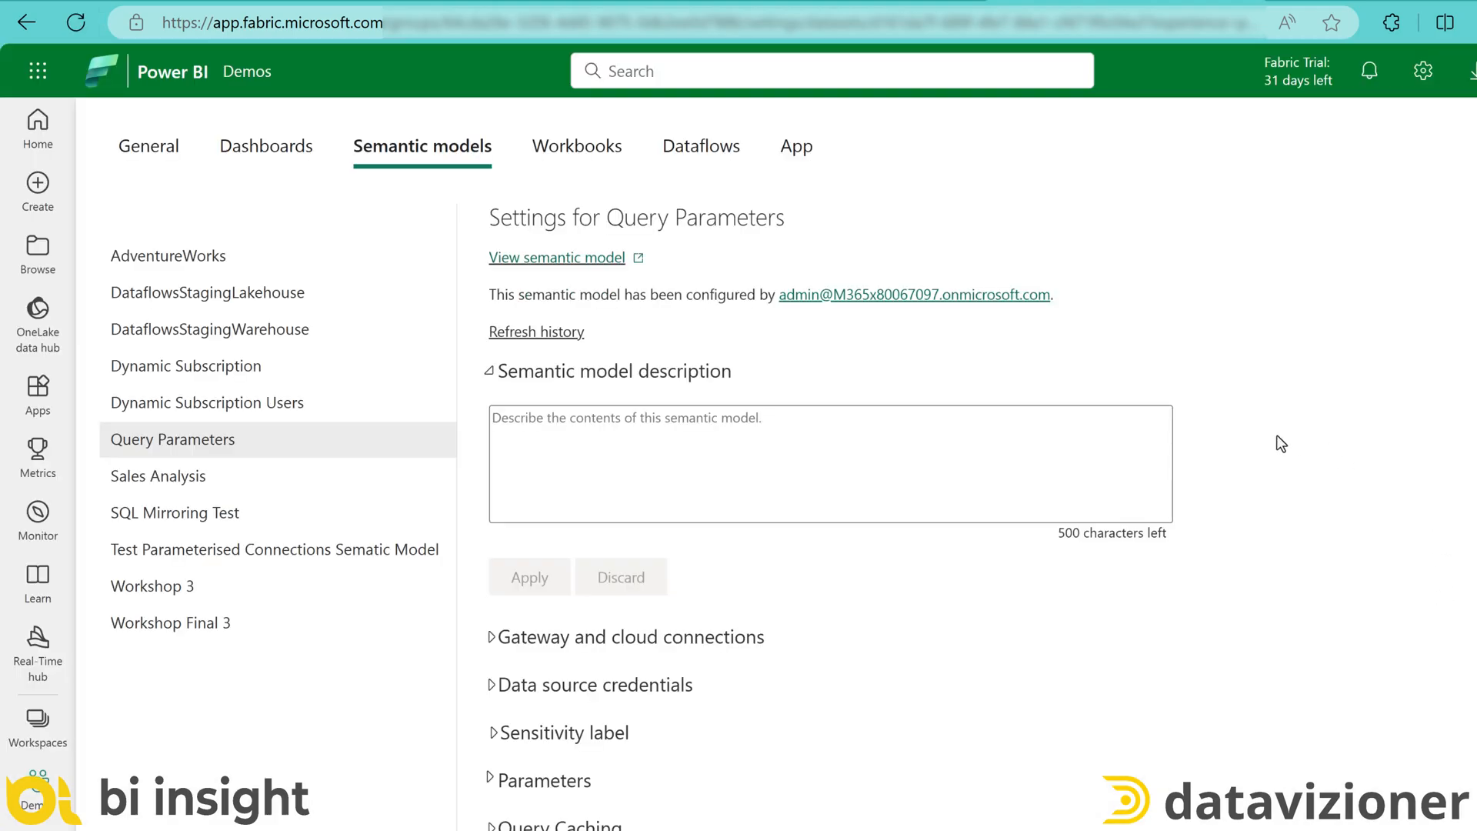
pyautogui.moveTo(497, 786)
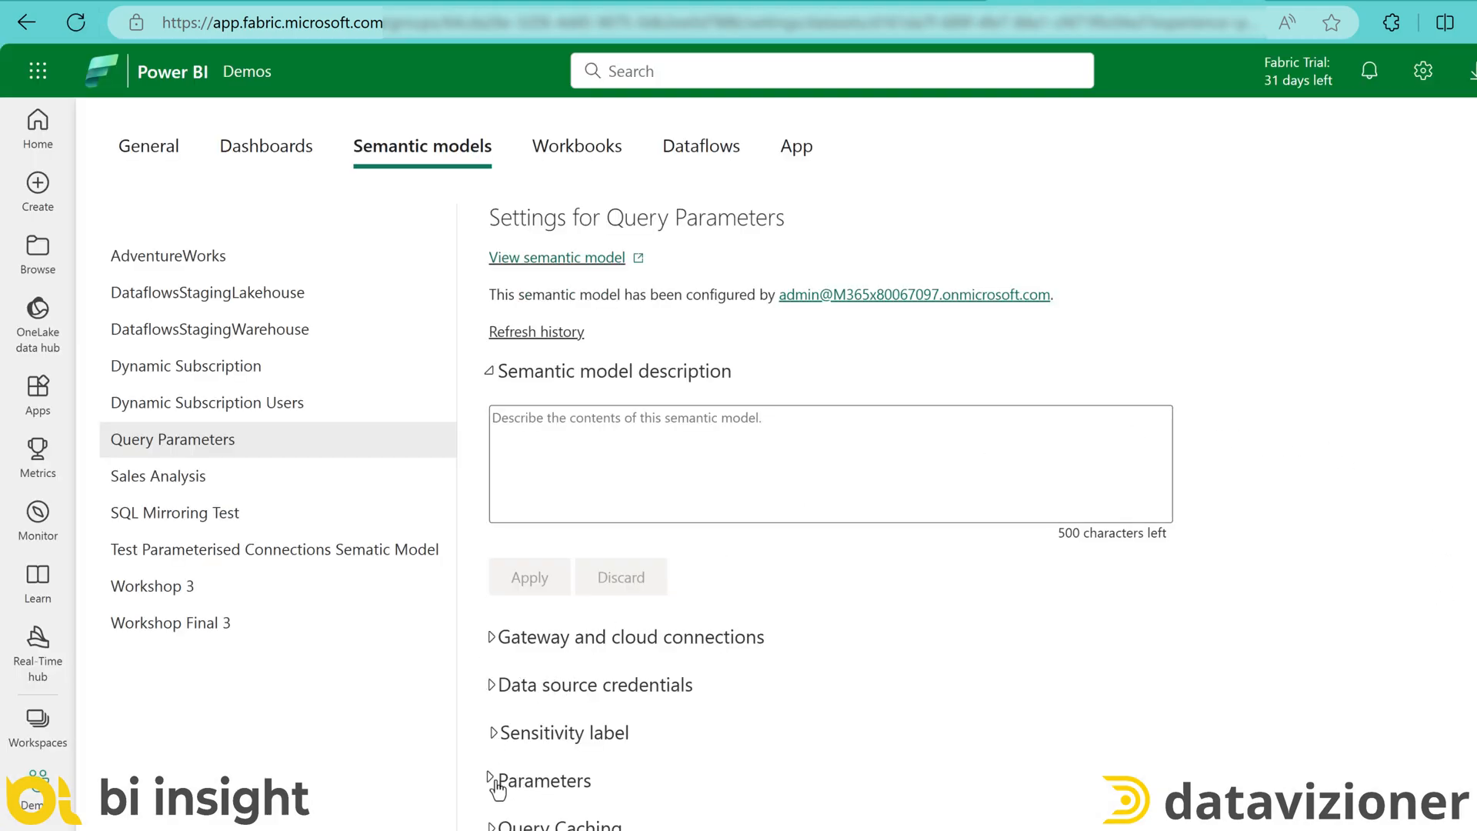
# Set the parameters to my01sqlserver.database.windows.net and AdventureWorksDW2022, then check the listed data source
pyautogui.click(500, 780)
pyautogui.write('AdventureWorksDW2022')
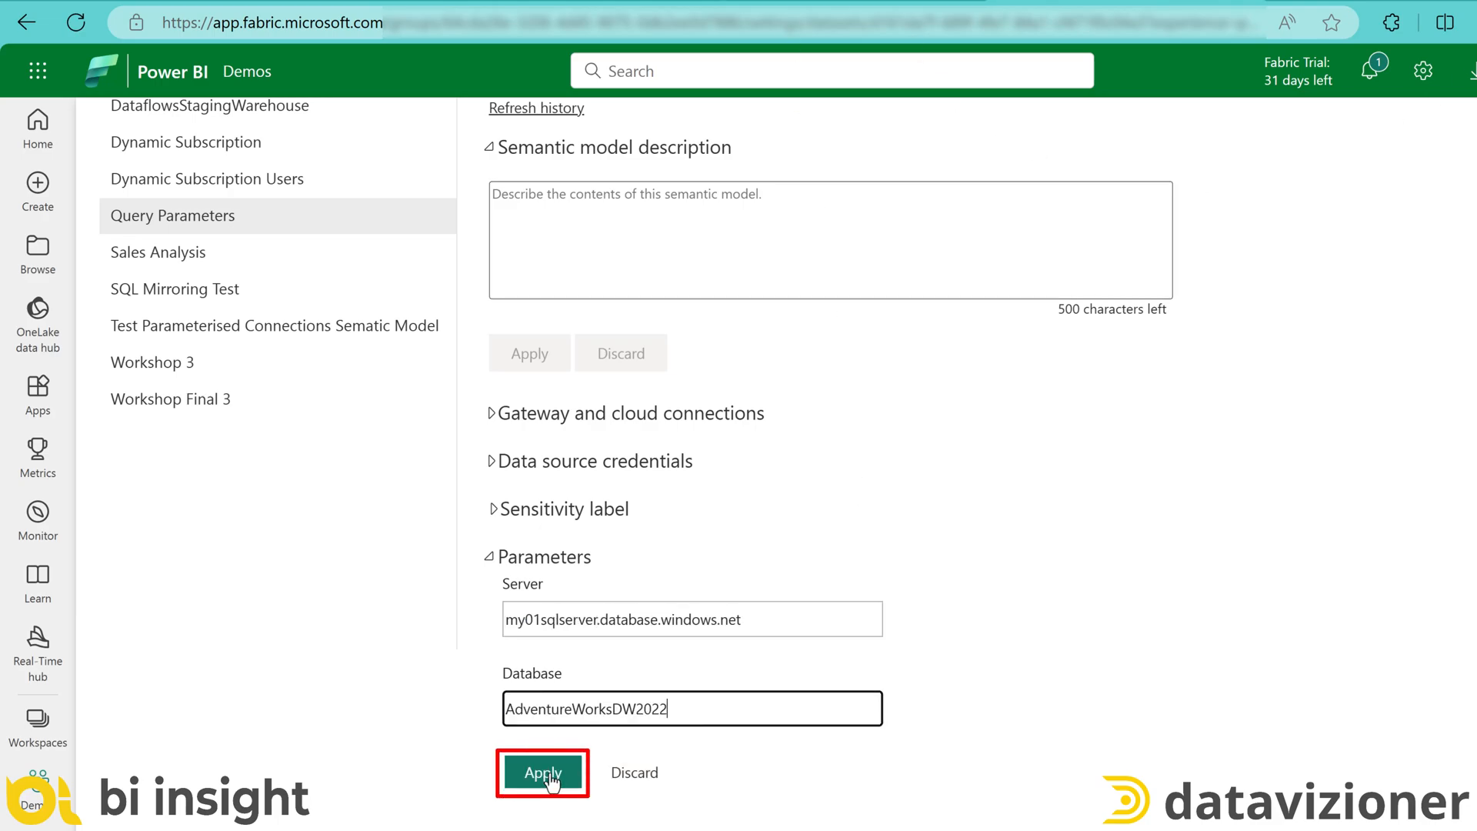
pyautogui.click(541, 772)
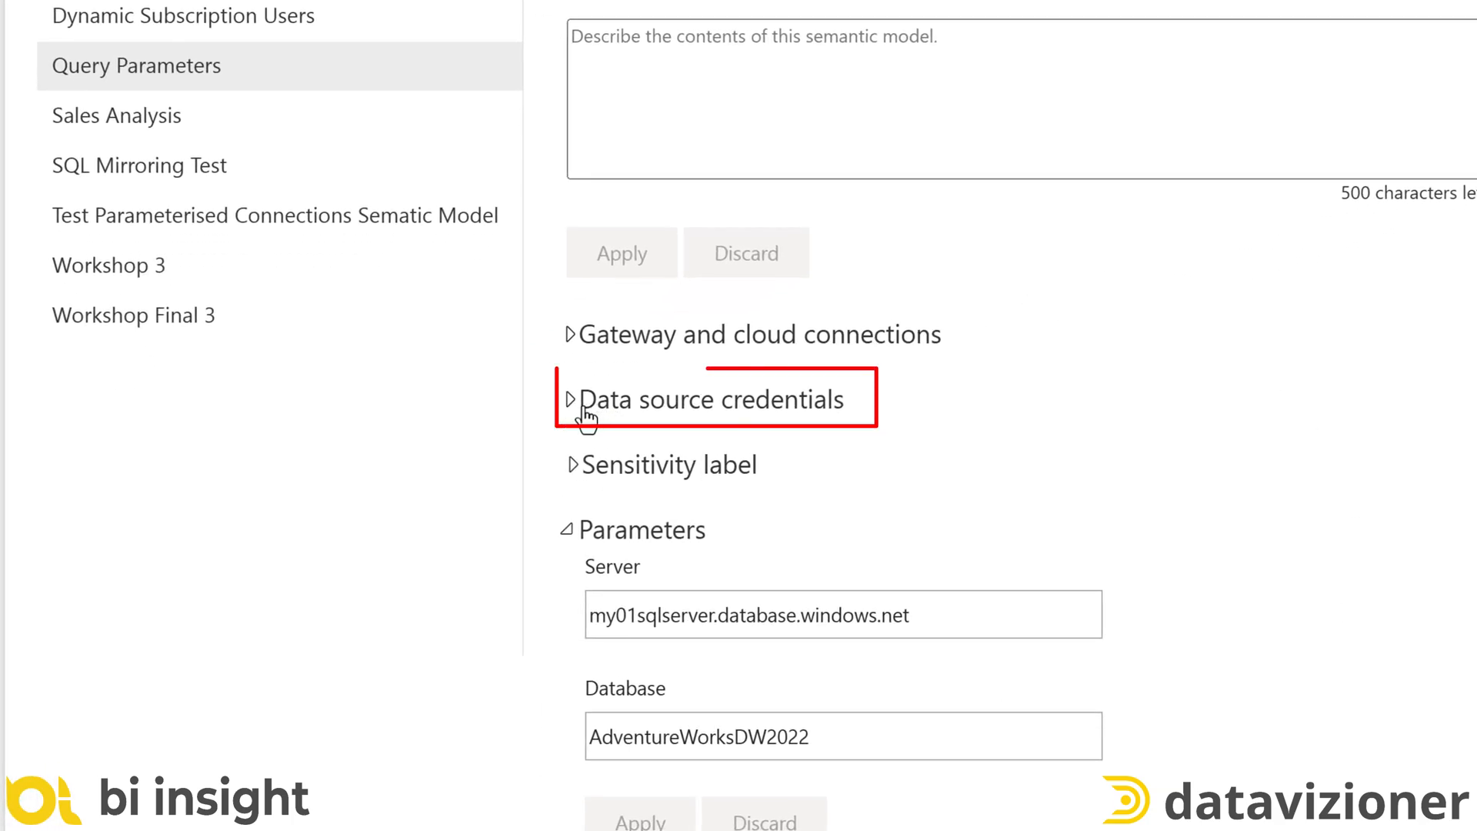
pyautogui.moveTo(1257, 745)
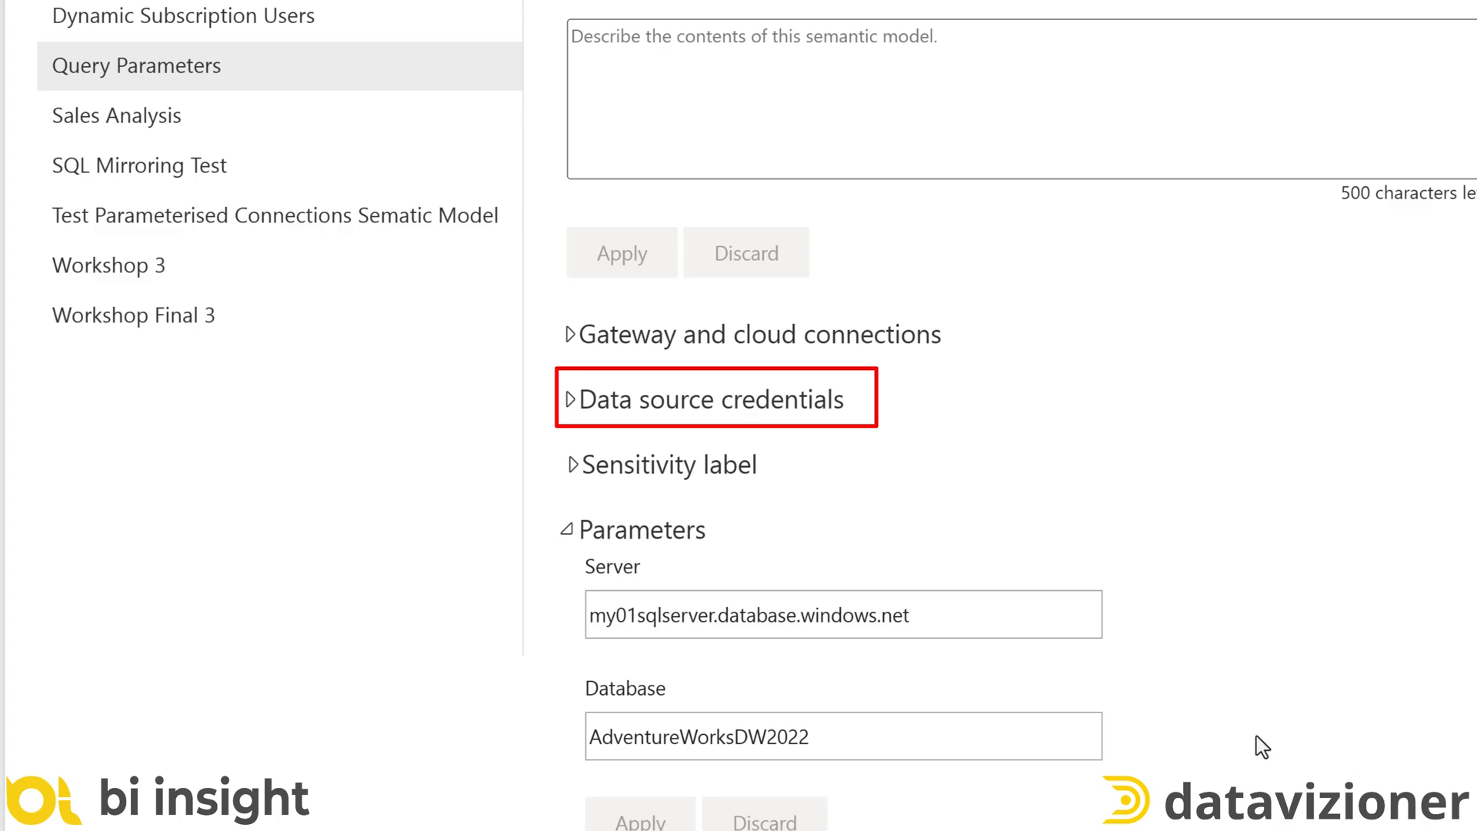
pyautogui.click(575, 399)
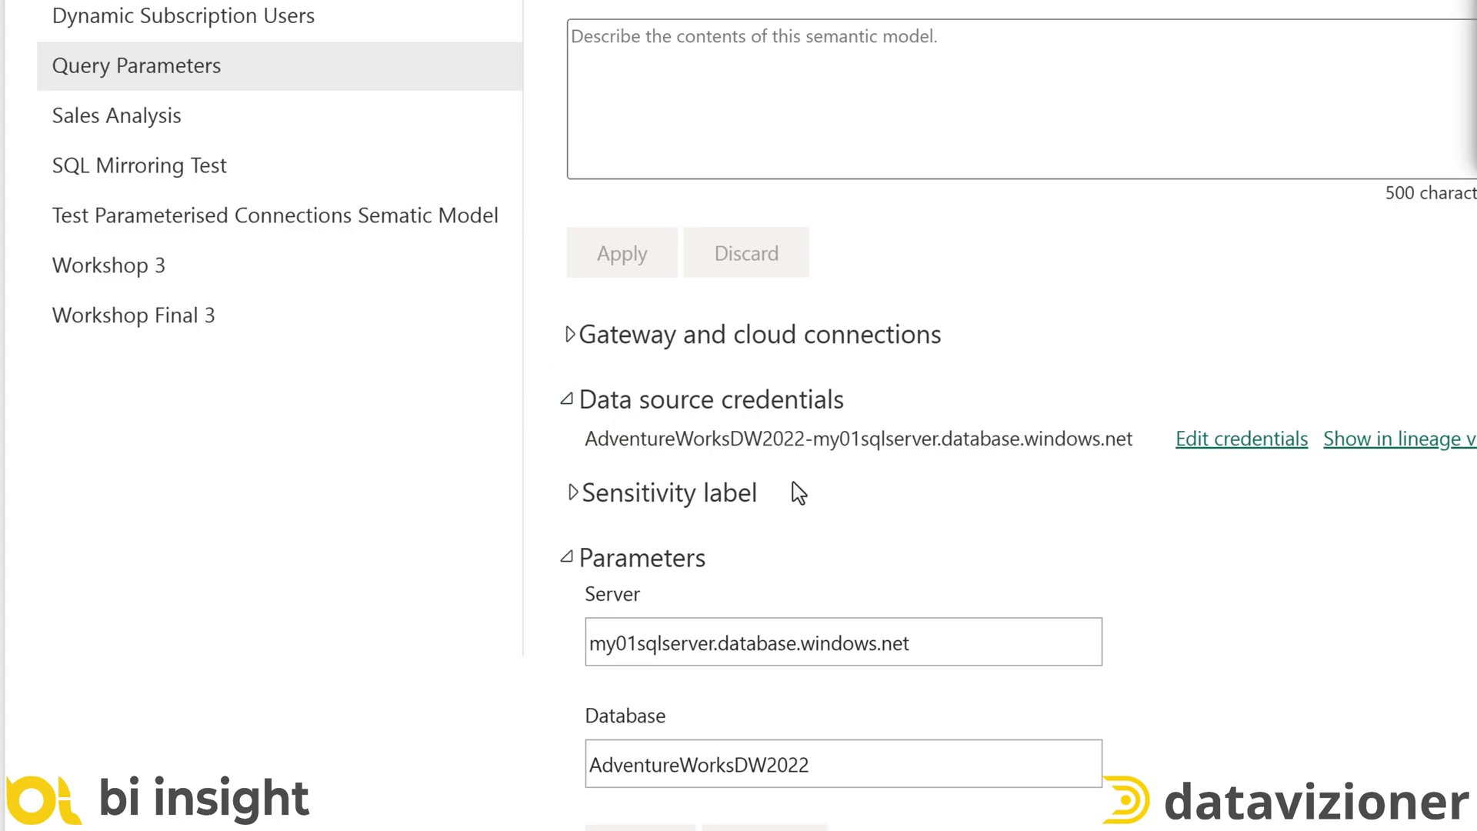
pyautogui.moveTo(866, 460)
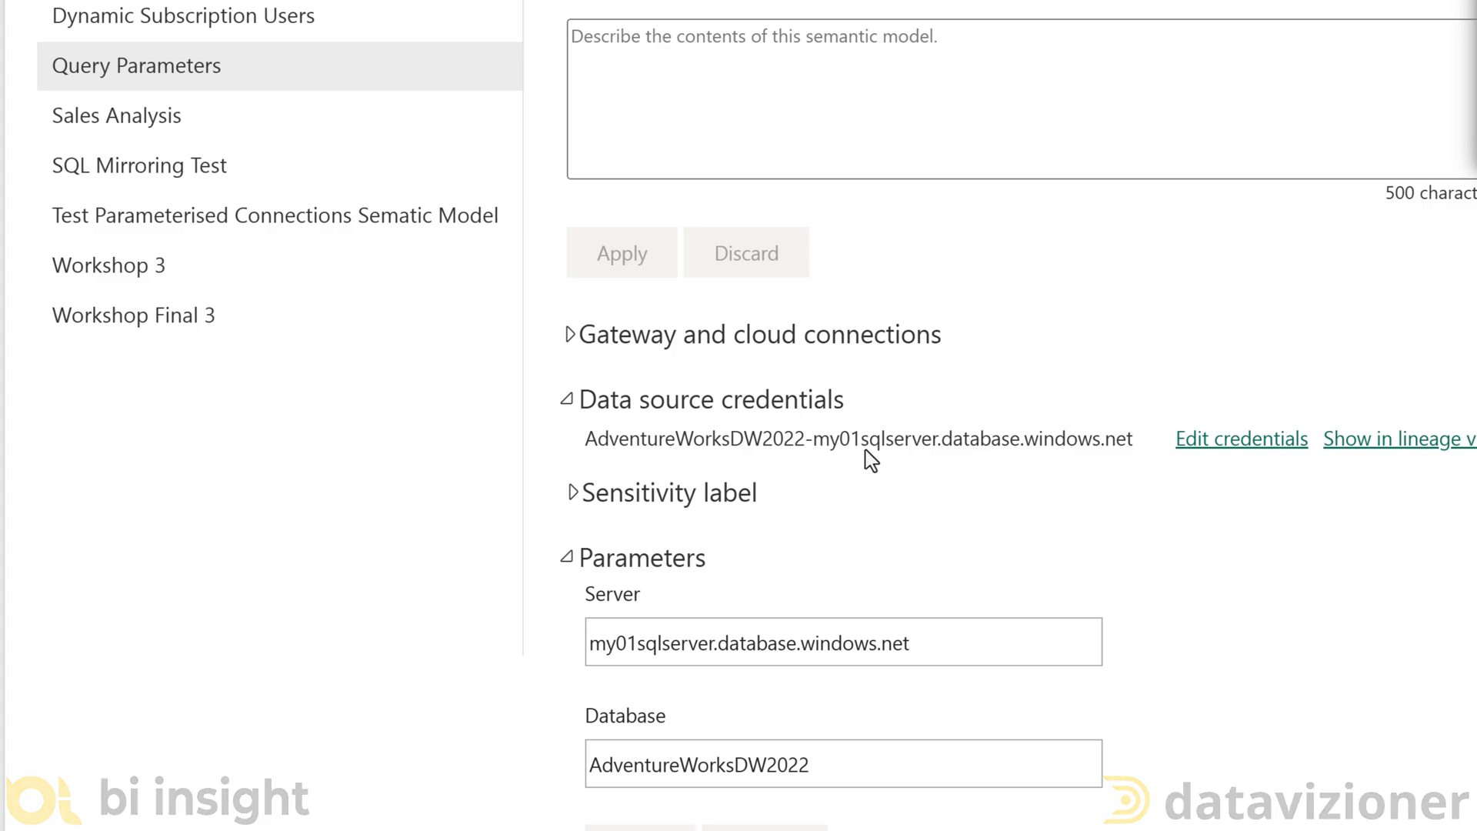